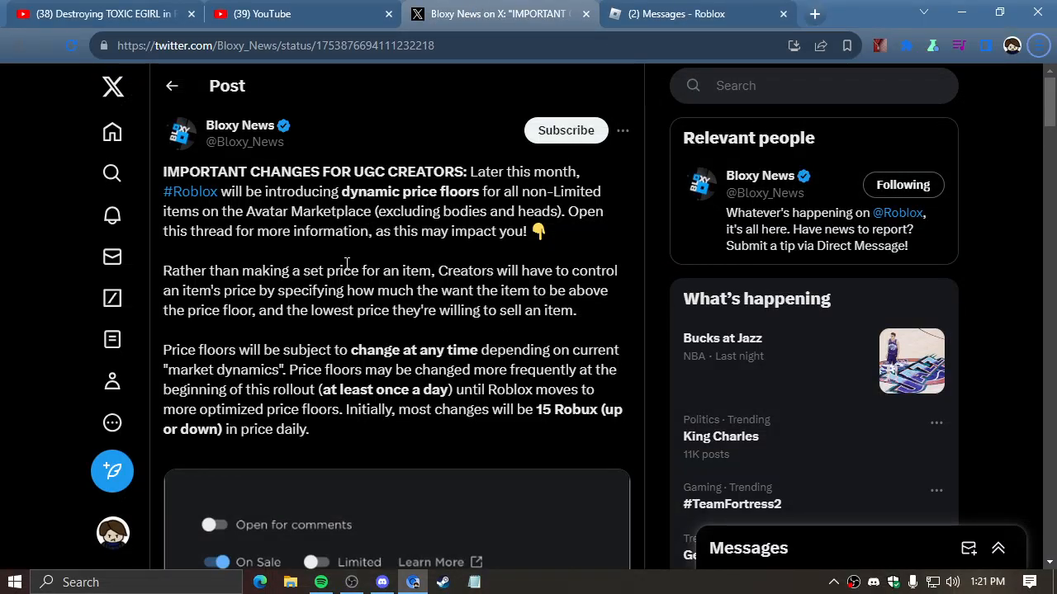
Read the pricing-form screenshot, briefly highlighting the passage about creators controlling an item's price.
{"action": "scroll", "scroll_direction": "down", "scroll_amount": 3}
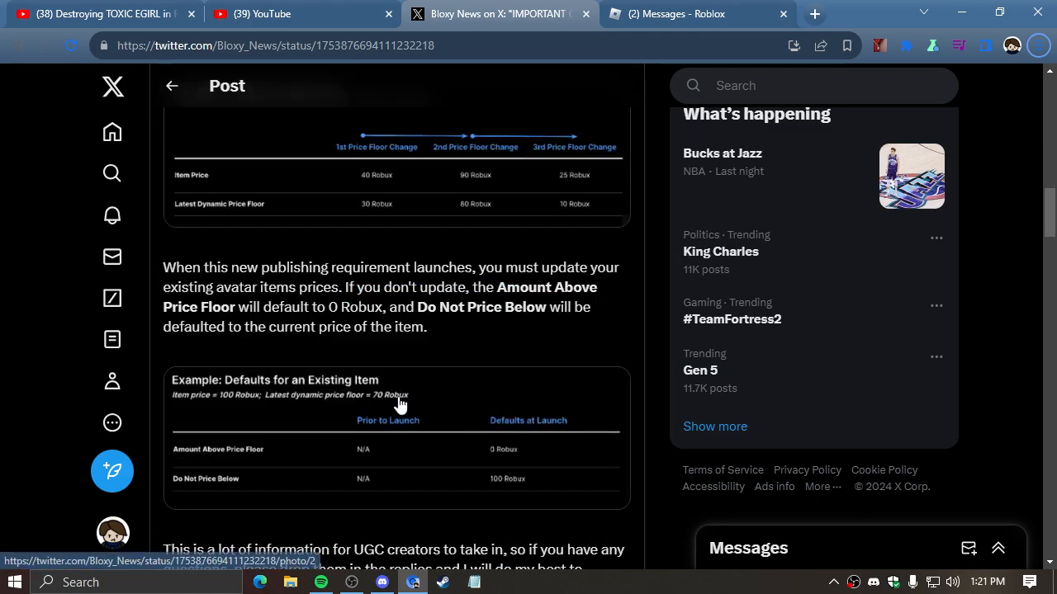
{"action": "scroll", "scroll_direction": "down", "scroll_amount": 3}
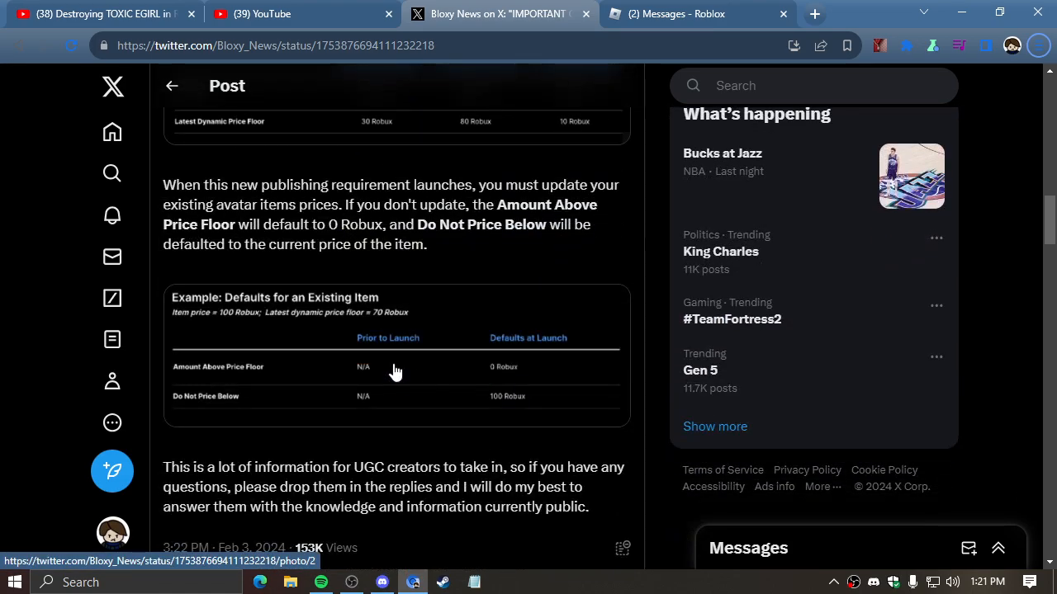
{"action": "scroll", "scroll_direction": "up", "scroll_amount": 3}
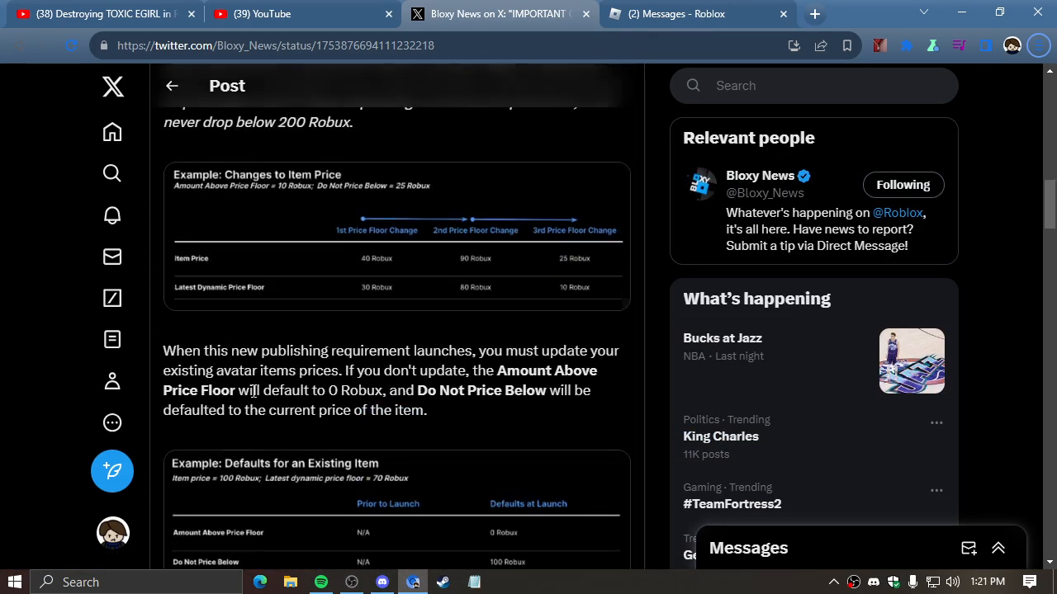
{"action": "scroll", "scroll_direction": "up", "scroll_amount": 3}
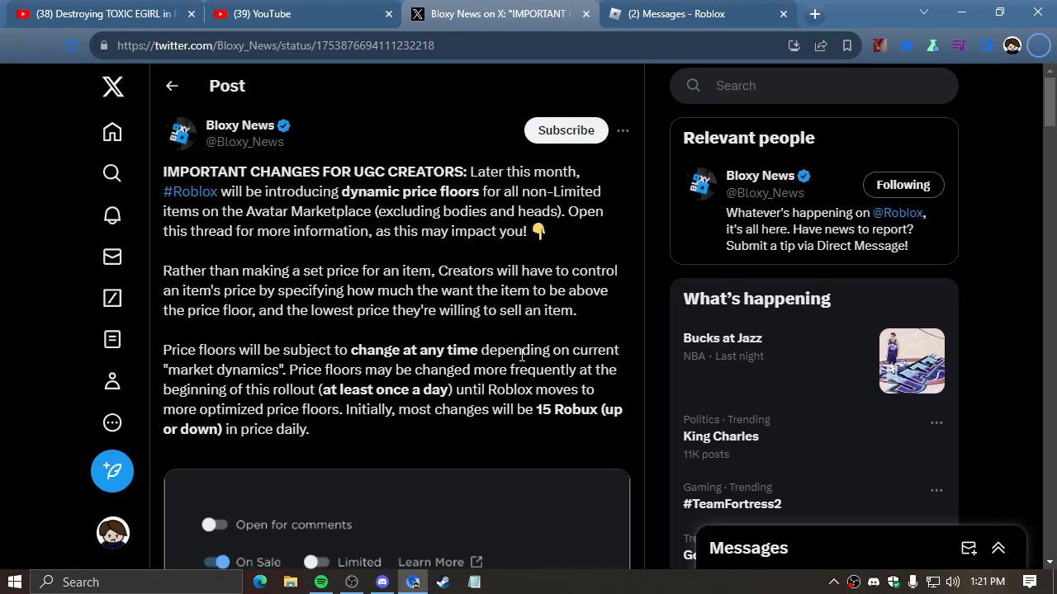
{"action": "scroll", "scroll_direction": "down", "scroll_amount": 3}
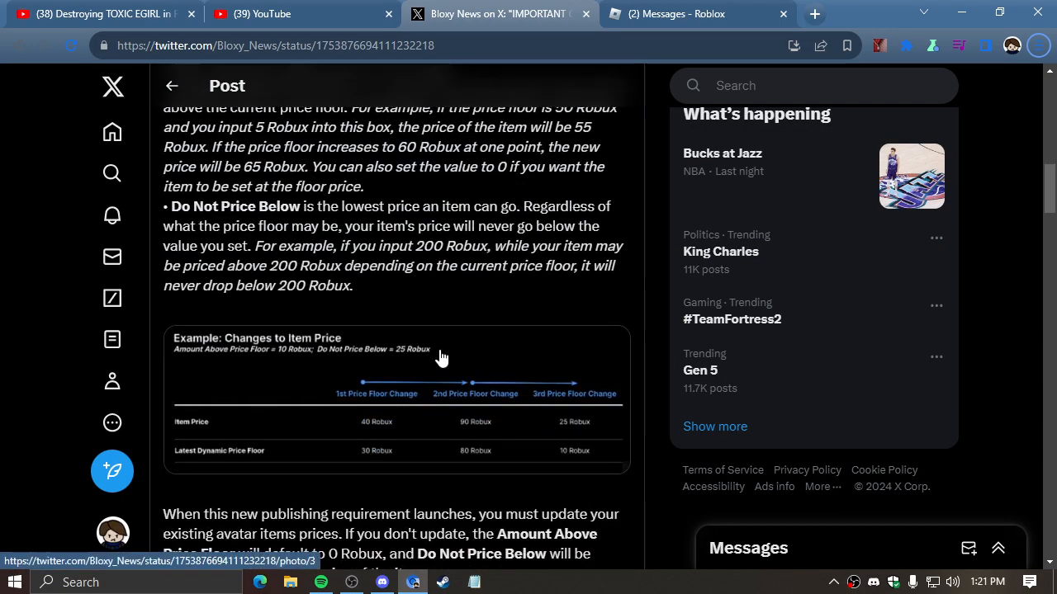
{"action": "scroll", "scroll_direction": "down", "scroll_amount": 3}
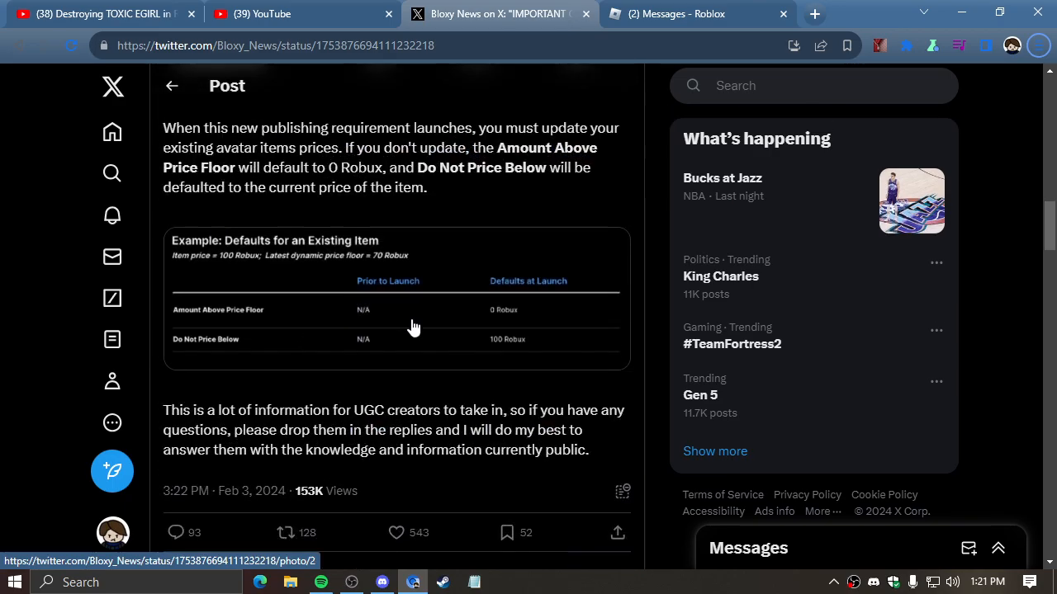
{"action": "scroll", "scroll_direction": "up", "scroll_amount": 3}
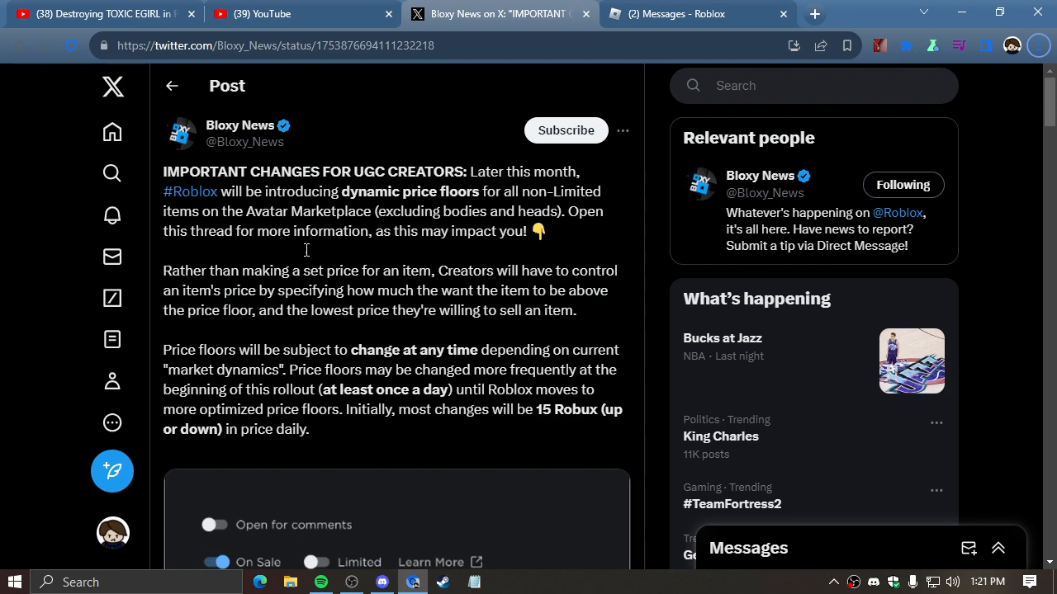
{"action": "mouse_move", "coordinate": [326, 169]}
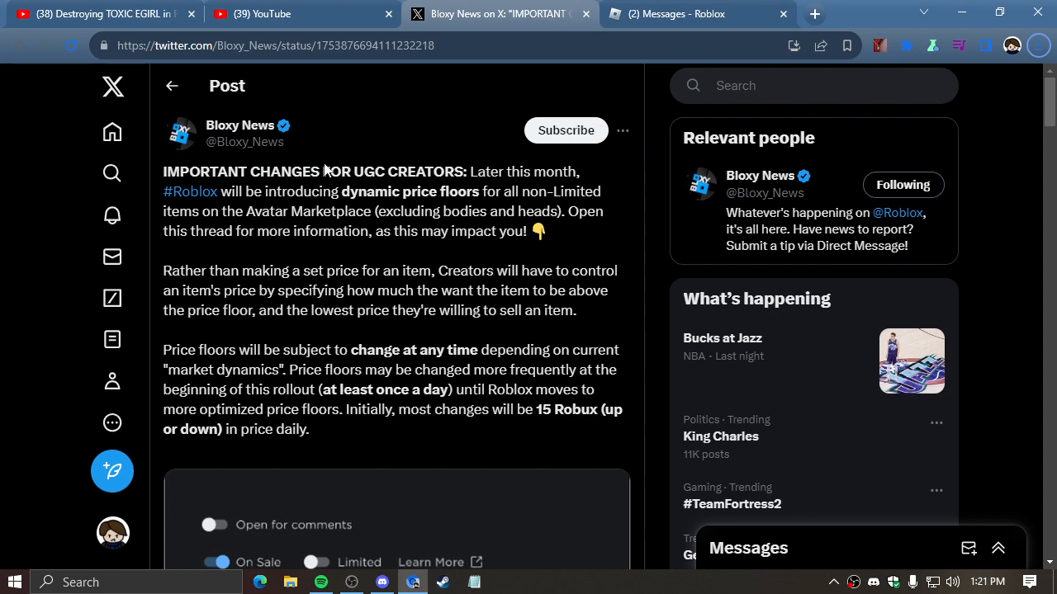
{"action": "mouse_move", "coordinate": [244, 342]}
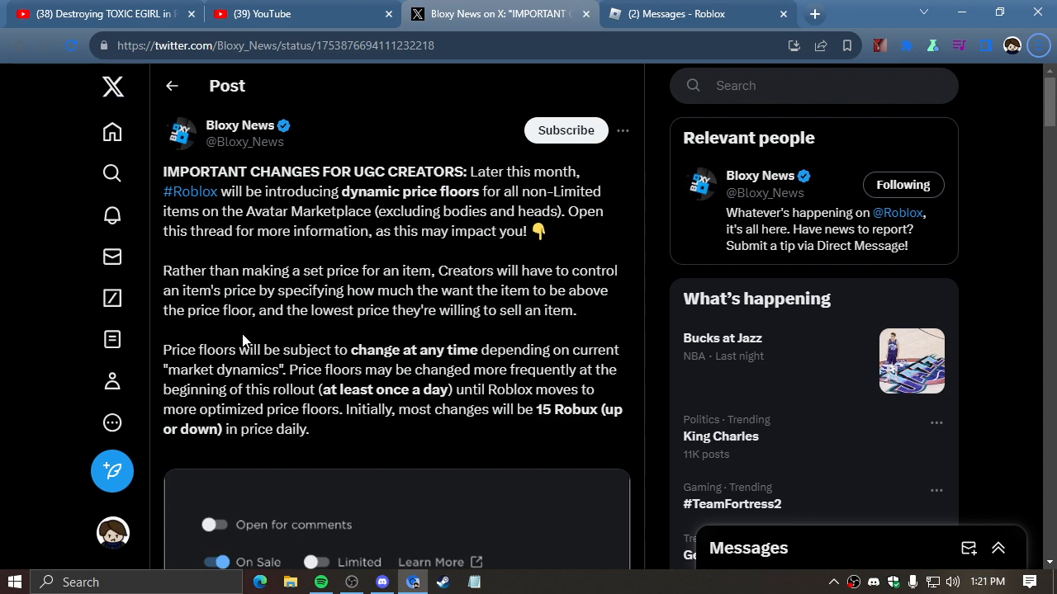
{"action": "scroll", "scroll_direction": "down", "scroll_amount": 3}
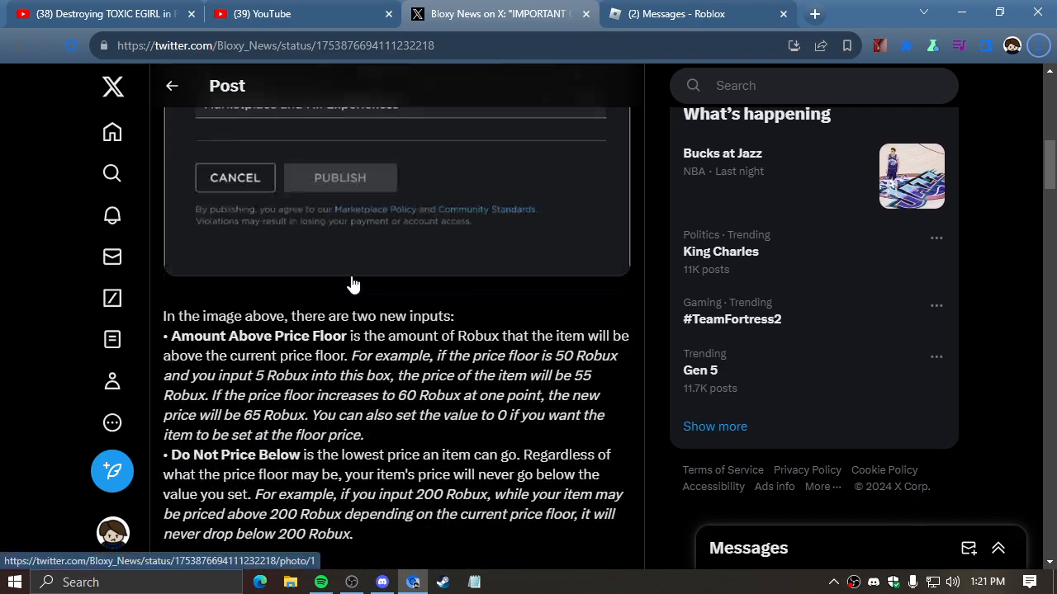
{"action": "scroll", "scroll_direction": "up", "scroll_amount": 3}
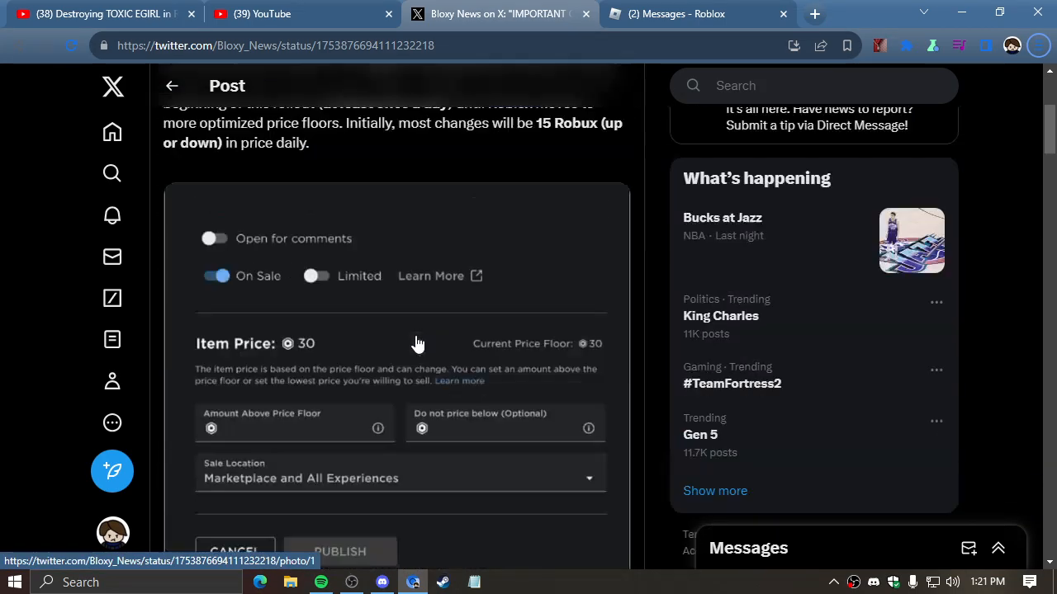
{"action": "scroll", "scroll_direction": "up", "scroll_amount": 3}
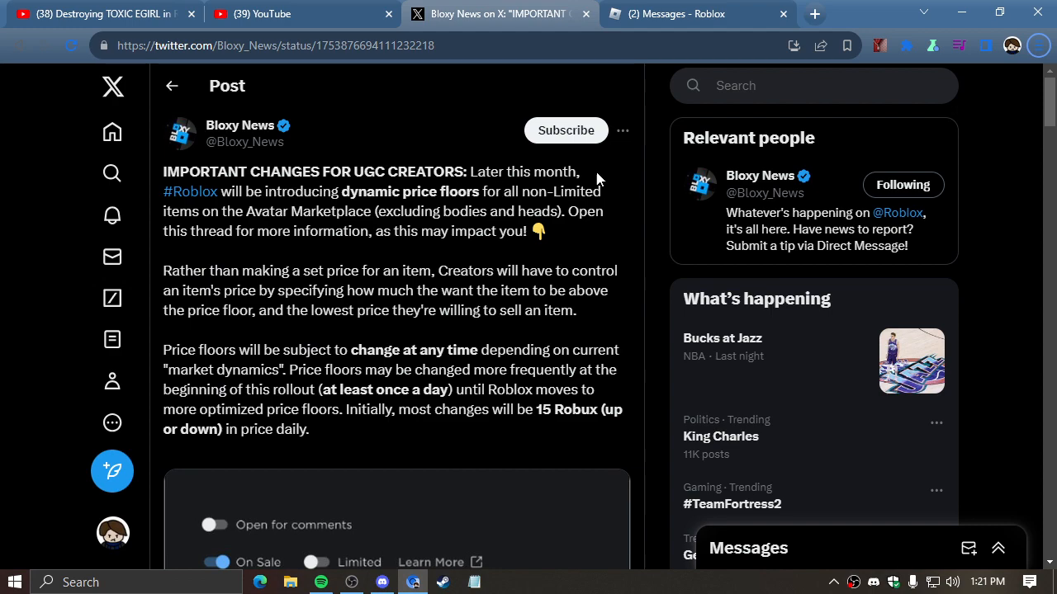
{"action": "mouse_move", "coordinate": [446, 290]}
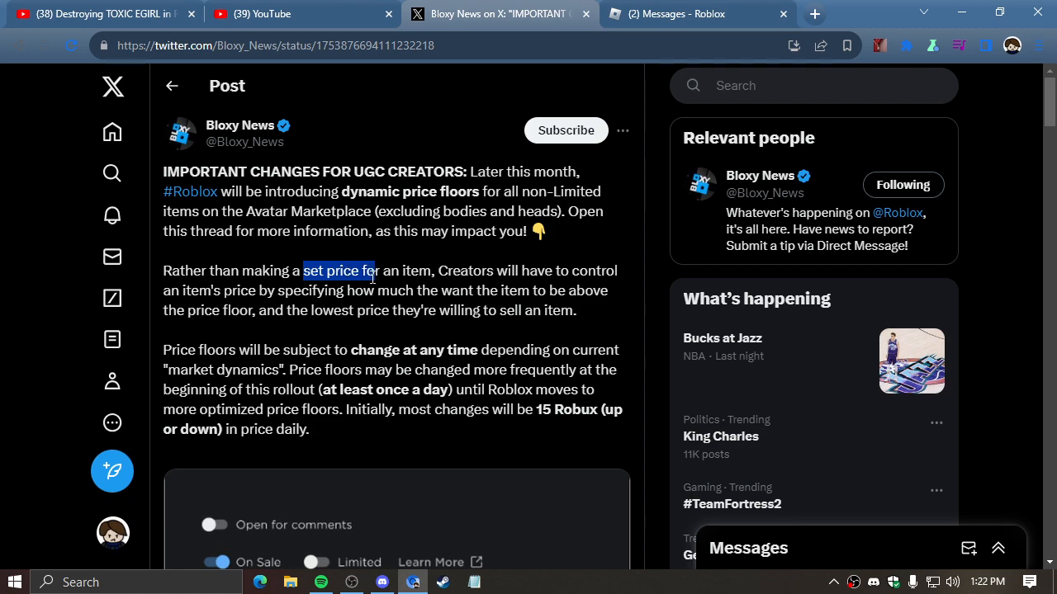
{"action": "left_click_drag", "start_coordinate": [374, 271], "coordinate": [442, 290]}
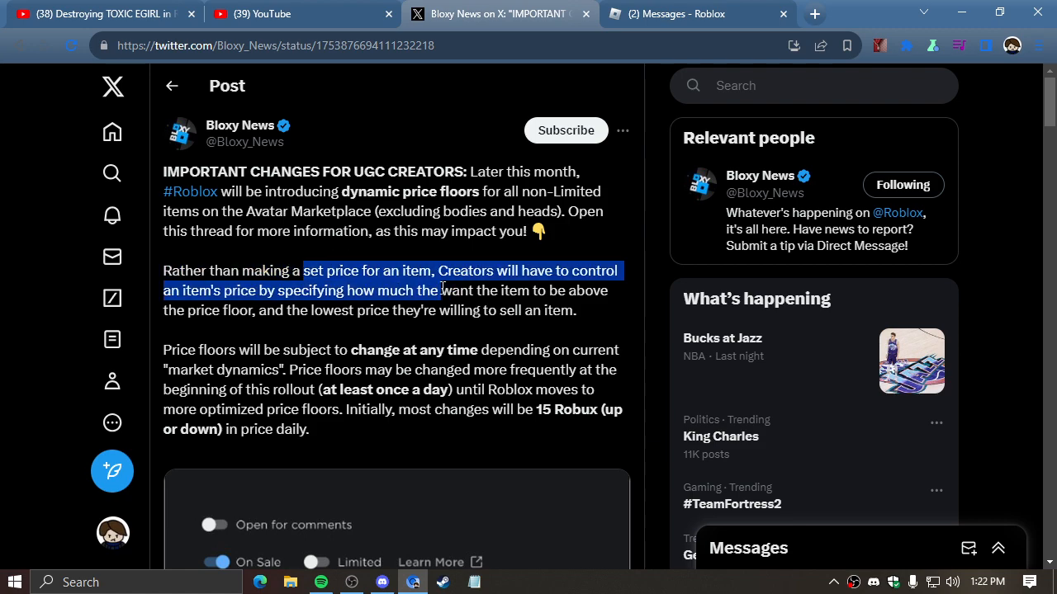
{"action": "left_click", "coordinate": [392, 235]}
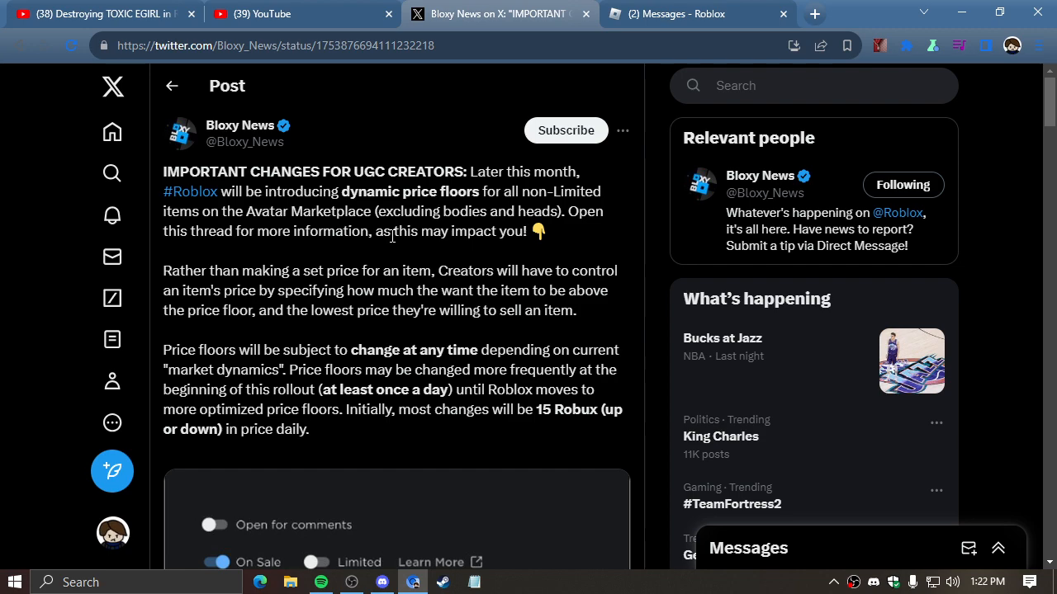
{"action": "mouse_move", "coordinate": [359, 471]}
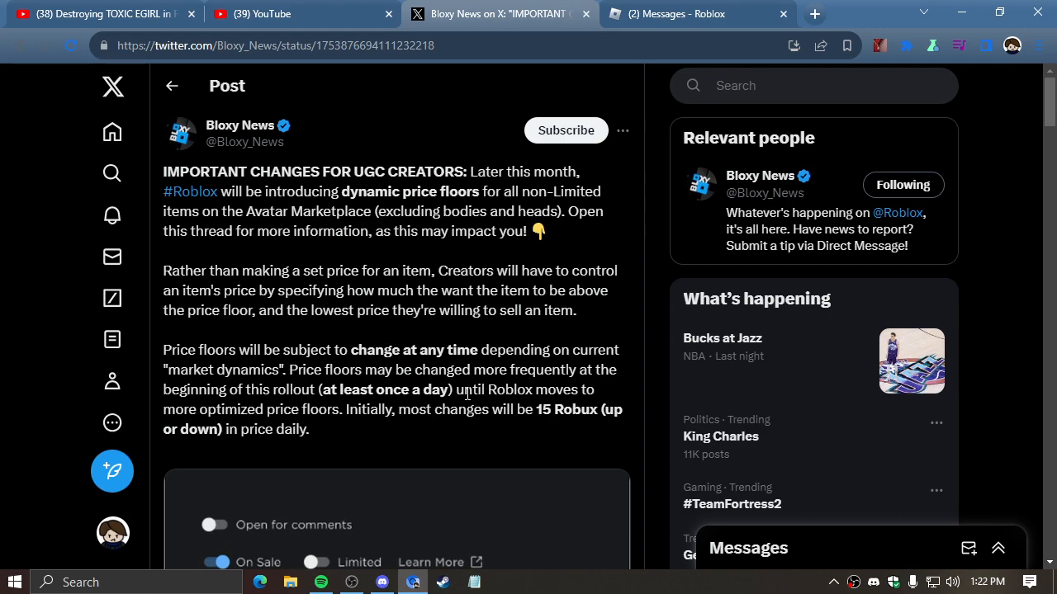
Read the two-new-inputs explanation down to the Defaults for an Existing Item table.
{"action": "scroll", "scroll_direction": "down", "scroll_amount": 3}
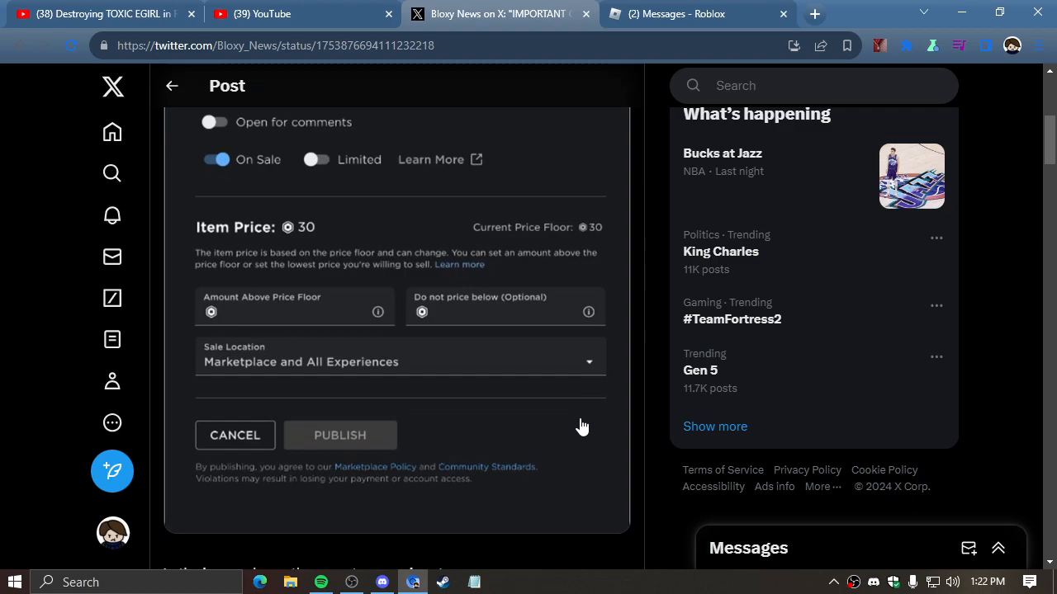
{"action": "scroll", "scroll_direction": "up", "scroll_amount": 3}
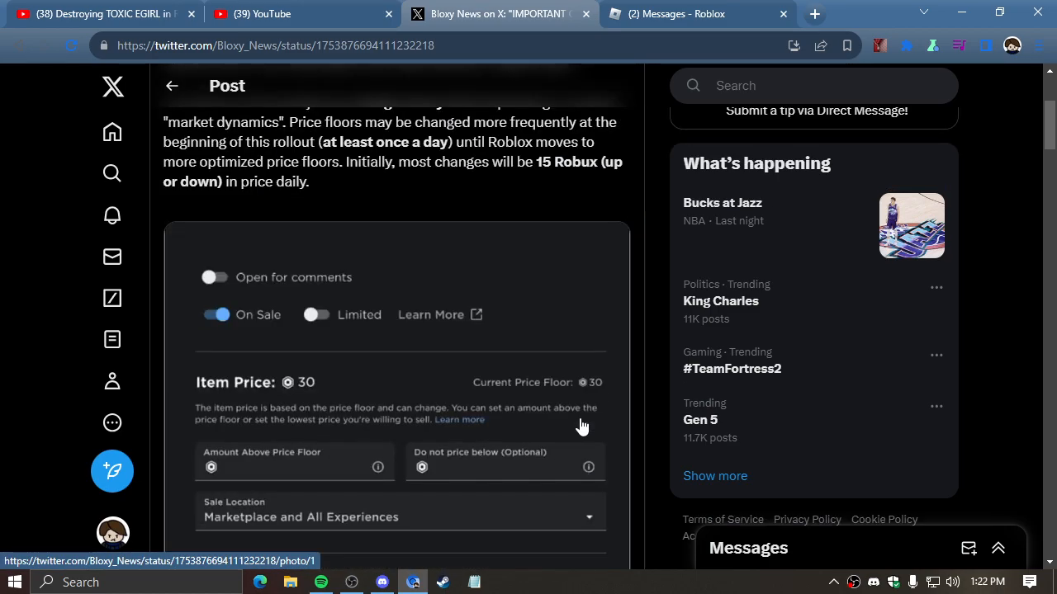
{"action": "mouse_move", "coordinate": [566, 425]}
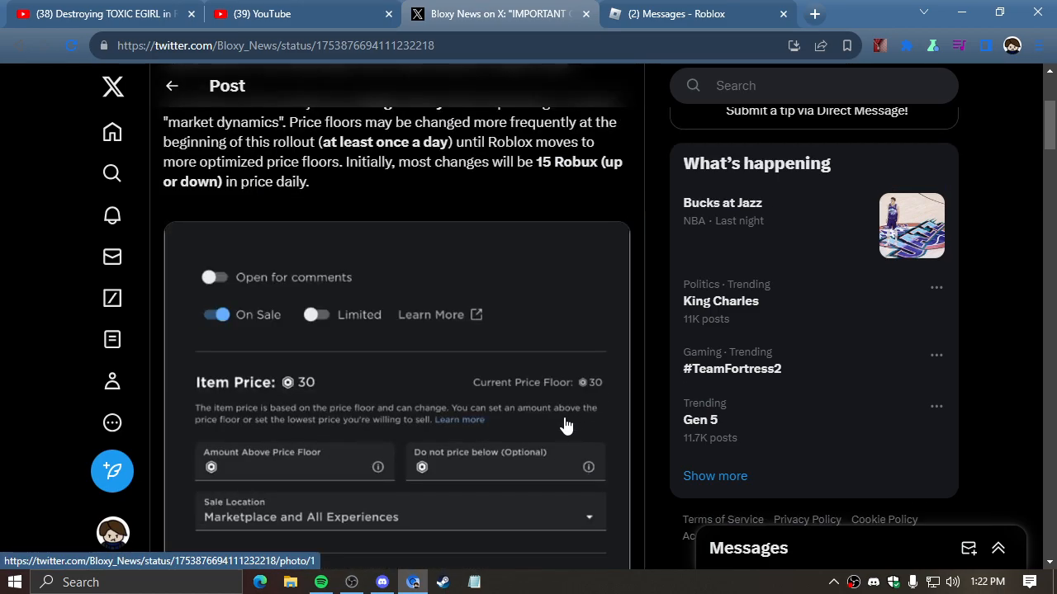
{"action": "scroll", "scroll_direction": "up", "scroll_amount": 3}
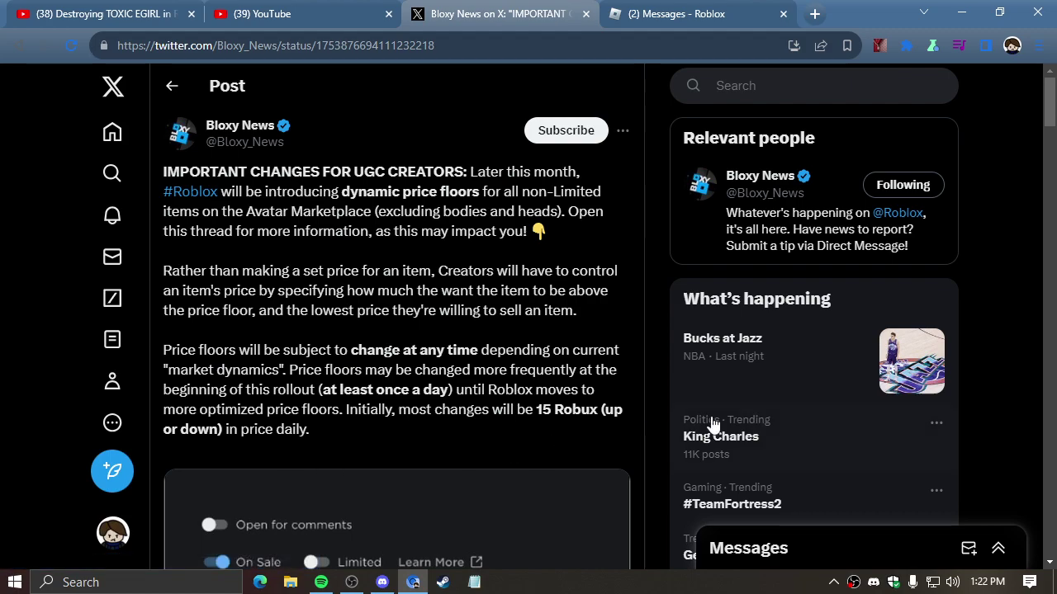
{"action": "scroll", "scroll_direction": "down", "scroll_amount": 3}
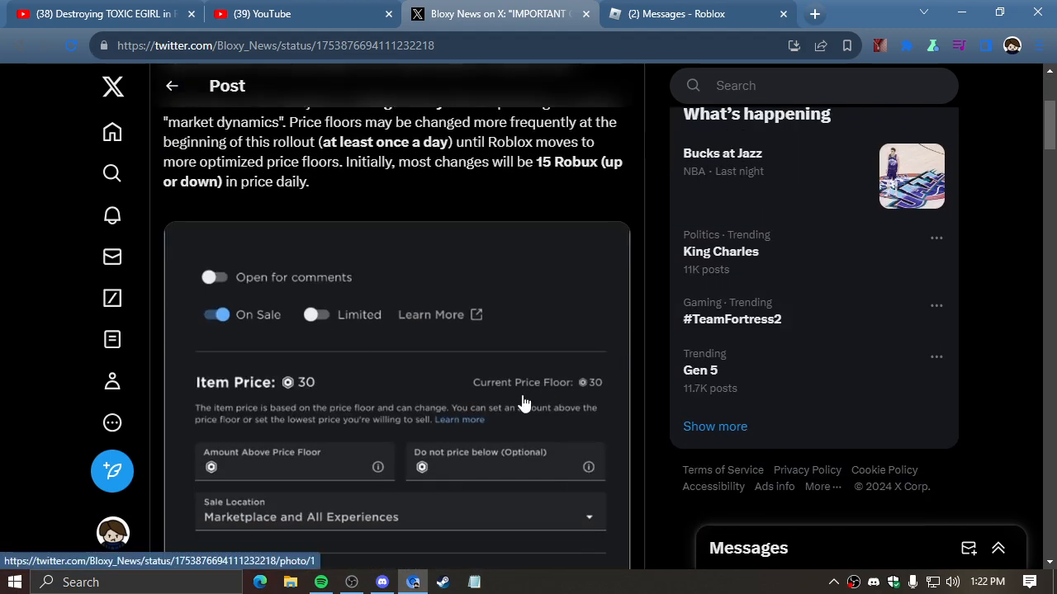
{"action": "scroll", "scroll_direction": "down", "scroll_amount": 3}
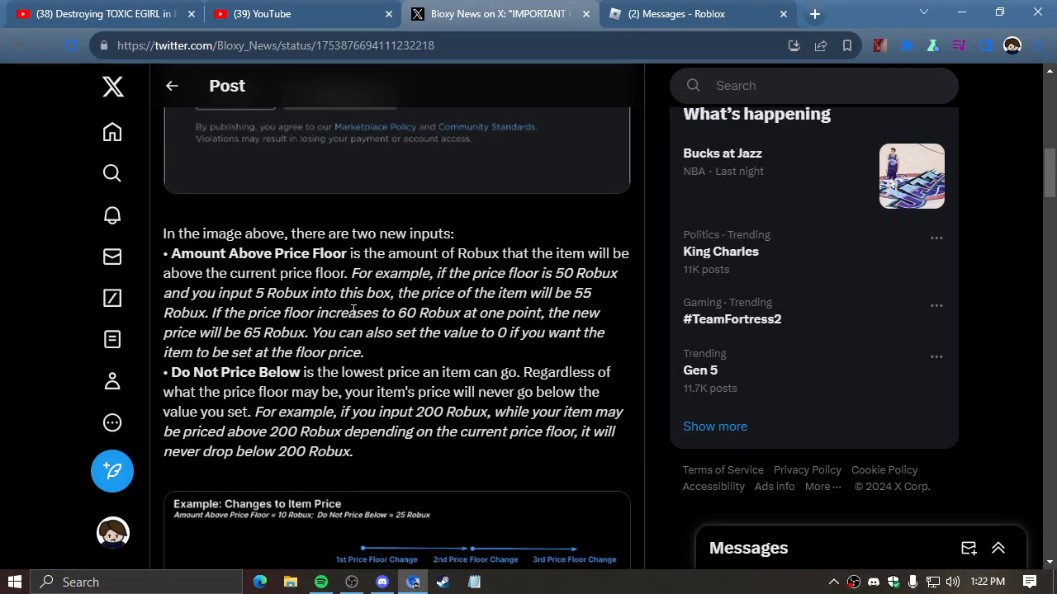
{"action": "scroll", "scroll_direction": "up", "scroll_amount": 3}
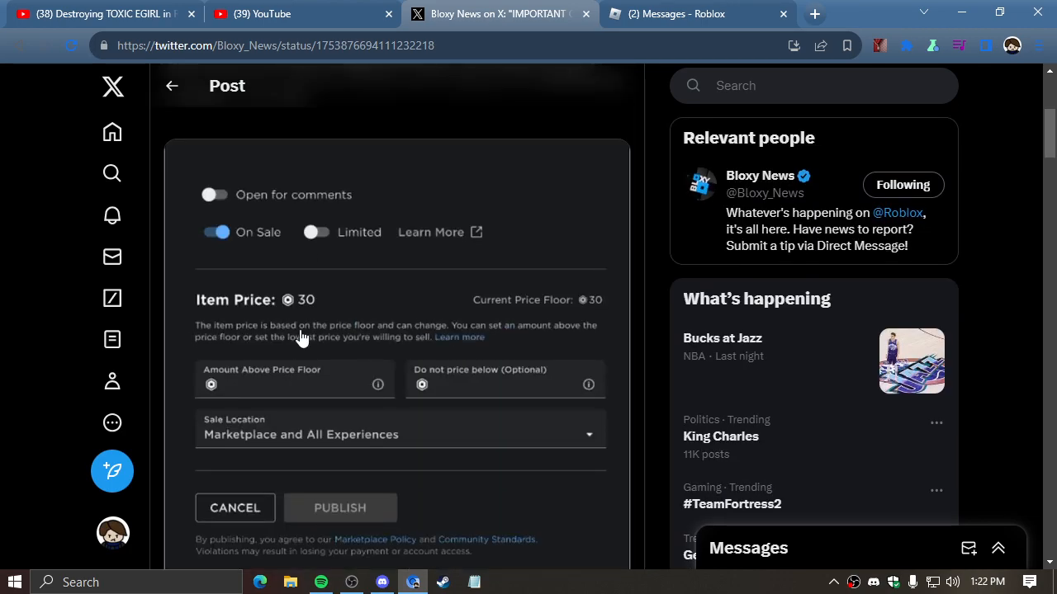
{"action": "scroll", "scroll_direction": "down", "scroll_amount": 3}
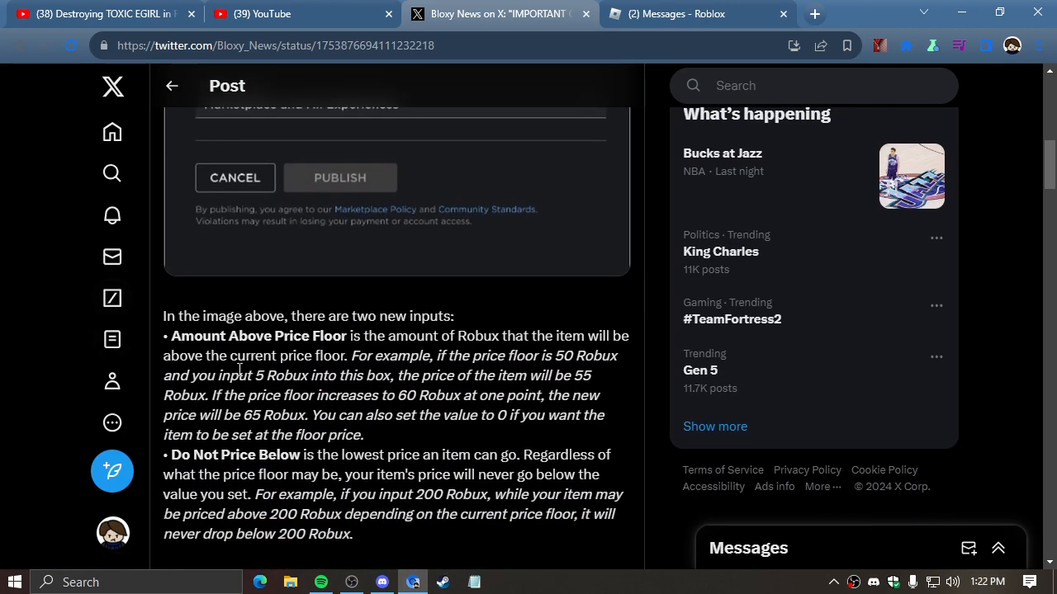
{"action": "scroll", "scroll_direction": "up", "scroll_amount": 3}
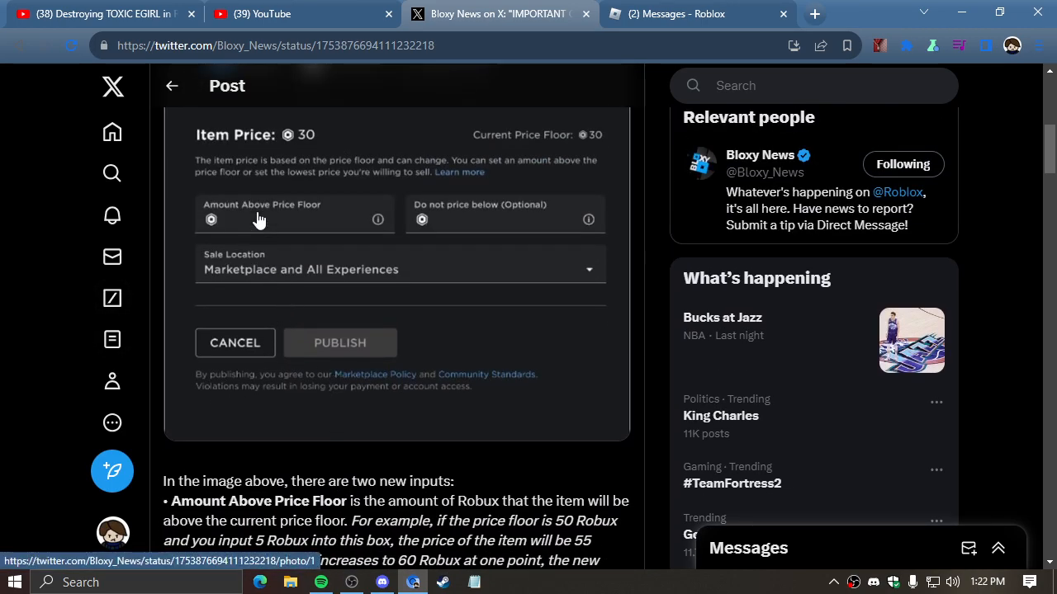
{"action": "scroll", "scroll_direction": "up", "scroll_amount": 3}
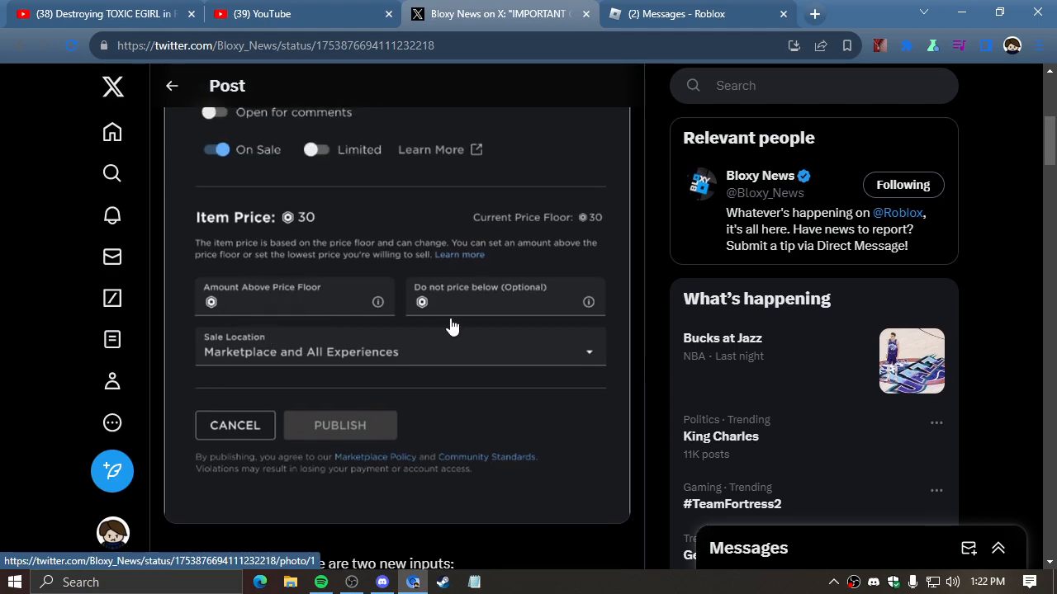
{"action": "mouse_move", "coordinate": [314, 281]}
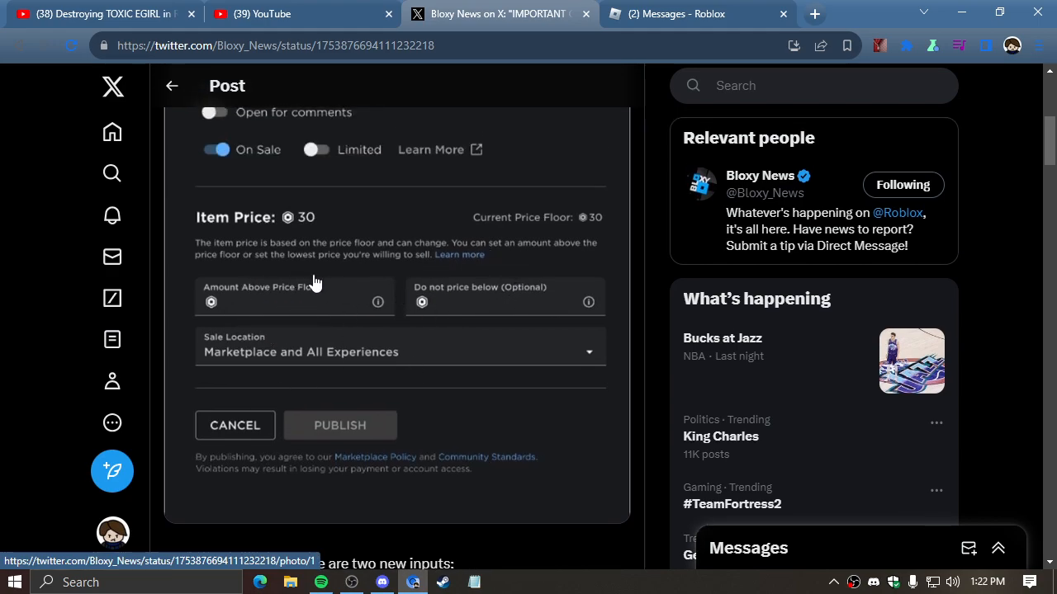
{"action": "mouse_move", "coordinate": [236, 223]}
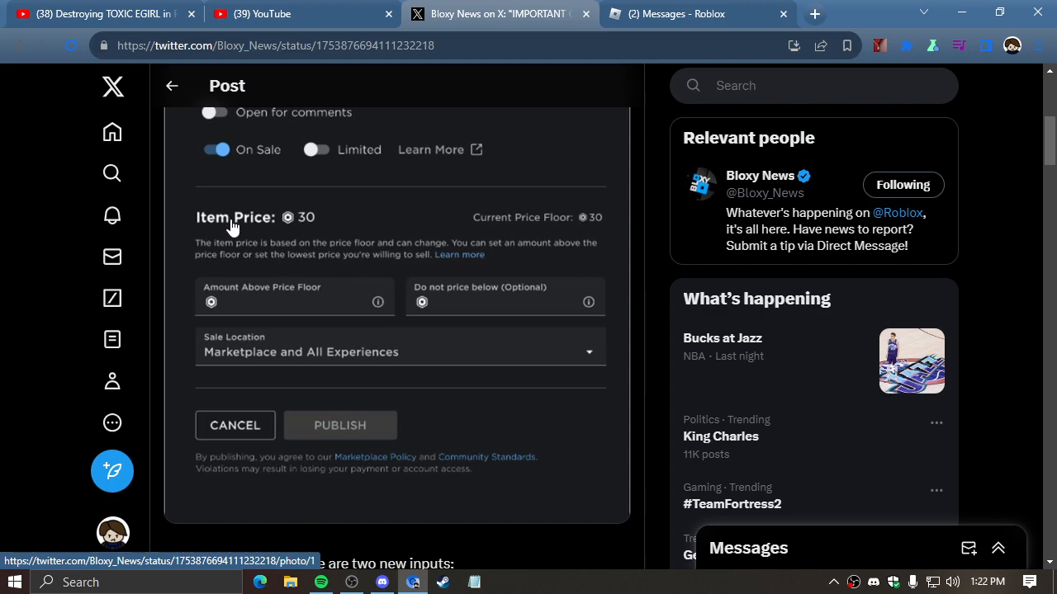
{"action": "scroll", "scroll_direction": "up", "scroll_amount": 3}
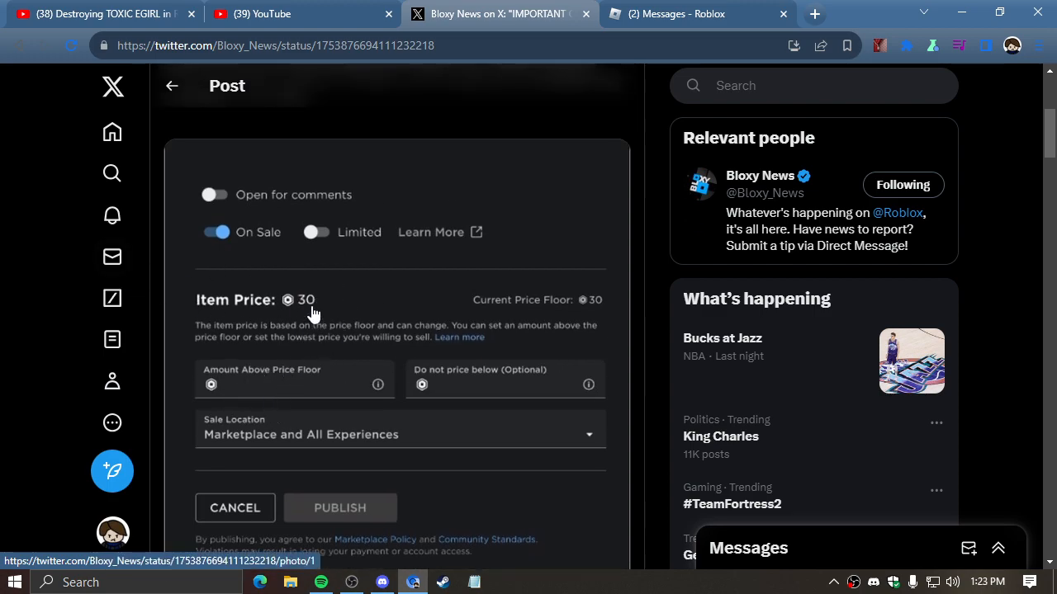
{"action": "mouse_move", "coordinate": [263, 311]}
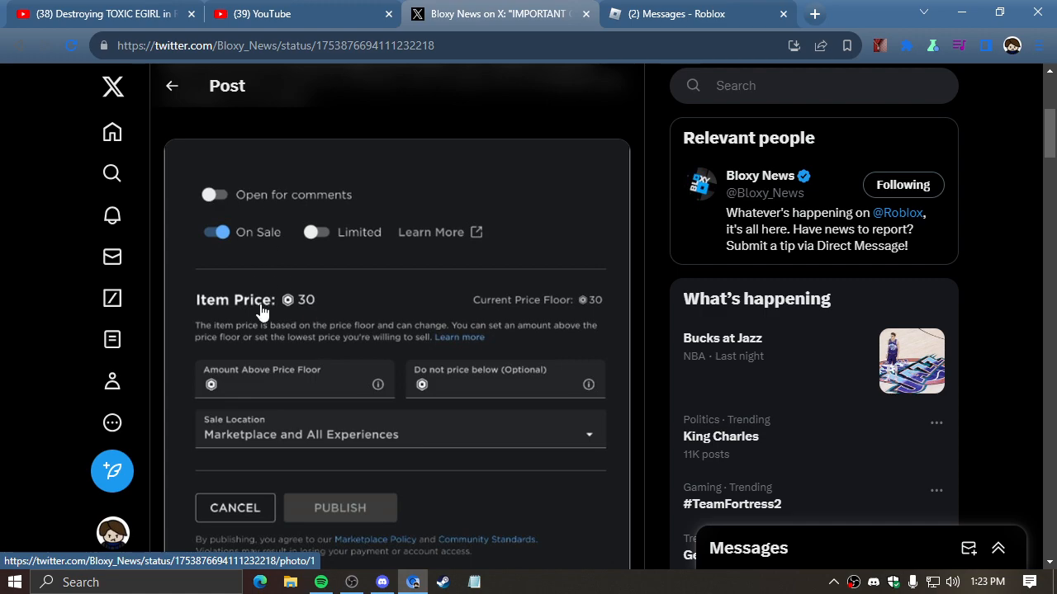
{"action": "mouse_move", "coordinate": [330, 377]}
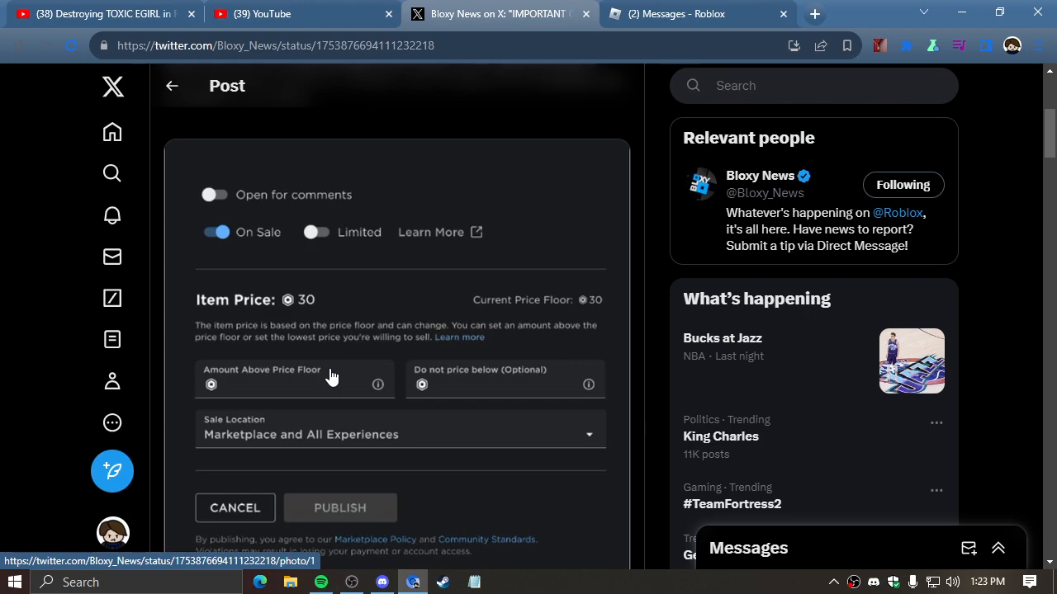
{"action": "mouse_move", "coordinate": [322, 377]}
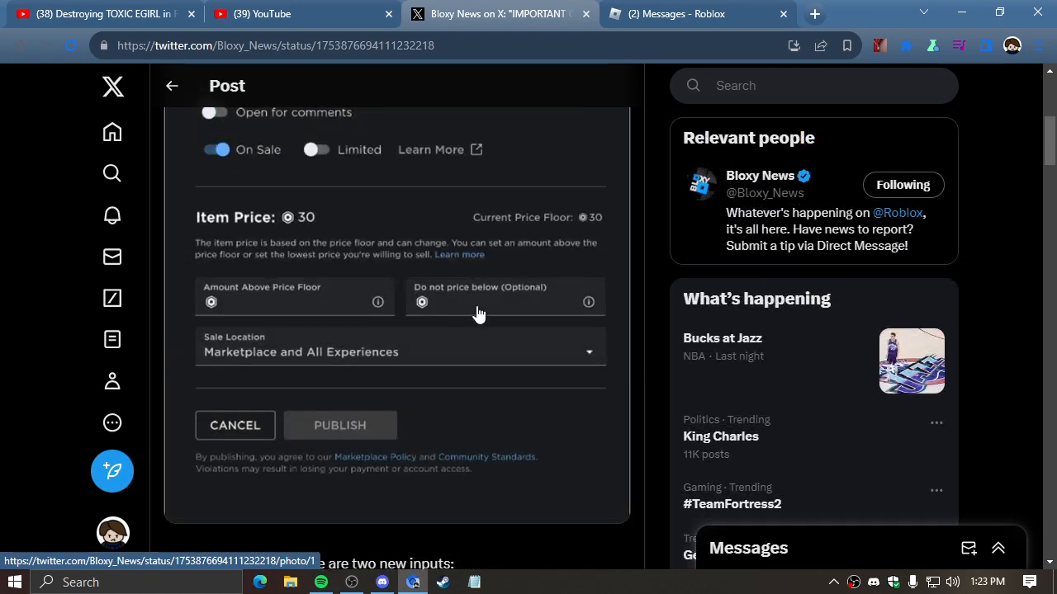
{"action": "scroll", "scroll_direction": "up", "scroll_amount": 3}
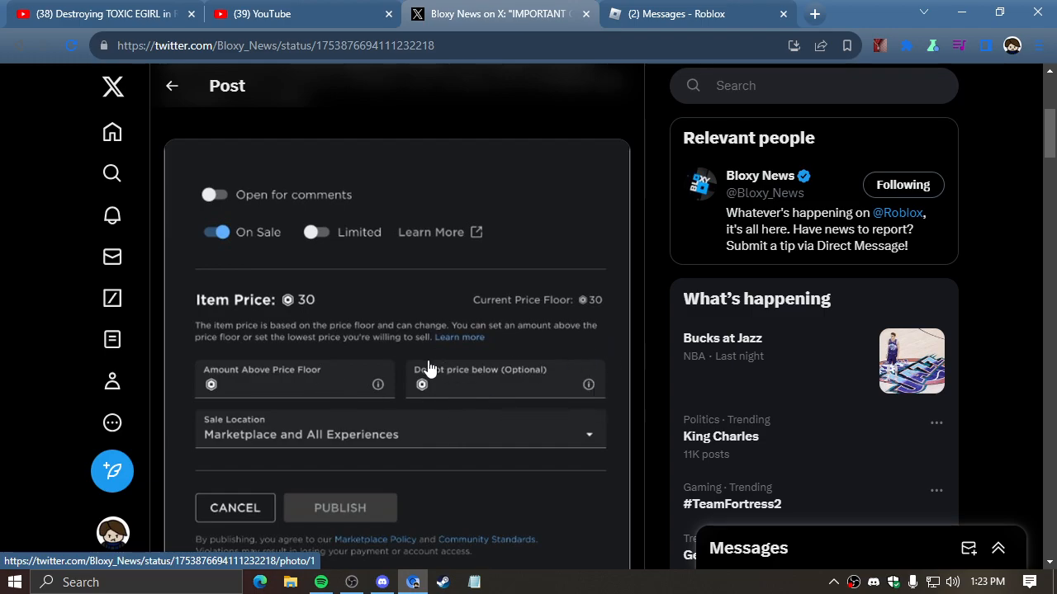
{"action": "mouse_move", "coordinate": [459, 291]}
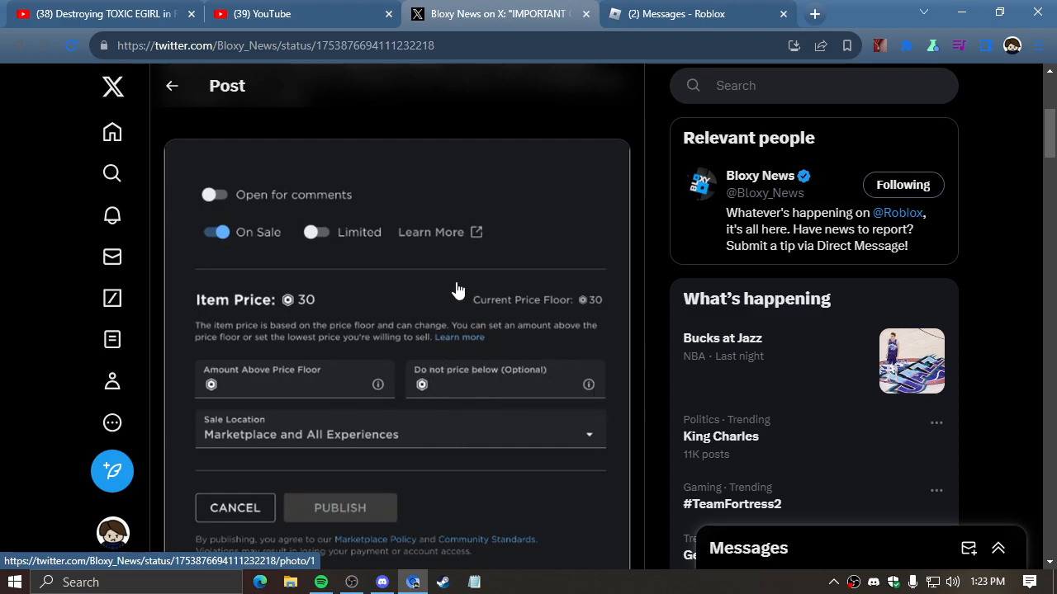
{"action": "scroll", "scroll_direction": "down", "scroll_amount": 3}
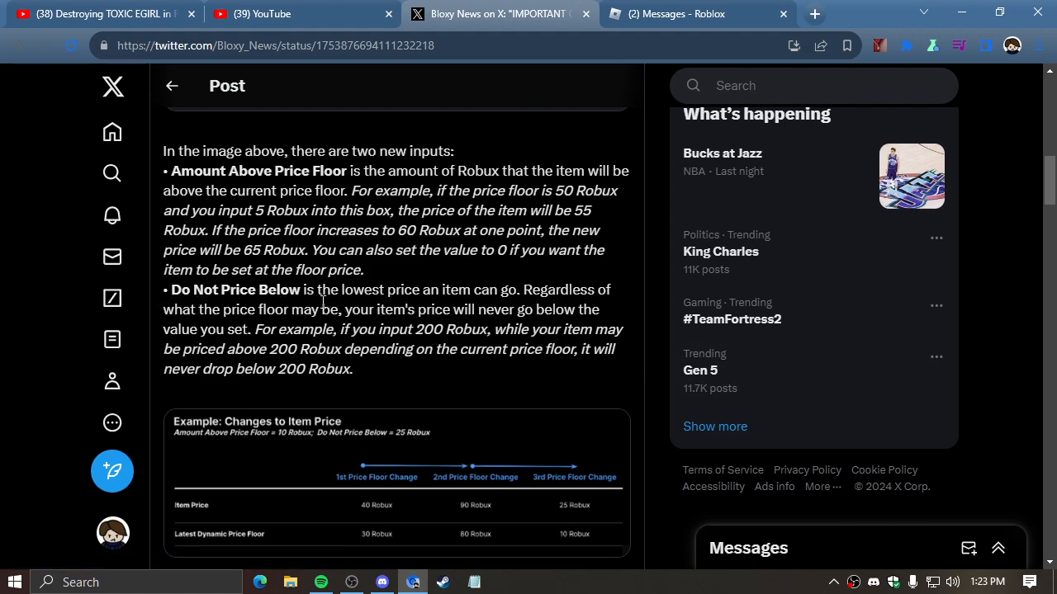
{"action": "mouse_move", "coordinate": [498, 373]}
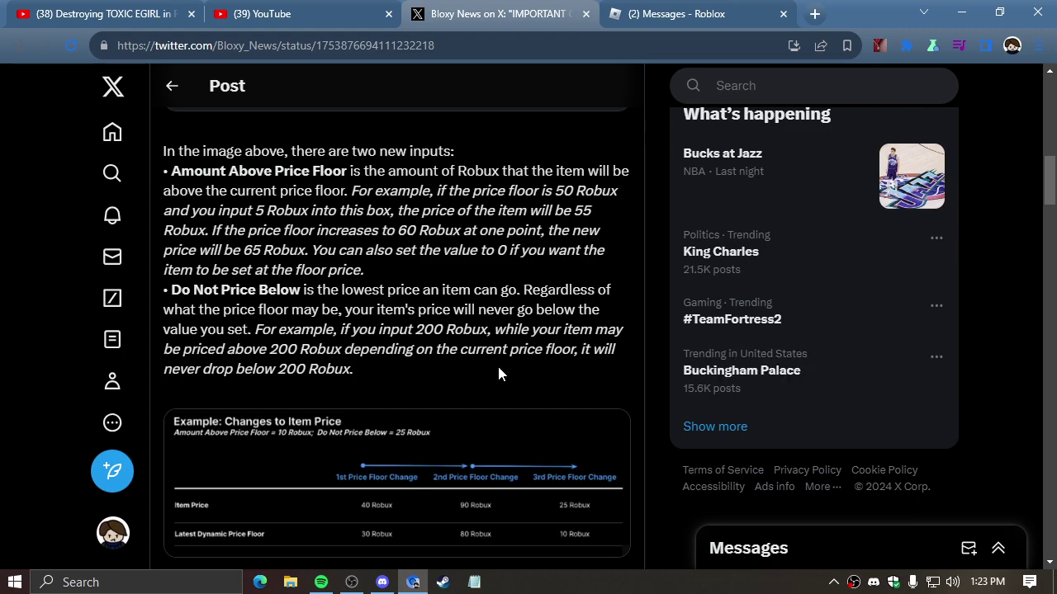
{"action": "scroll", "scroll_direction": "up", "scroll_amount": 3}
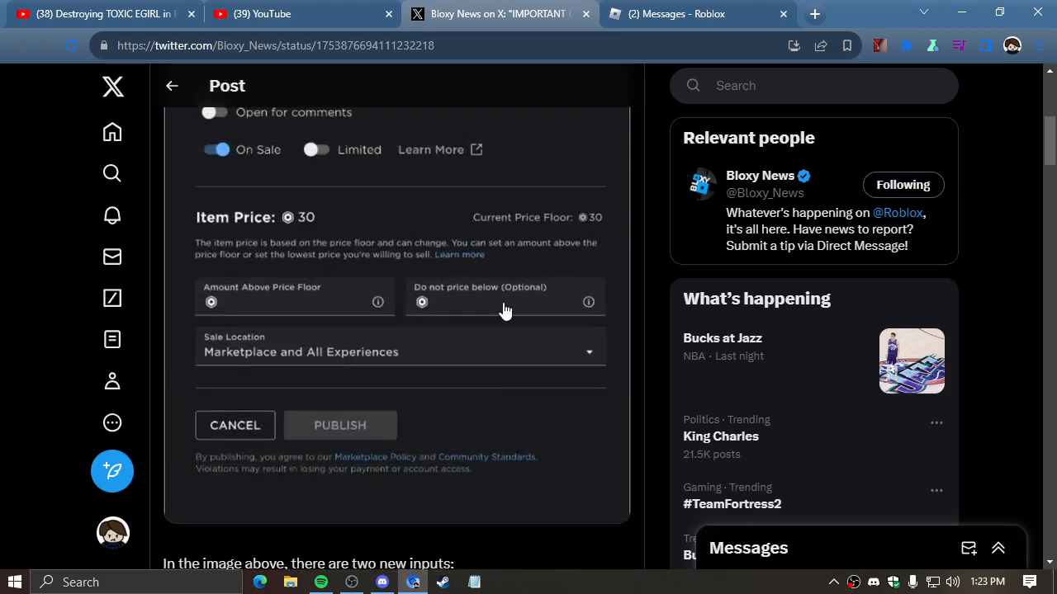
{"action": "scroll", "scroll_direction": "down", "scroll_amount": 3}
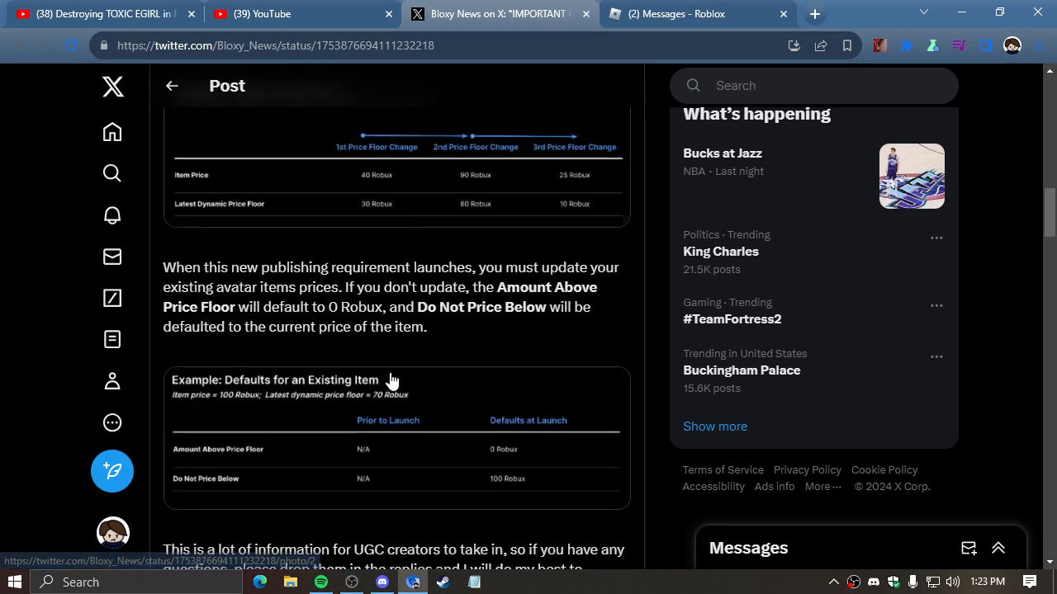
Expand hidden replies and open the Bloxy News reply saying it doesn't have the answer.
{"action": "scroll", "scroll_direction": "down", "scroll_amount": 3}
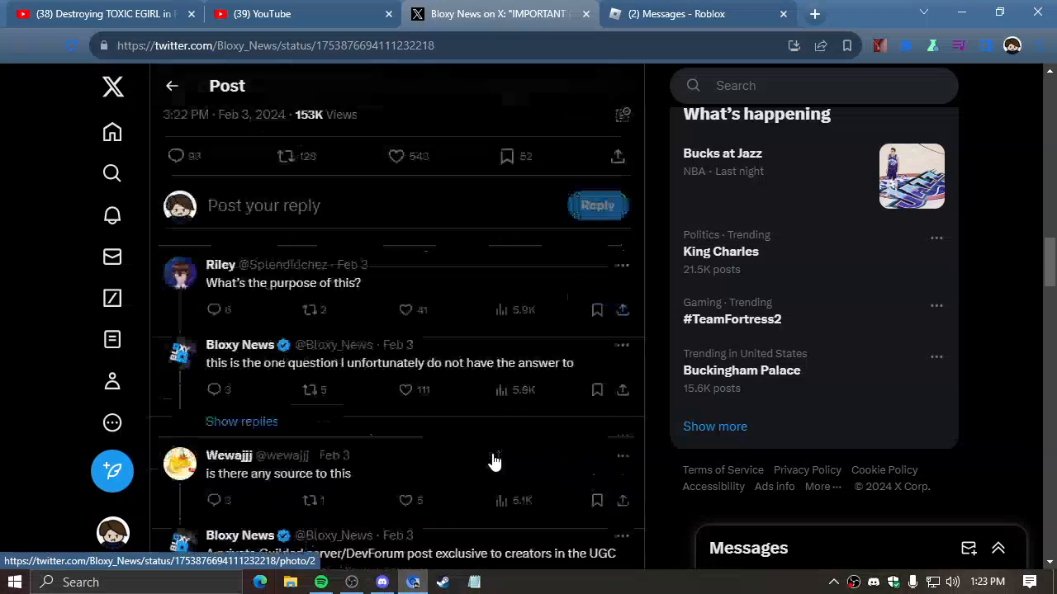
{"action": "scroll", "scroll_direction": "up", "scroll_amount": 3}
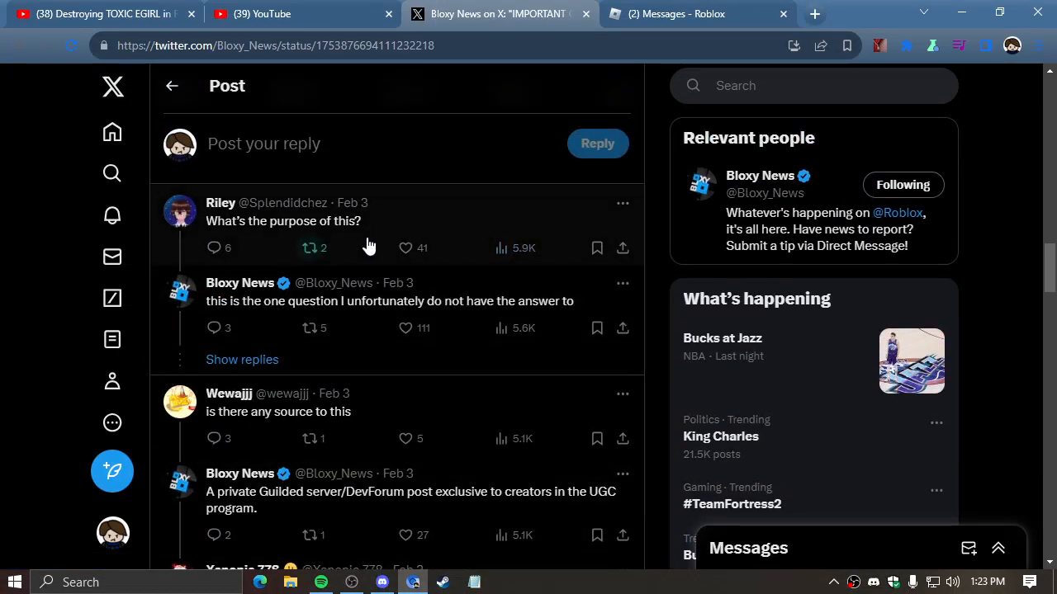
{"action": "mouse_move", "coordinate": [282, 322]}
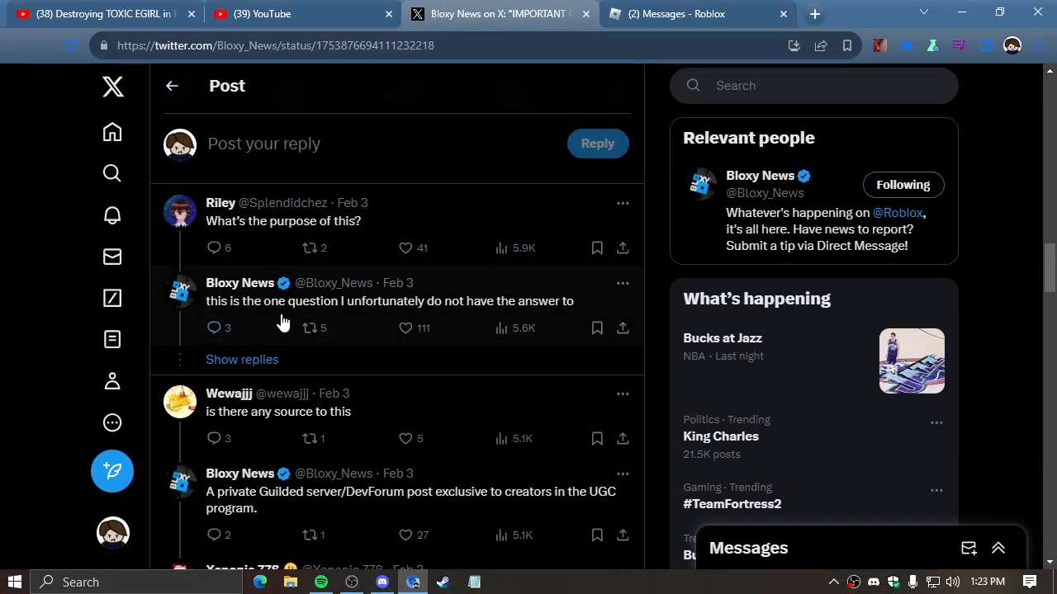
{"action": "left_click", "coordinate": [241, 359]}
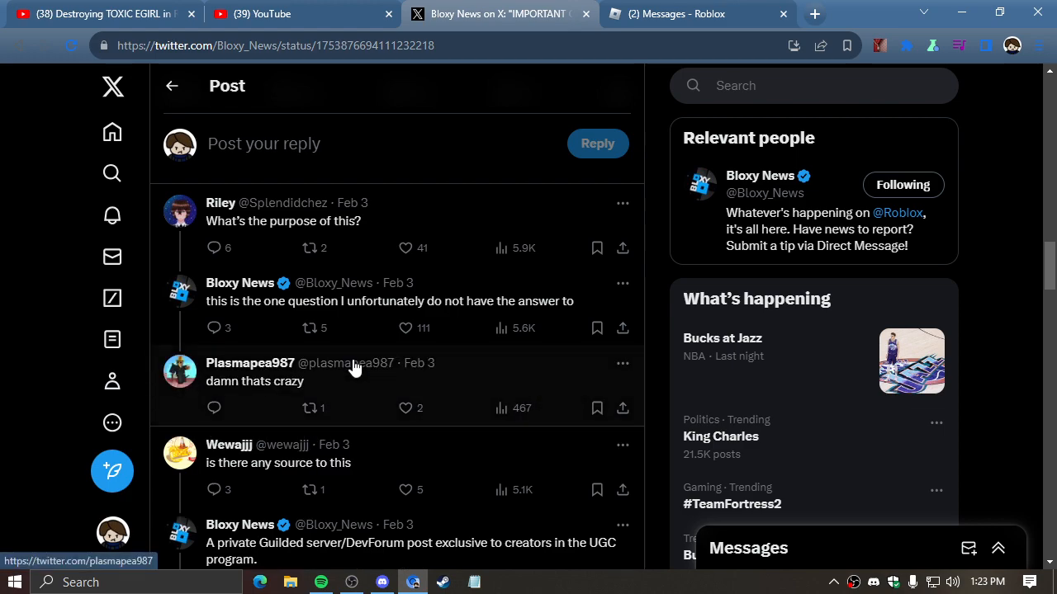
{"action": "left_click", "coordinate": [388, 300]}
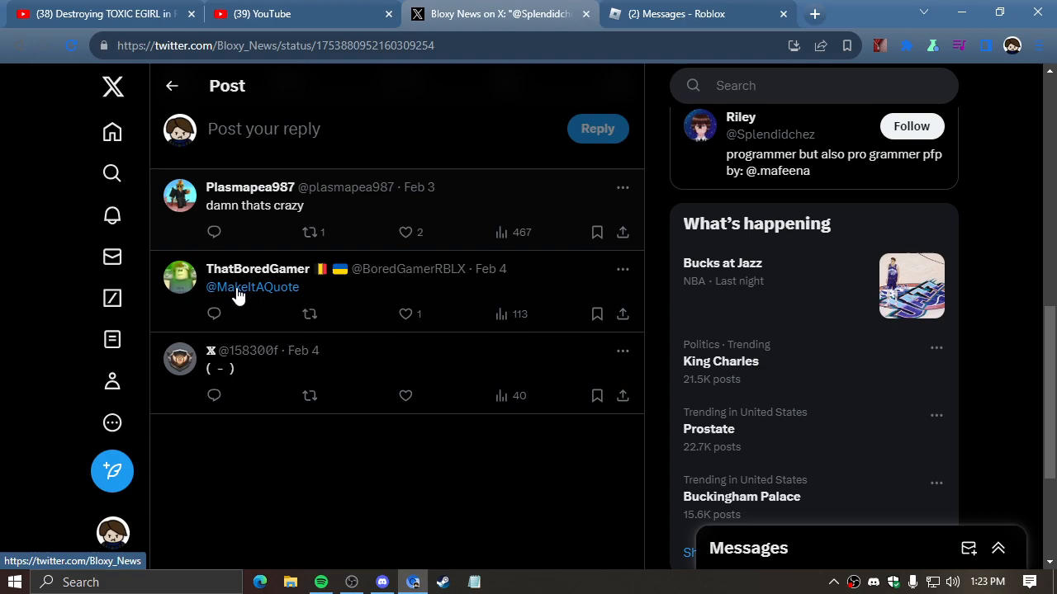
{"action": "scroll", "scroll_direction": "up", "scroll_amount": 3}
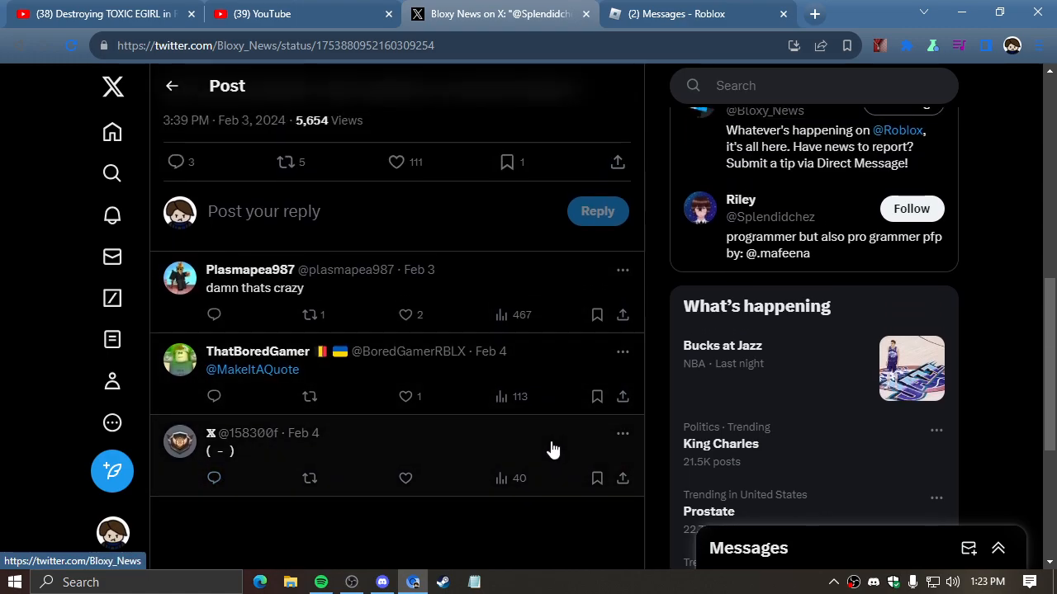
Go back to the main Bloxy News post and reread the two-new-inputs paragraph.
{"action": "scroll", "scroll_direction": "up", "scroll_amount": 3}
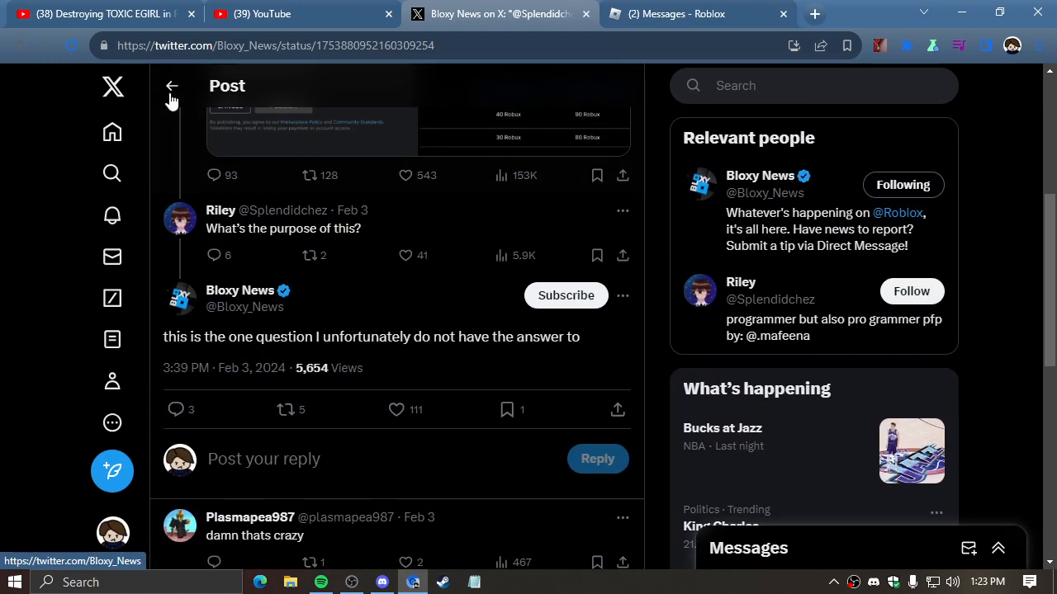
{"action": "left_click", "coordinate": [171, 86]}
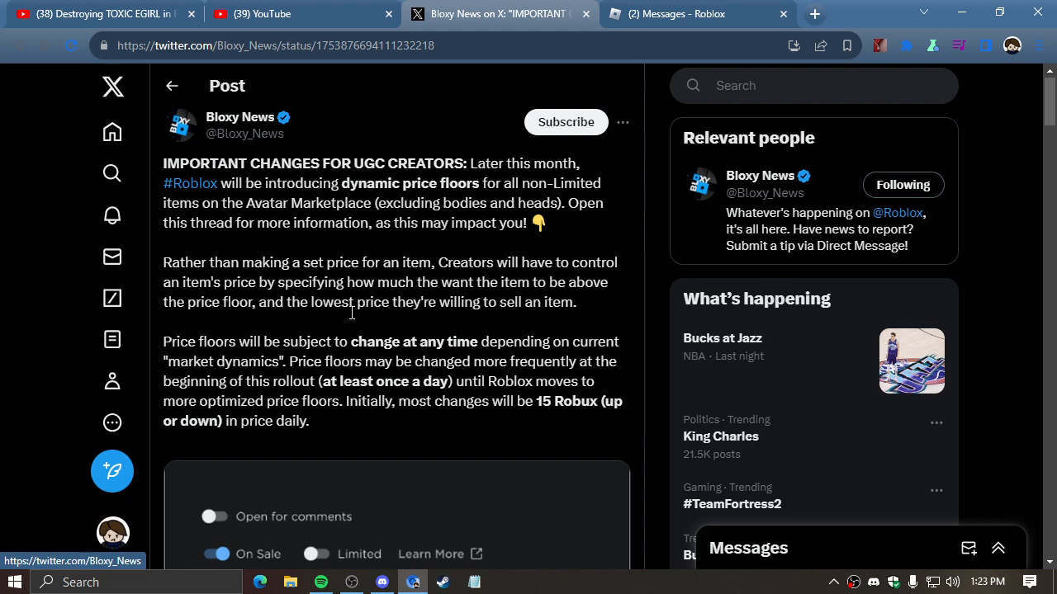
{"action": "mouse_move", "coordinate": [397, 225]}
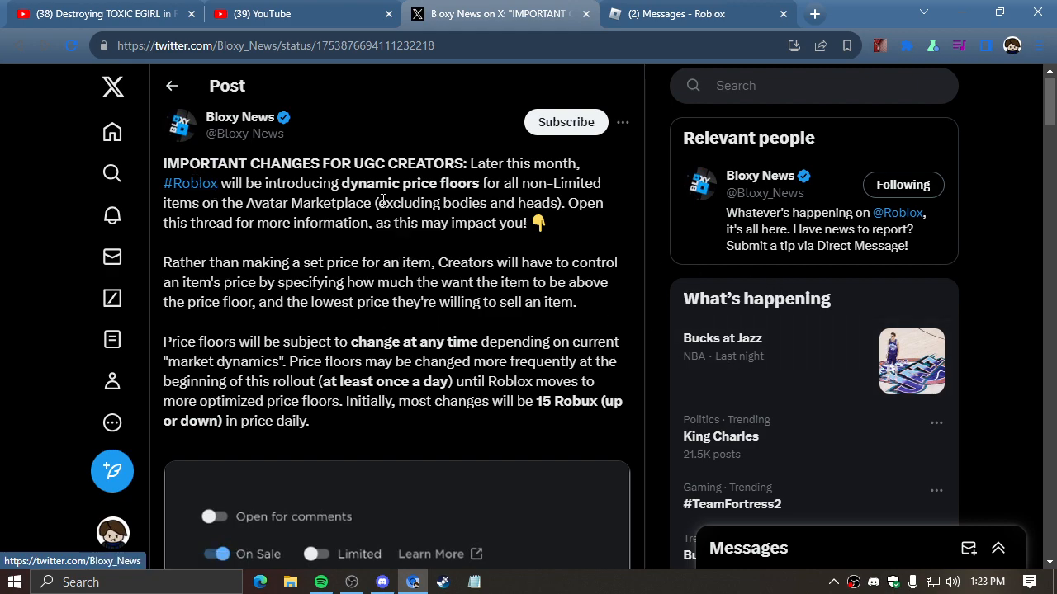
{"action": "scroll", "scroll_direction": "down", "scroll_amount": 3}
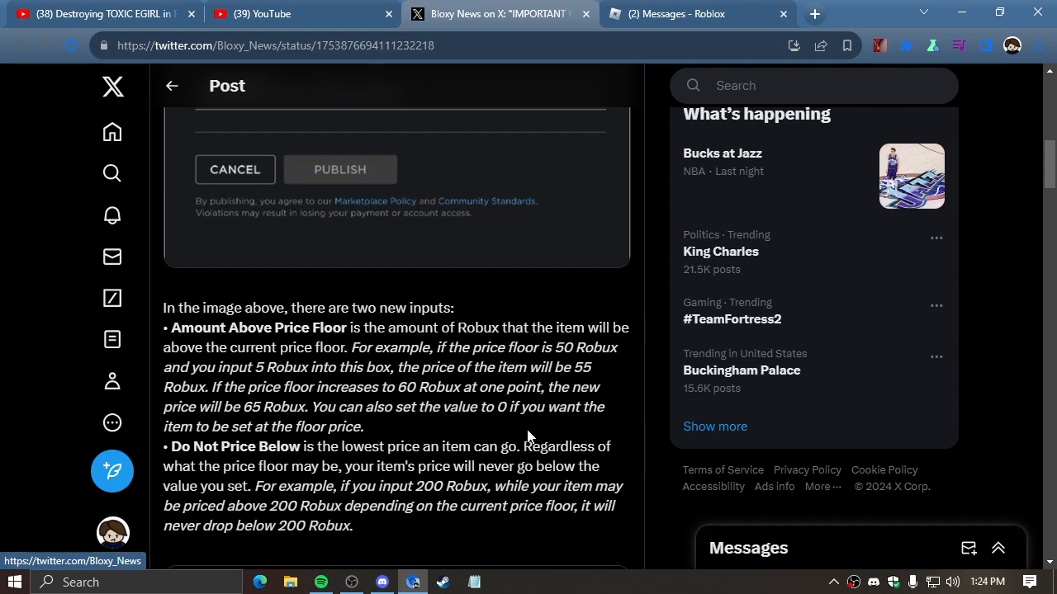
{"action": "mouse_move", "coordinate": [172, 86]}
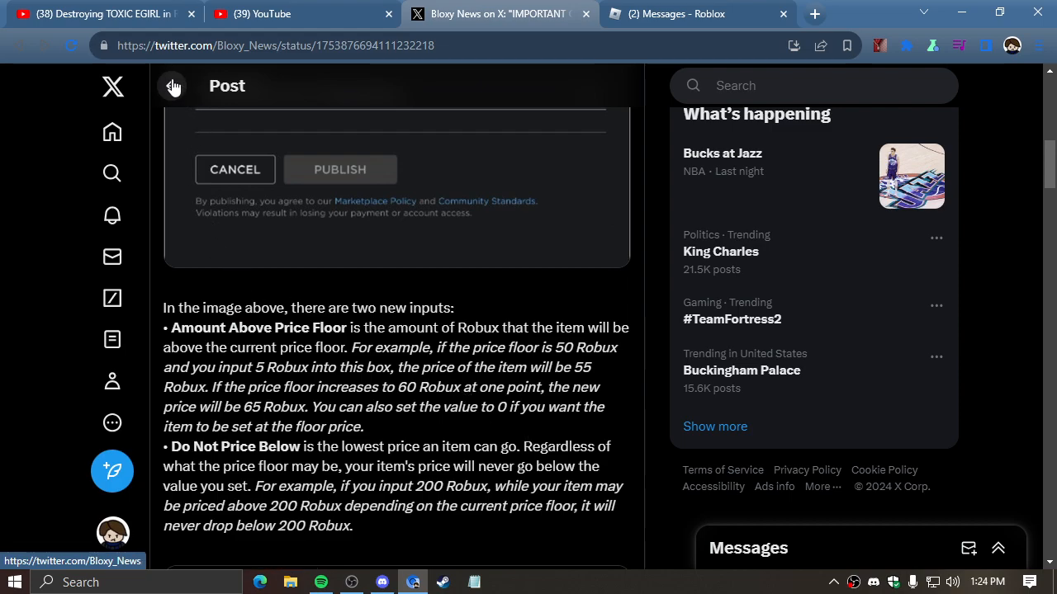
{"action": "left_click", "coordinate": [171, 86]}
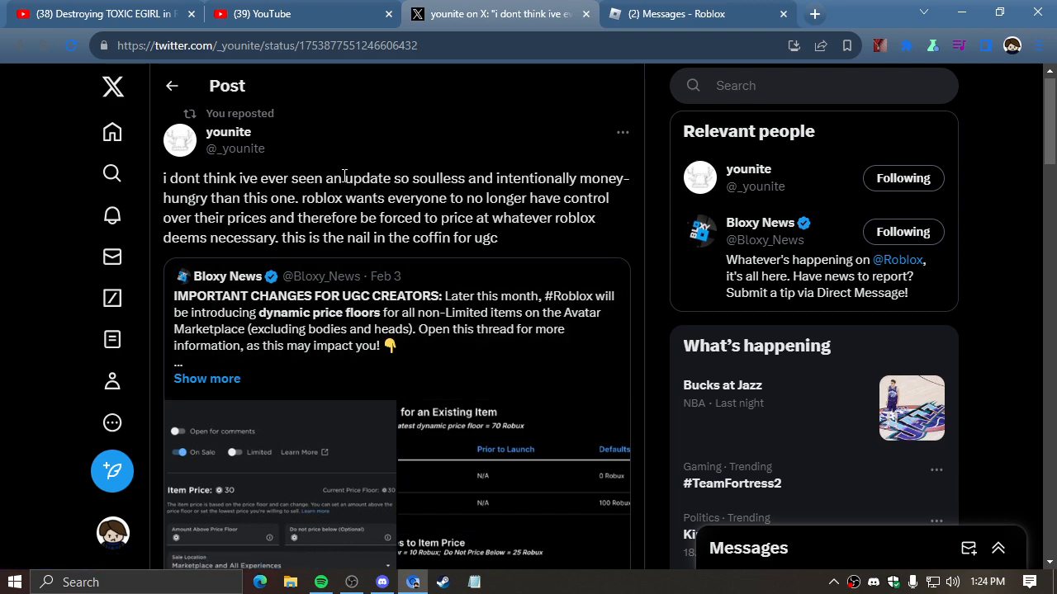
{"action": "mouse_move", "coordinate": [328, 215]}
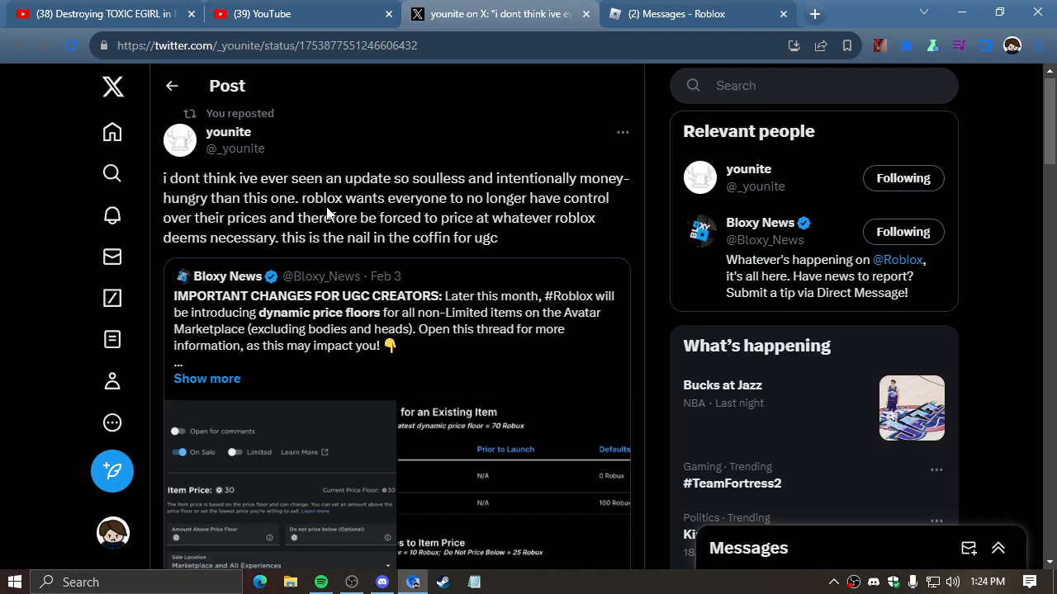
{"action": "mouse_move", "coordinate": [322, 262]}
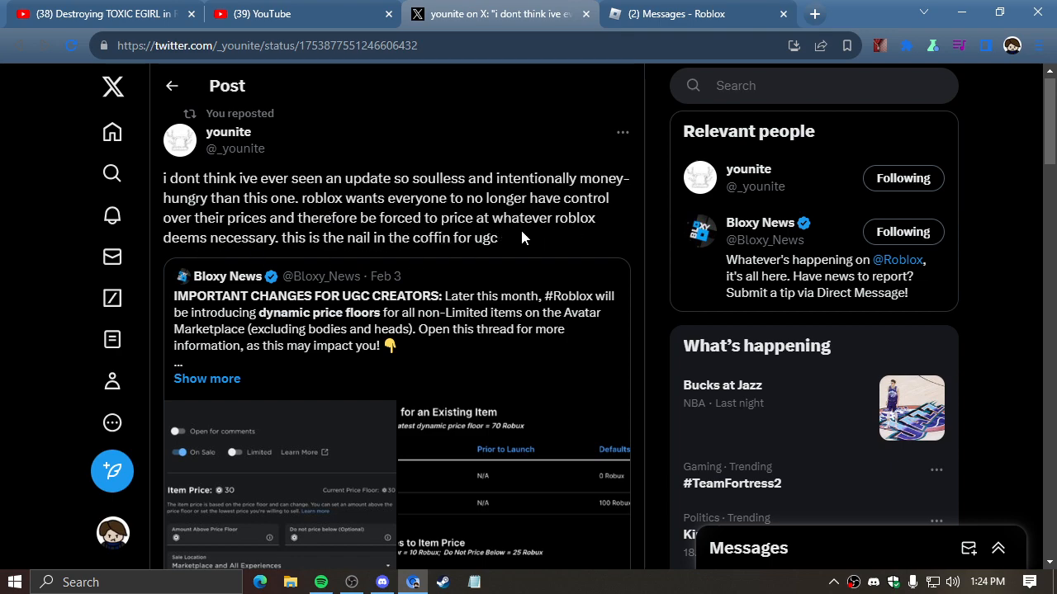
{"action": "mouse_move", "coordinate": [331, 241]}
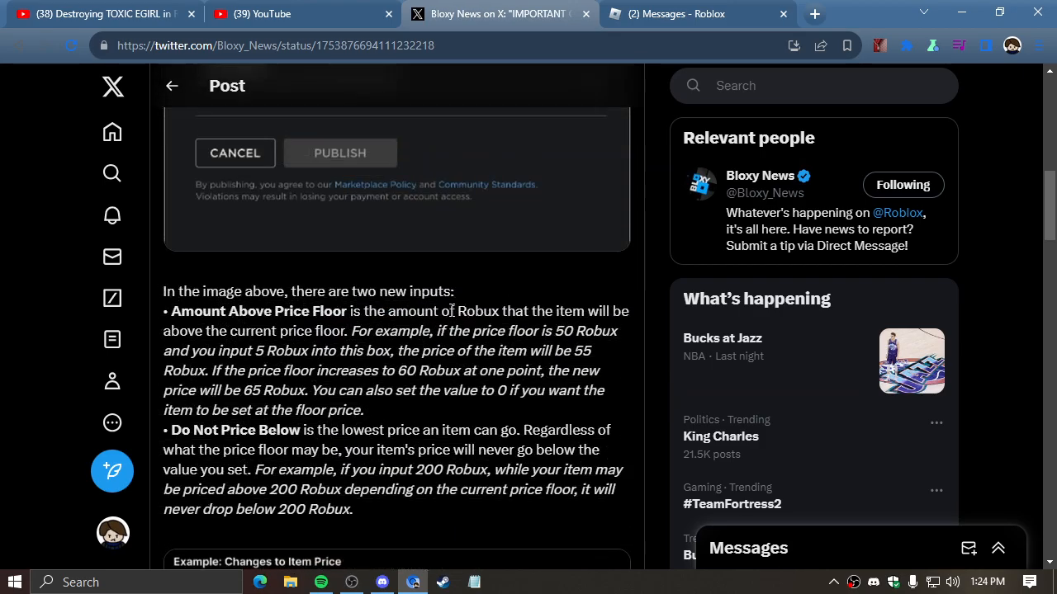
{"action": "scroll", "scroll_direction": "up", "scroll_amount": 3}
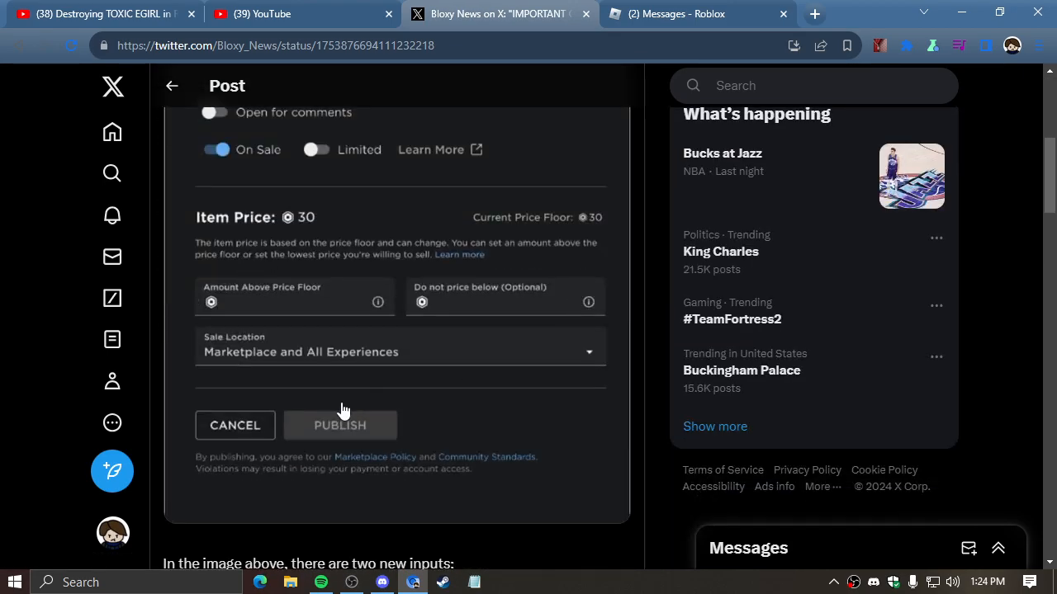
{"action": "scroll", "scroll_direction": "up", "scroll_amount": 3}
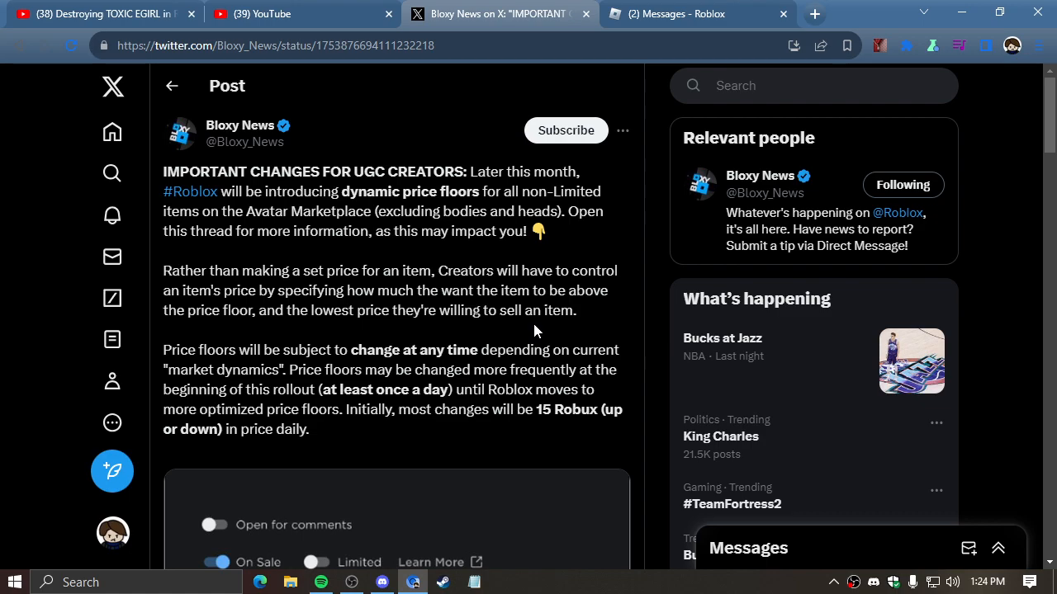
{"action": "mouse_move", "coordinate": [614, 332]}
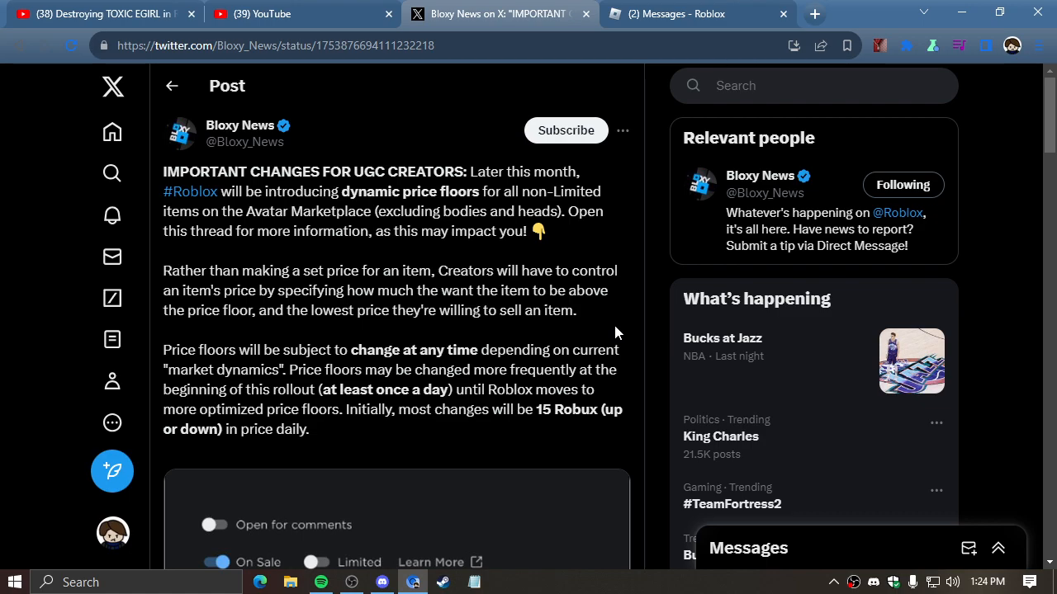
{"action": "scroll", "scroll_direction": "down", "scroll_amount": 3}
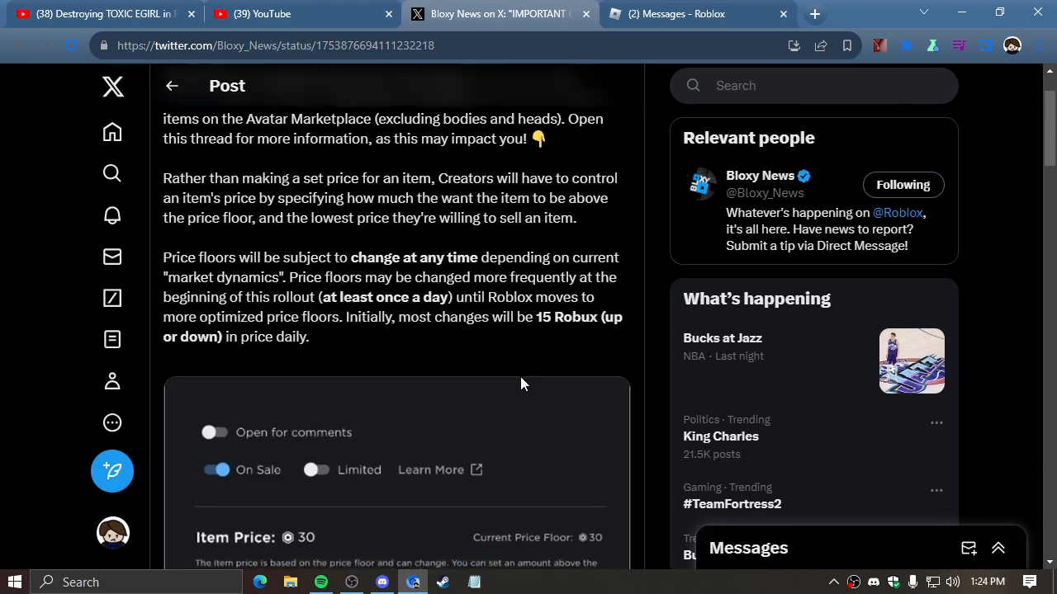
{"action": "scroll", "scroll_direction": "up", "scroll_amount": 3}
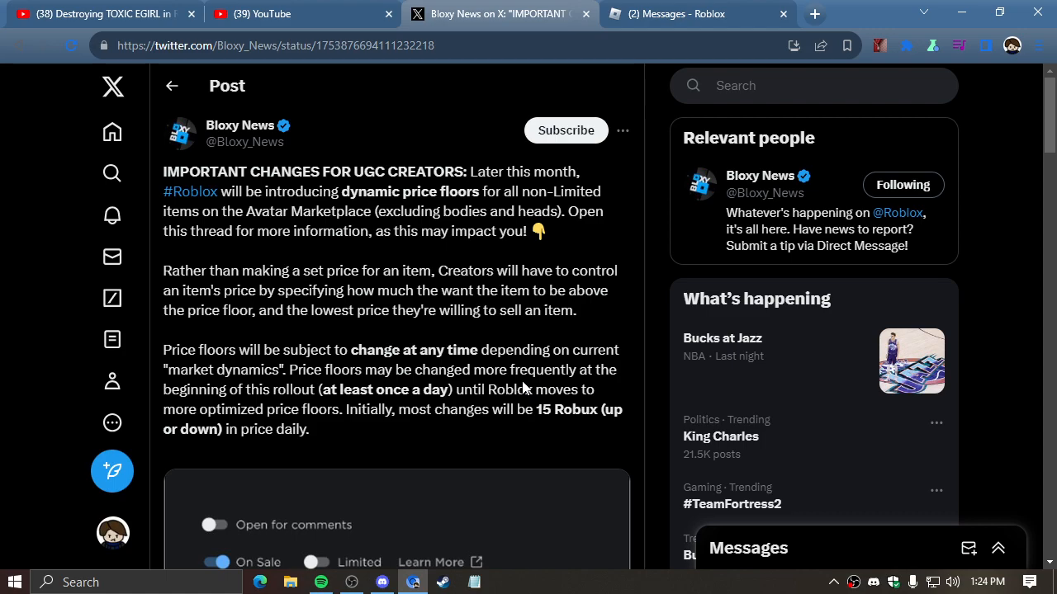
{"action": "scroll", "scroll_direction": "down", "scroll_amount": 3}
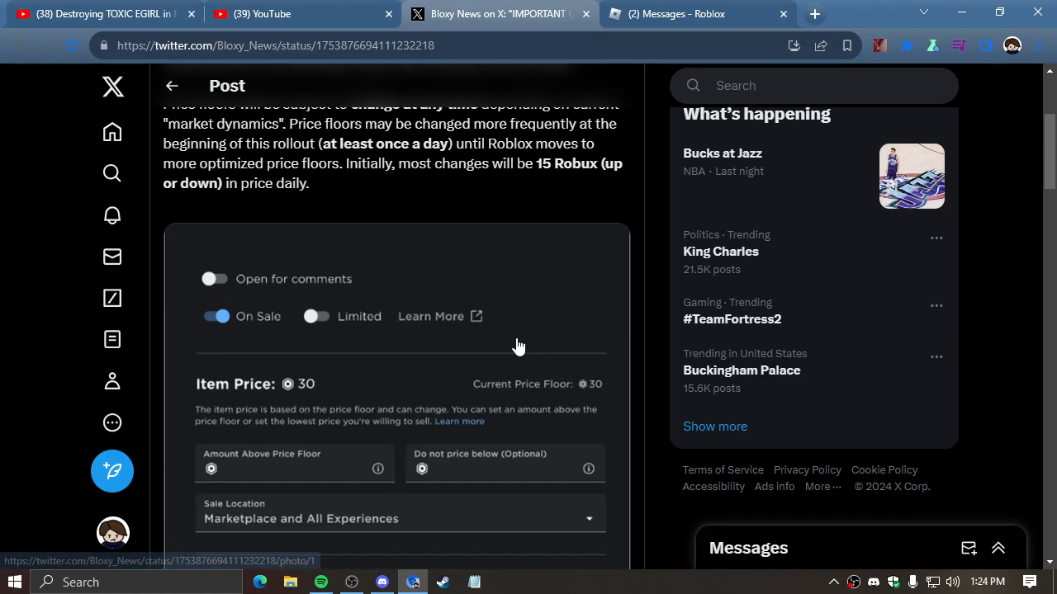
{"action": "scroll", "scroll_direction": "up", "scroll_amount": 3}
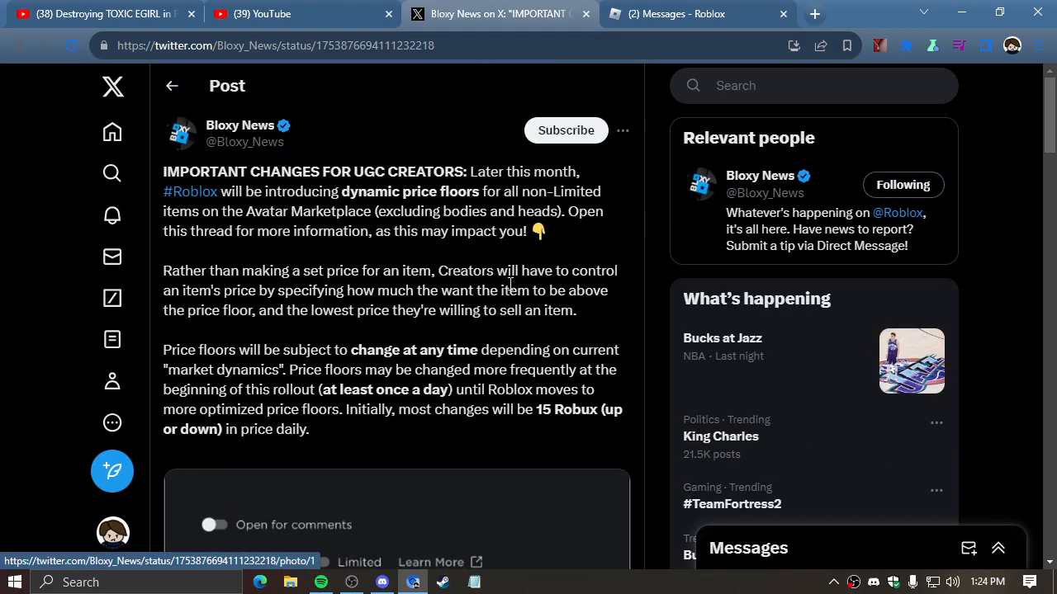
{"action": "scroll", "scroll_direction": "down", "scroll_amount": 3}
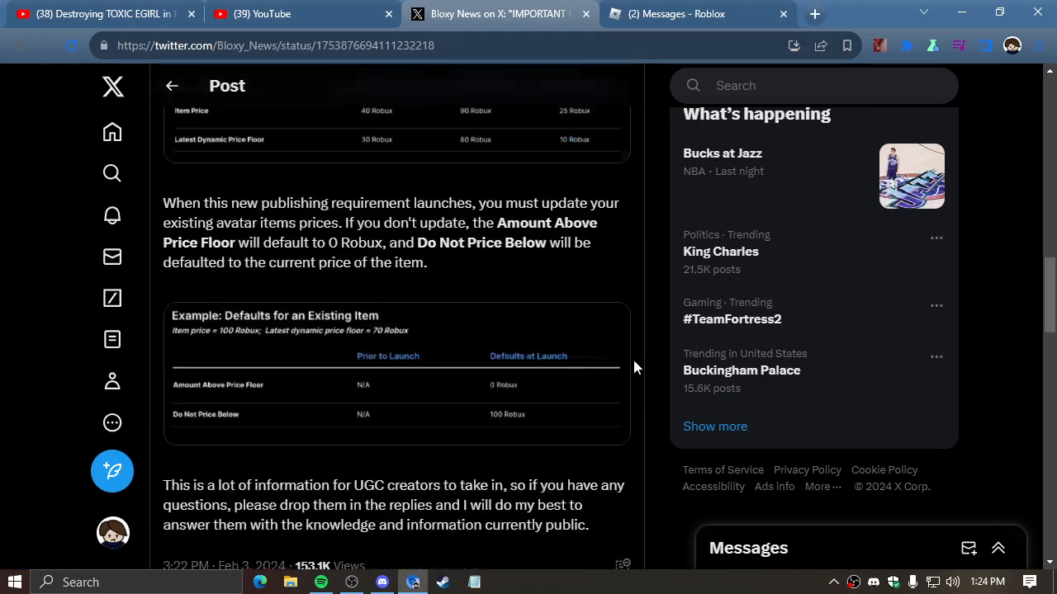
{"action": "scroll", "scroll_direction": "down", "scroll_amount": 3}
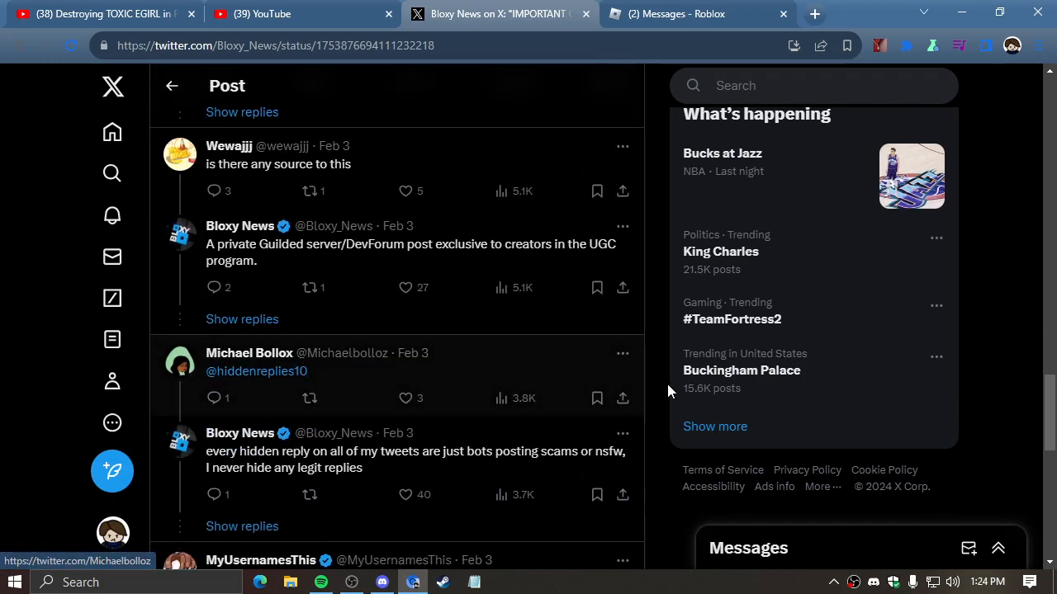
{"action": "scroll", "scroll_direction": "down", "scroll_amount": 3}
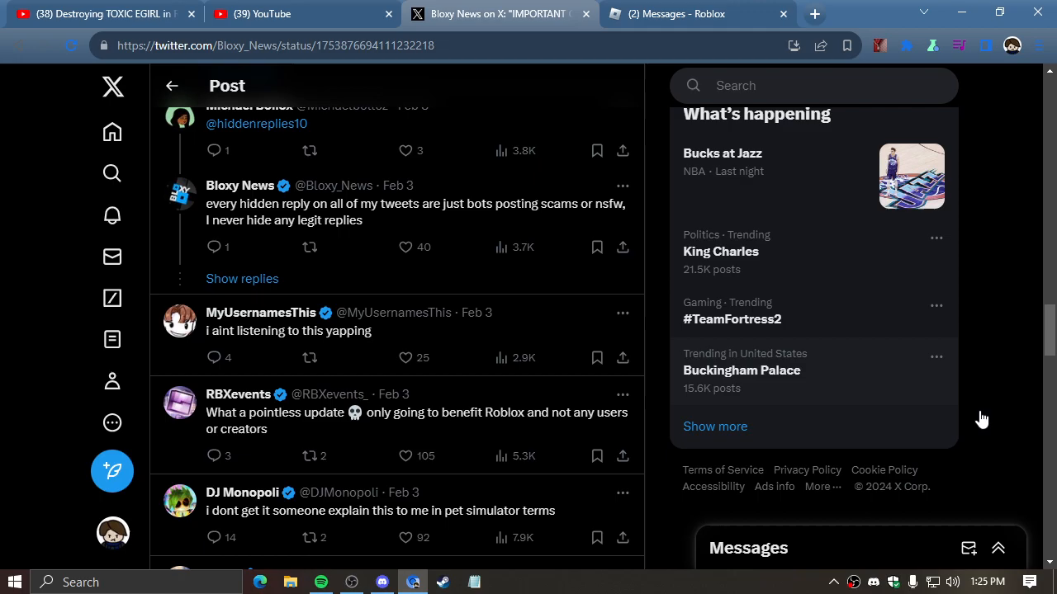
{"action": "mouse_move", "coordinate": [473, 433]}
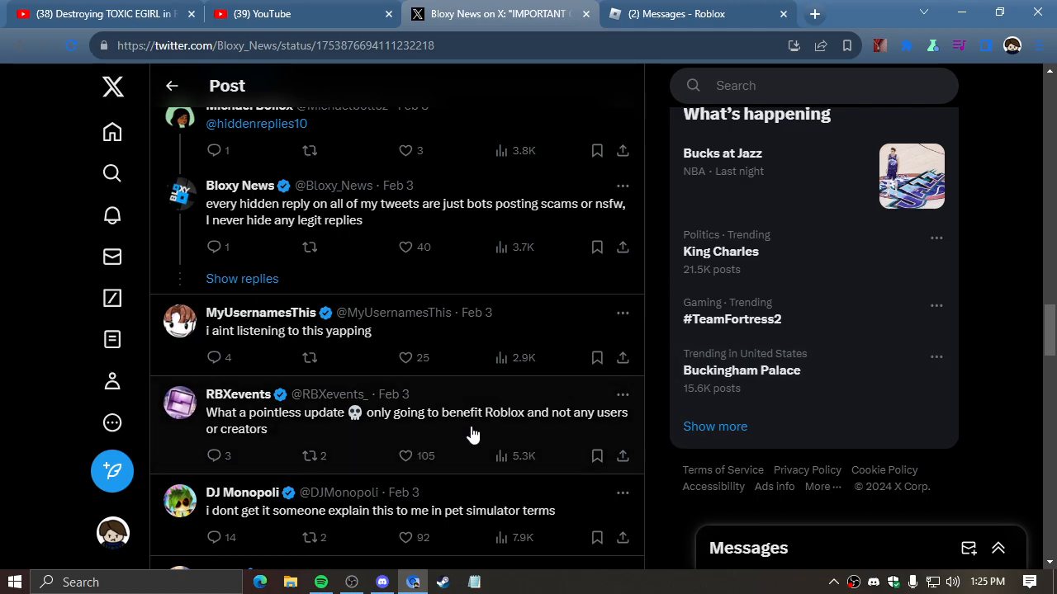
{"action": "scroll", "scroll_direction": "up", "scroll_amount": 3}
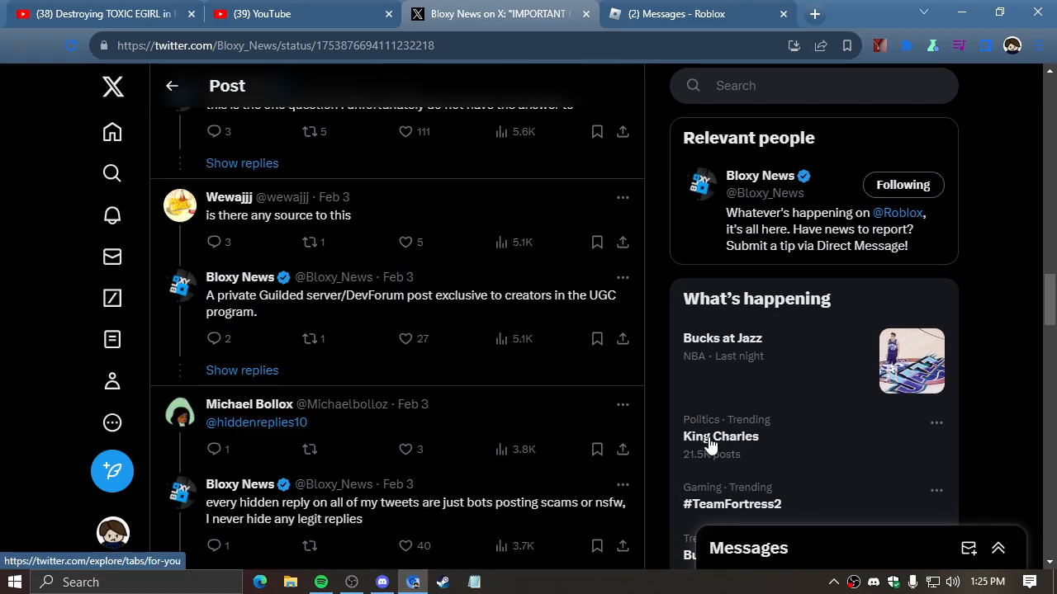
{"action": "scroll", "scroll_direction": "up", "scroll_amount": 3}
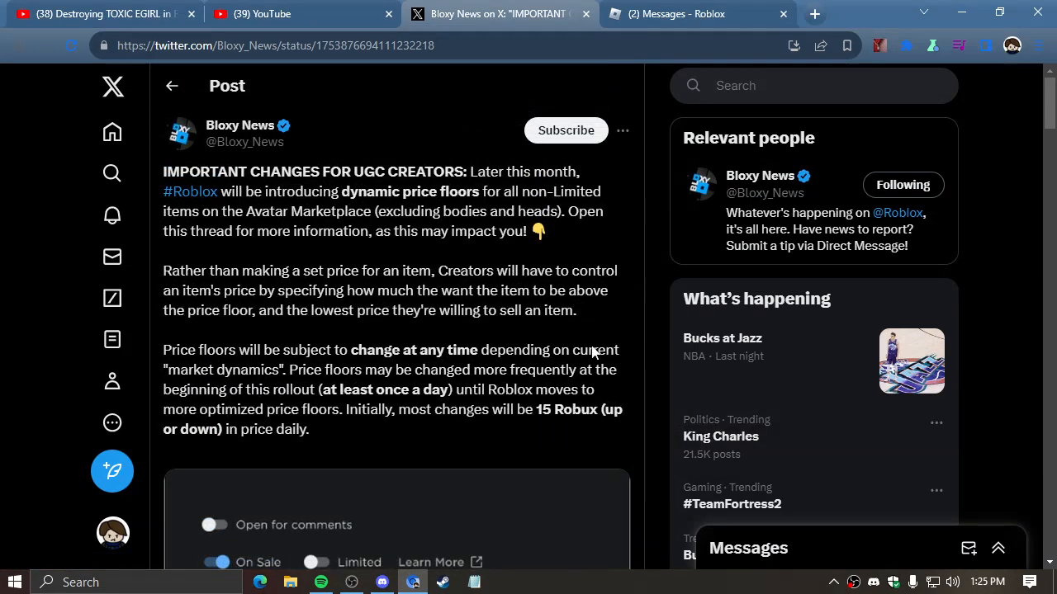
{"action": "mouse_move", "coordinate": [303, 336]}
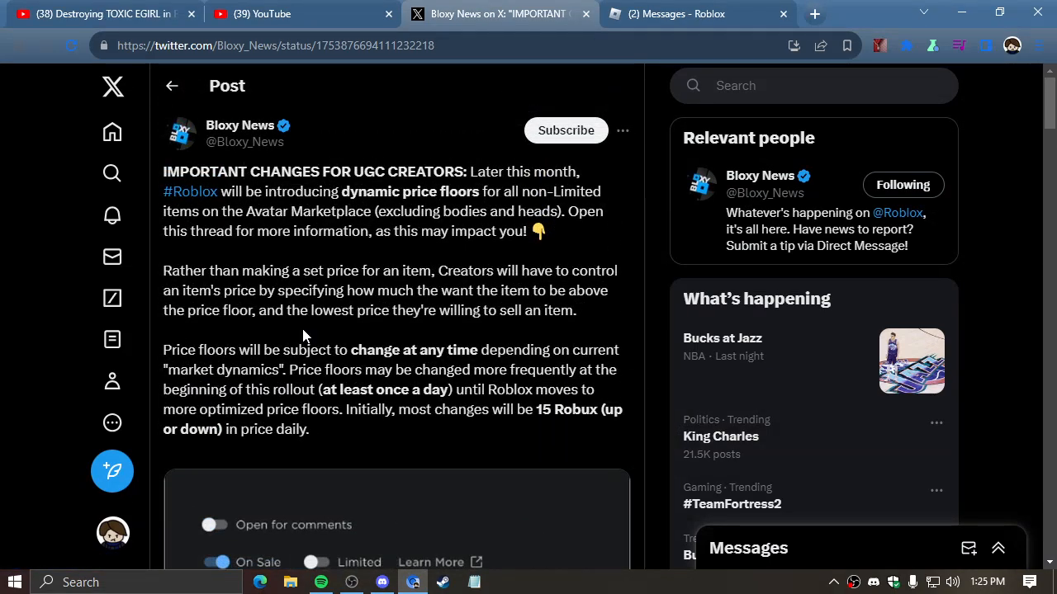
{"action": "left_click", "coordinate": [677, 13]}
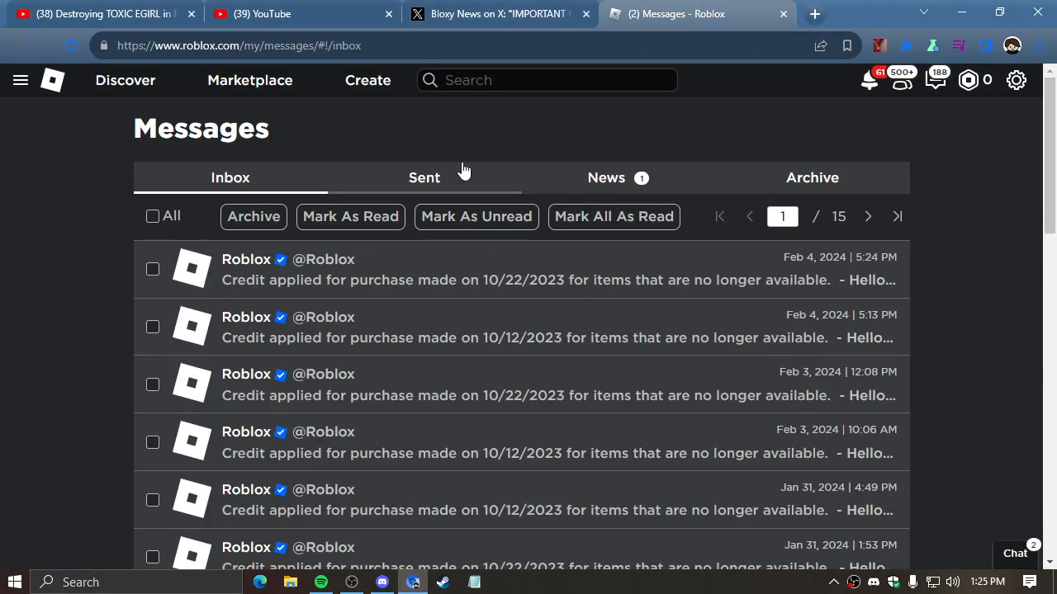
{"action": "left_click", "coordinate": [498, 13]}
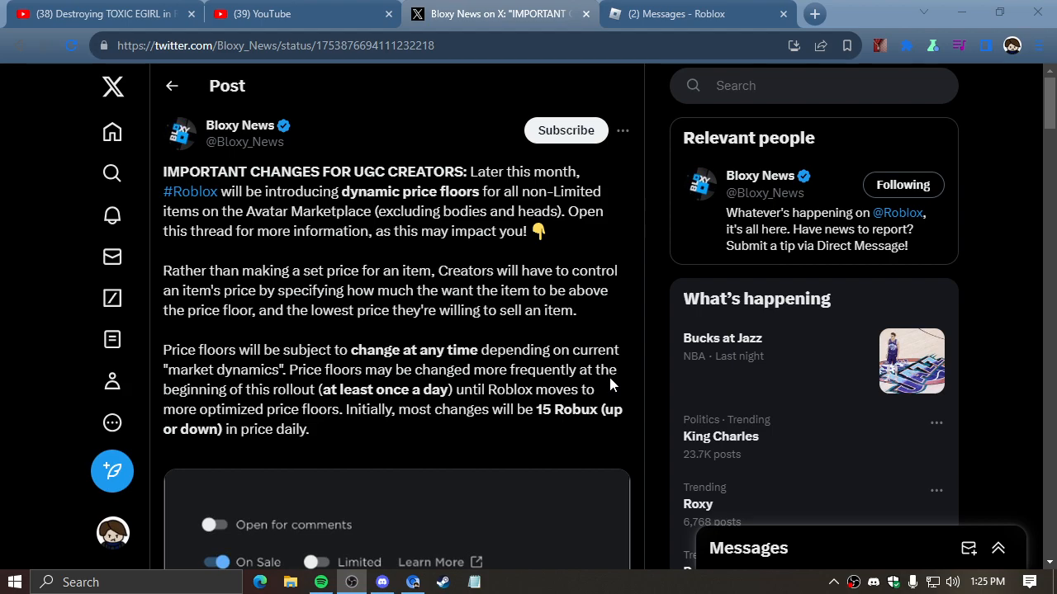
{"action": "scroll", "scroll_direction": "down", "scroll_amount": 3}
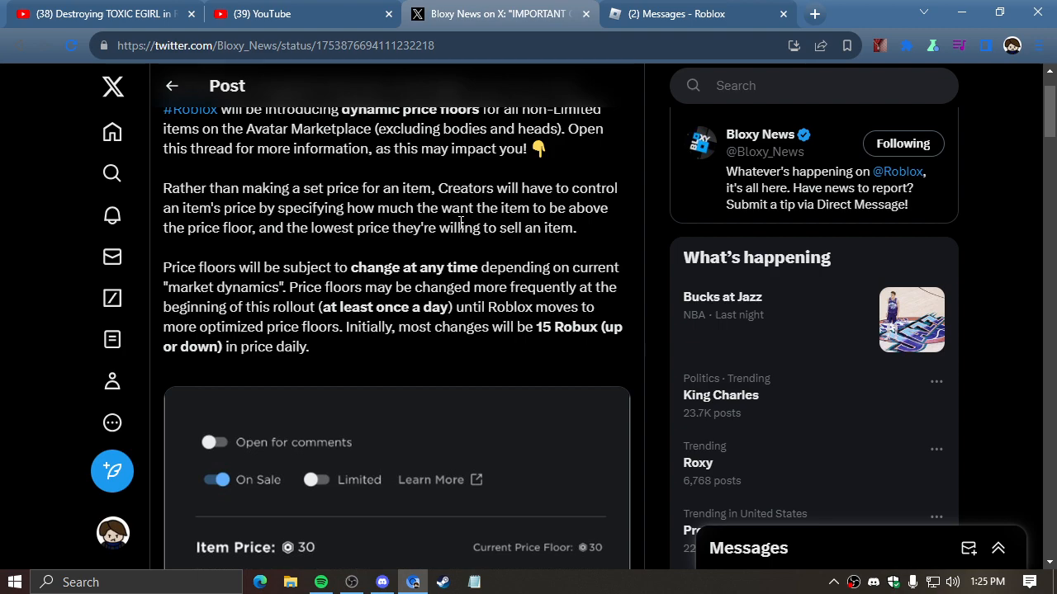
{"action": "scroll", "scroll_direction": "up", "scroll_amount": 3}
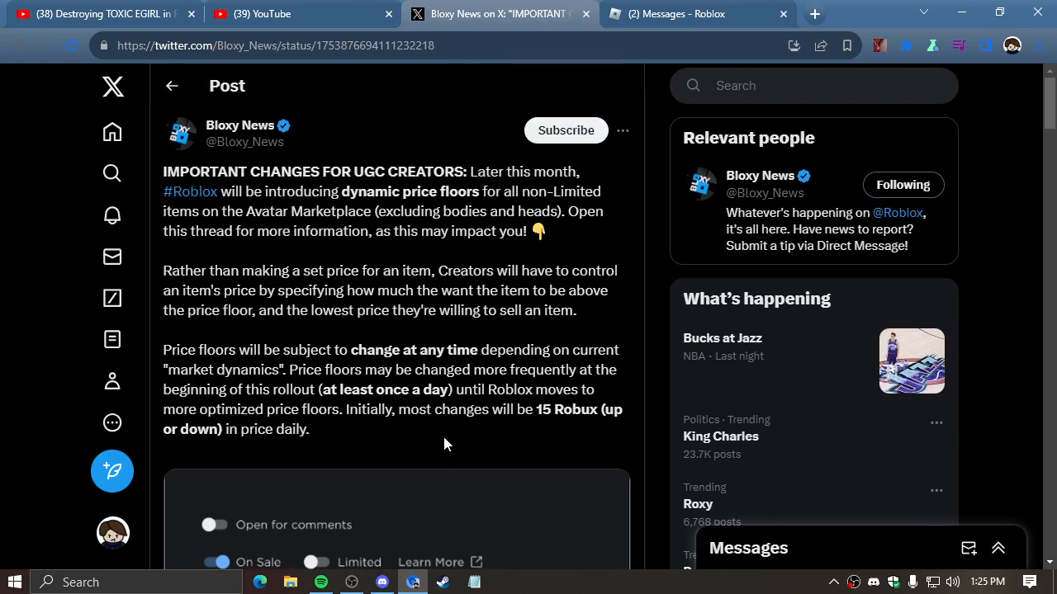
{"action": "scroll", "scroll_direction": "down", "scroll_amount": 3}
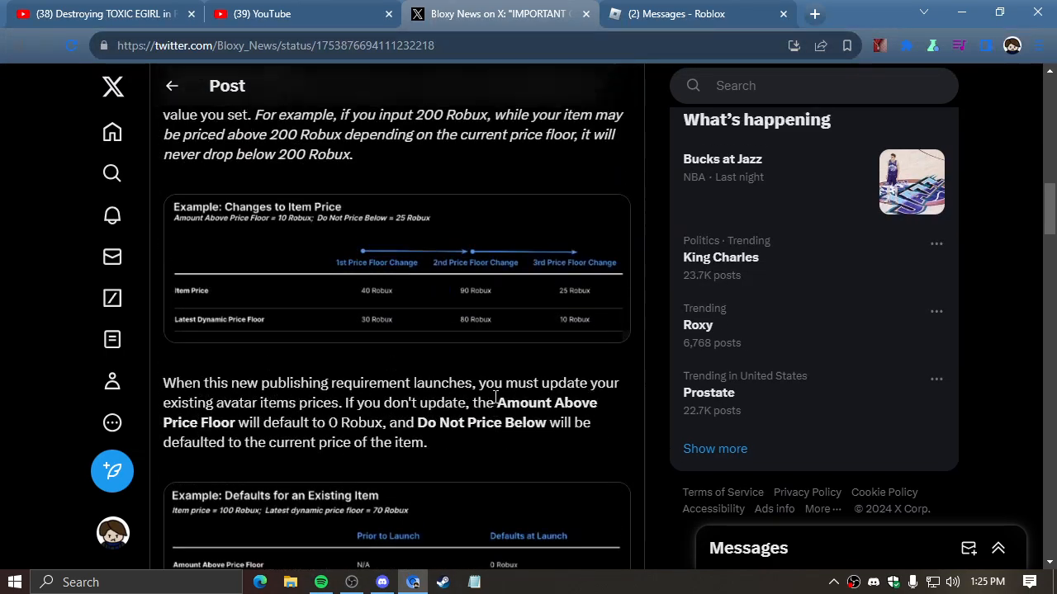
{"action": "scroll", "scroll_direction": "up", "scroll_amount": 3}
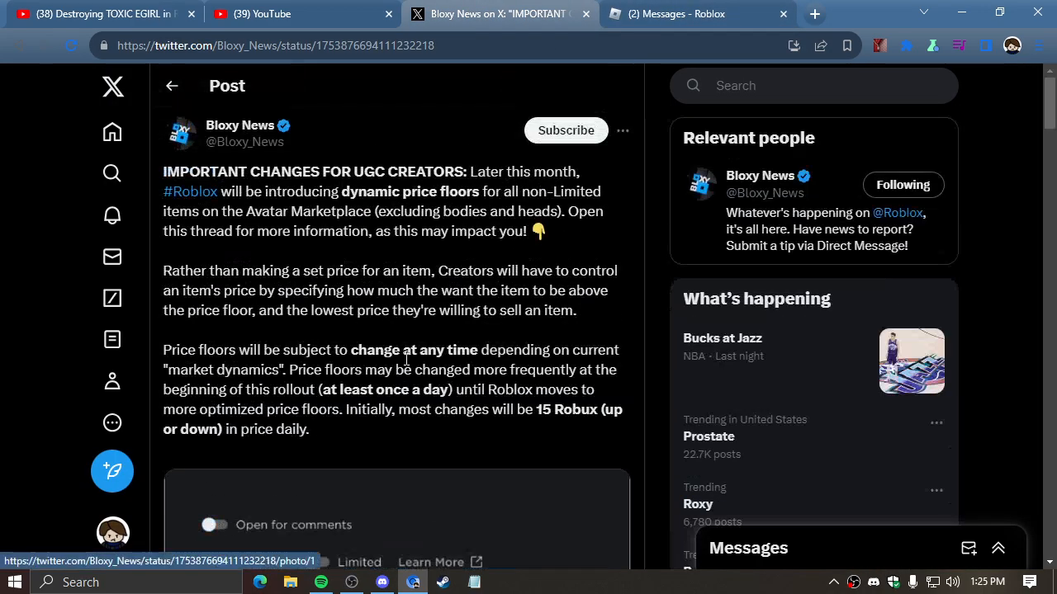
{"action": "scroll", "scroll_direction": "down", "scroll_amount": 3}
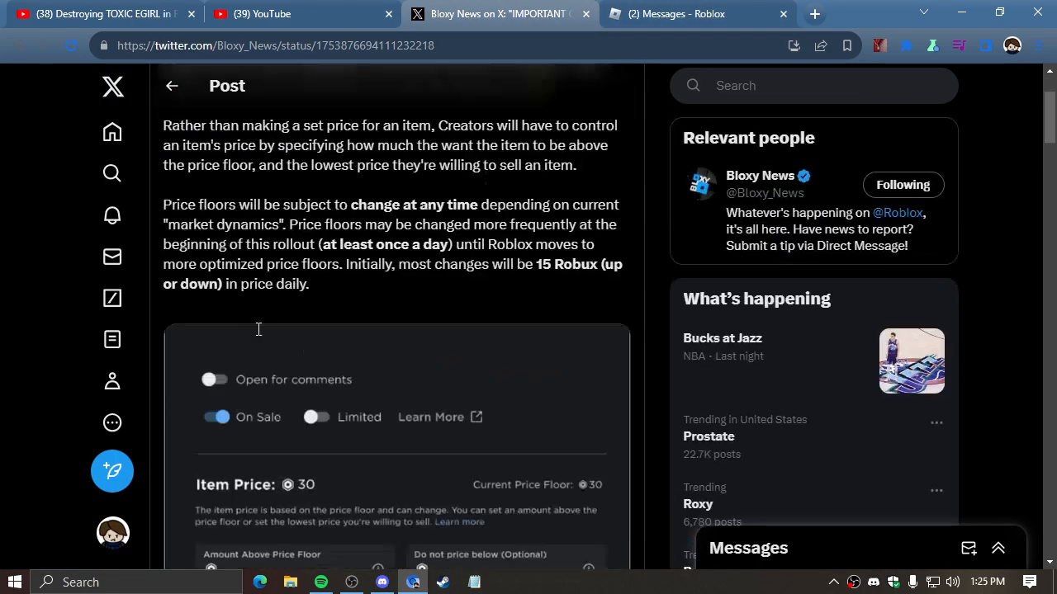
{"action": "scroll", "scroll_direction": "down", "scroll_amount": 3}
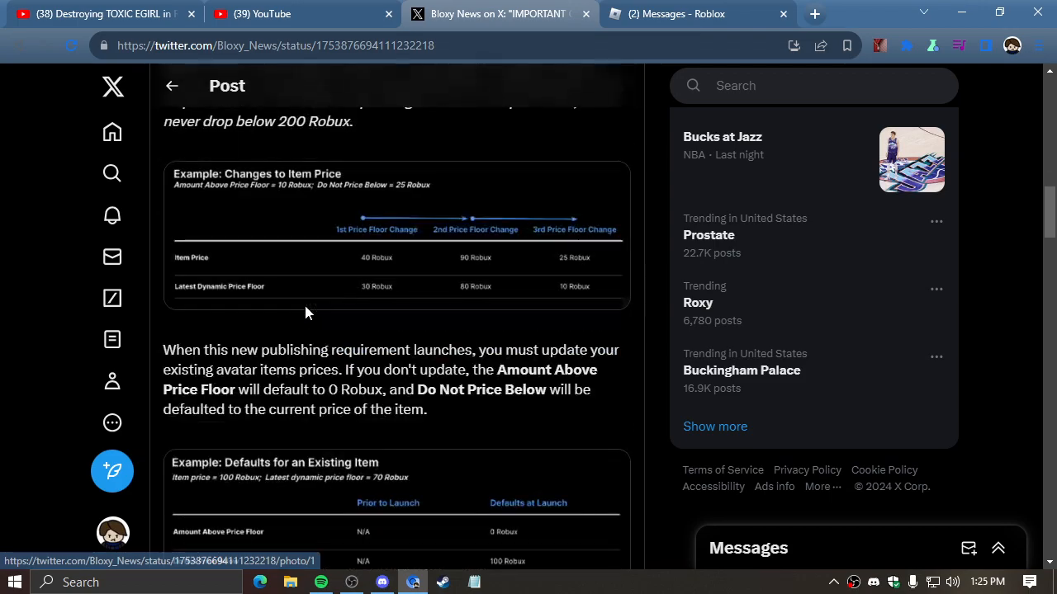
{"action": "scroll", "scroll_direction": "down", "scroll_amount": 3}
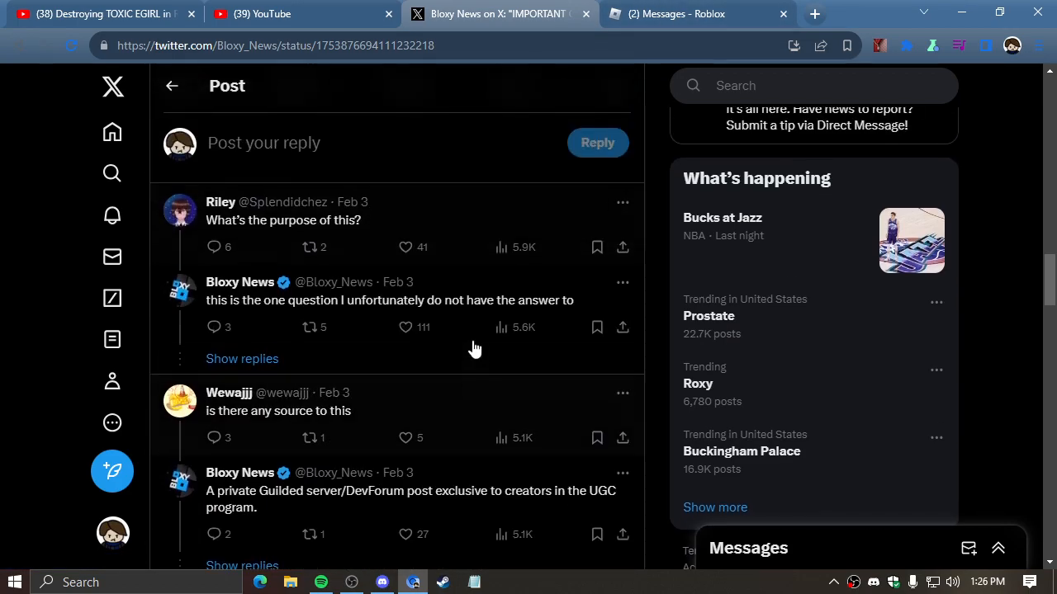
Skim more replies, including the taco hat request, then return to the post's top.
{"action": "scroll", "scroll_direction": "up", "scroll_amount": 3}
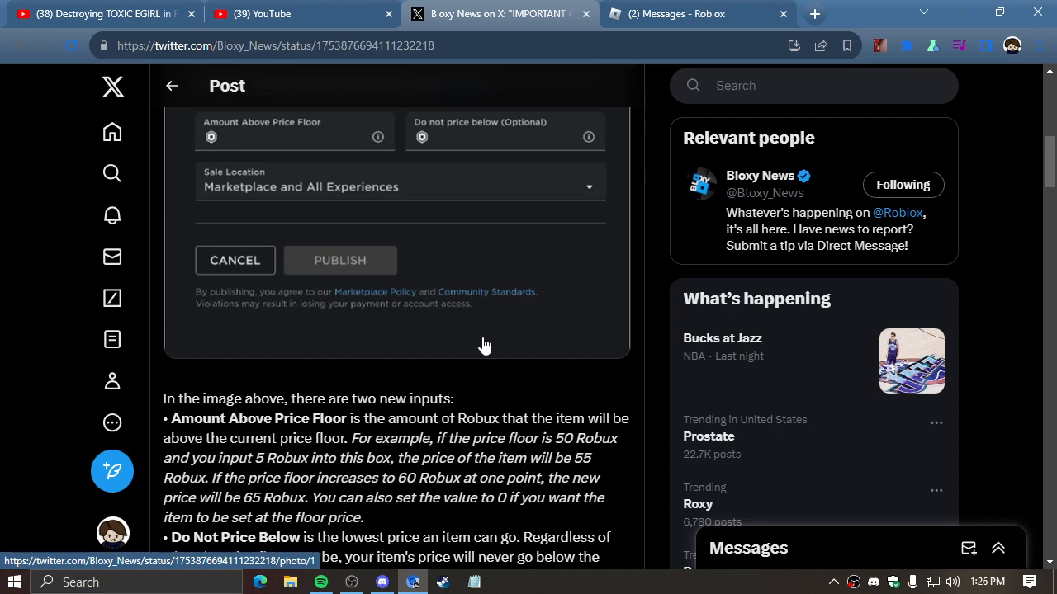
{"action": "scroll", "scroll_direction": "down", "scroll_amount": 3}
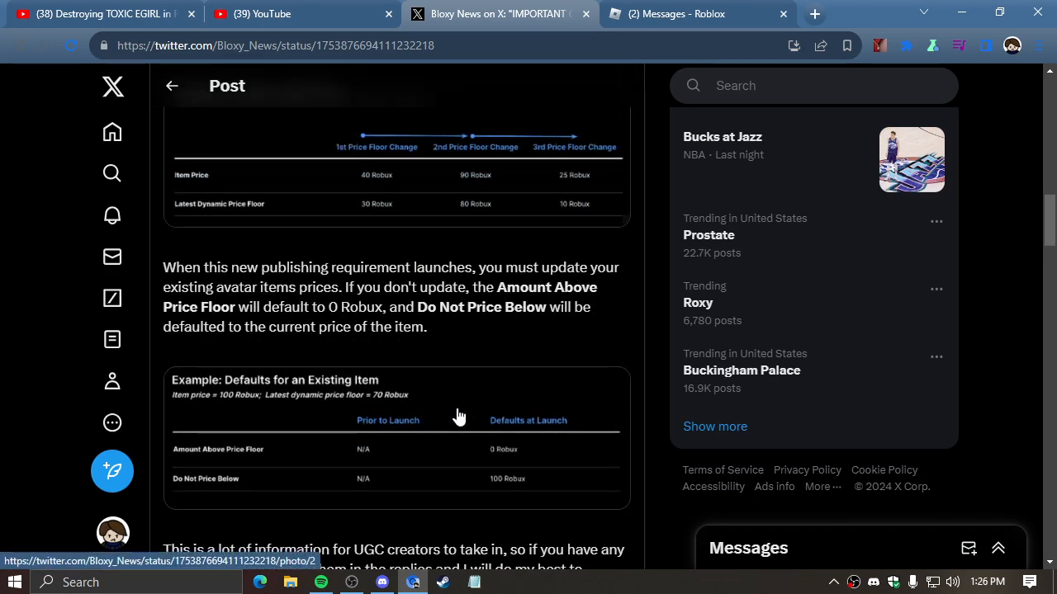
{"action": "scroll", "scroll_direction": "down", "scroll_amount": 3}
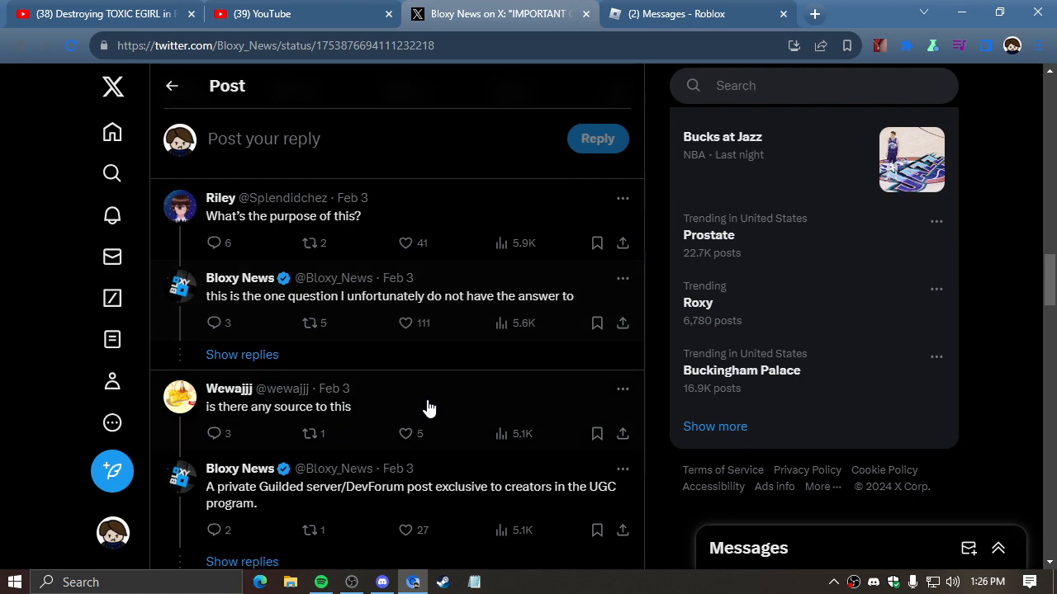
{"action": "scroll", "scroll_direction": "down", "scroll_amount": 3}
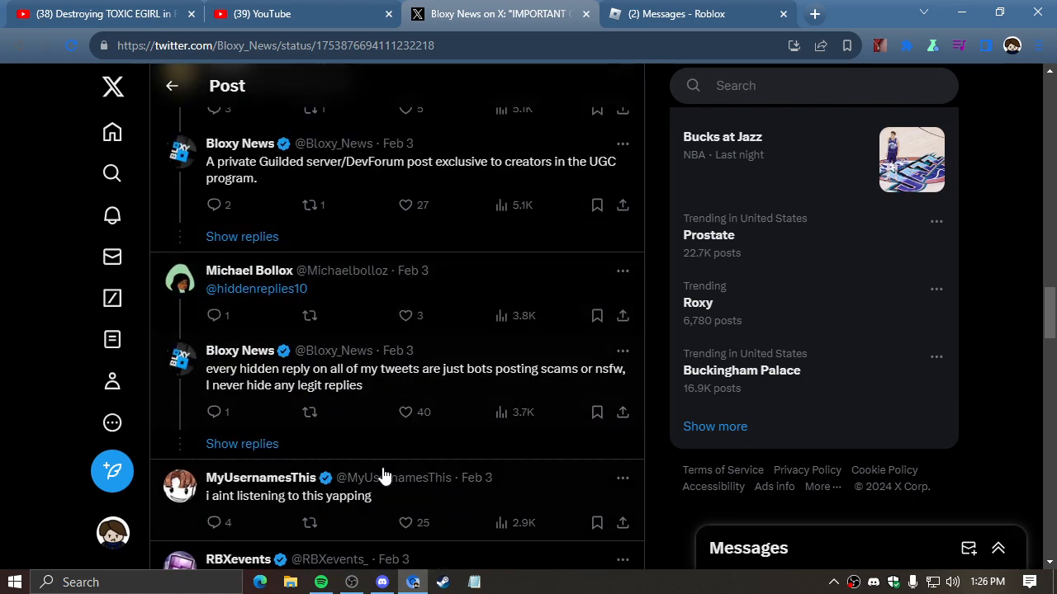
{"action": "mouse_move", "coordinate": [365, 454]}
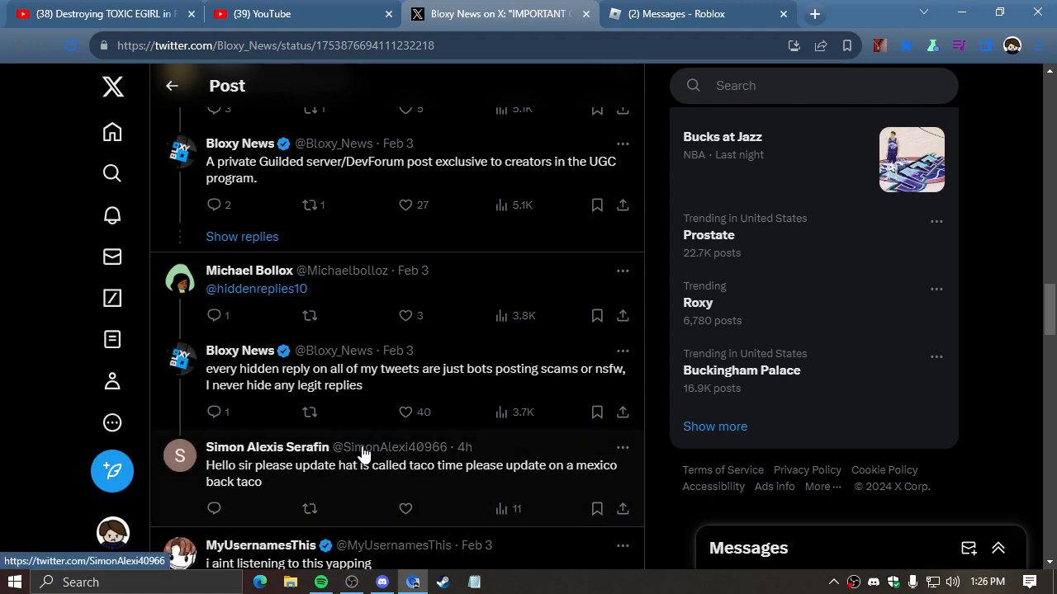
{"action": "mouse_move", "coordinate": [274, 488]}
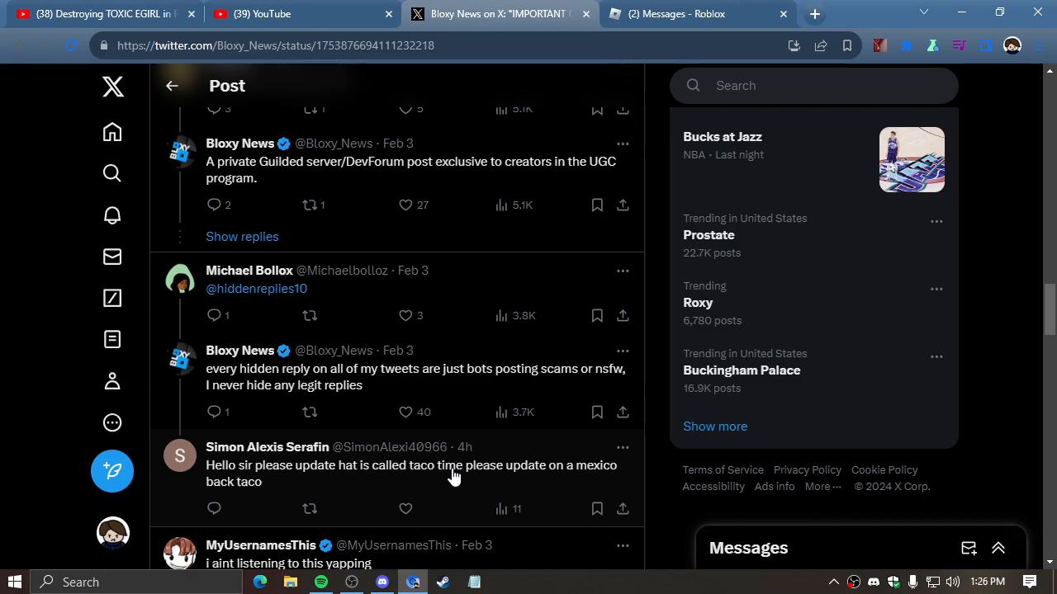
{"action": "mouse_move", "coordinate": [482, 489]}
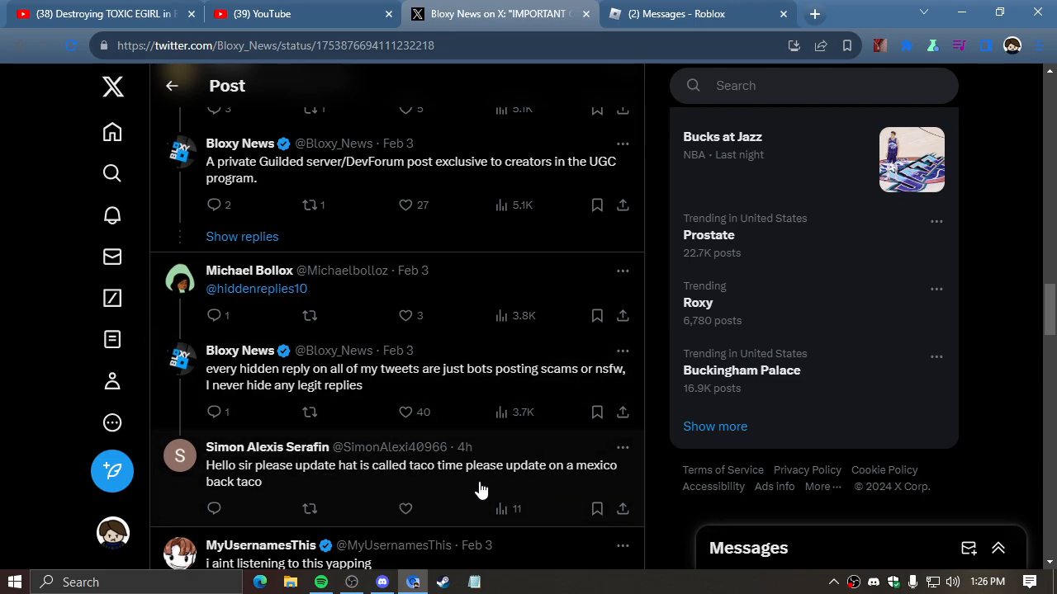
{"action": "scroll", "scroll_direction": "up", "scroll_amount": 3}
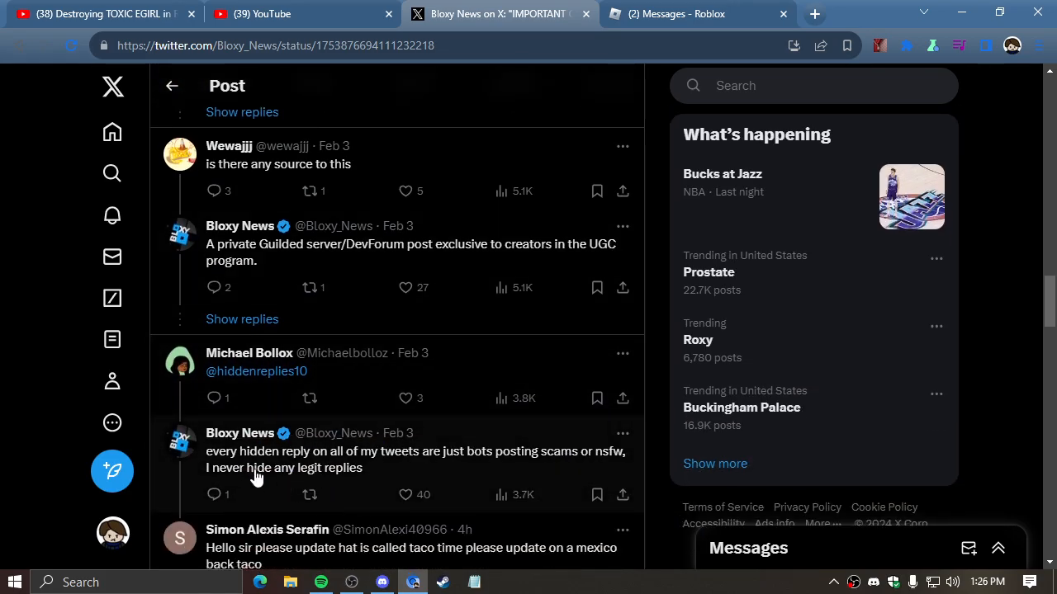
{"action": "scroll", "scroll_direction": "up", "scroll_amount": 3}
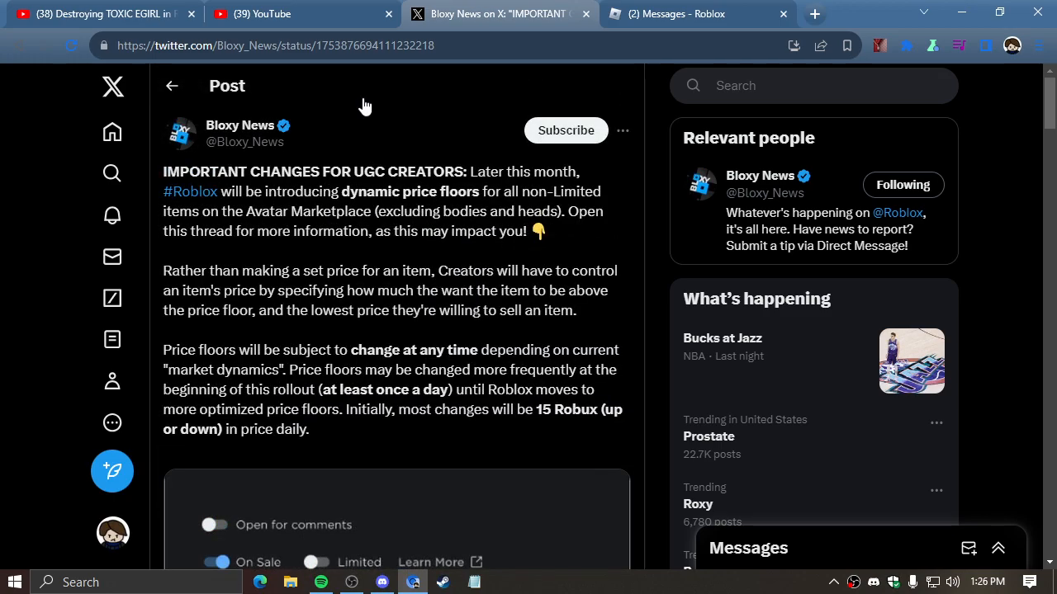
{"action": "mouse_move", "coordinate": [368, 469]}
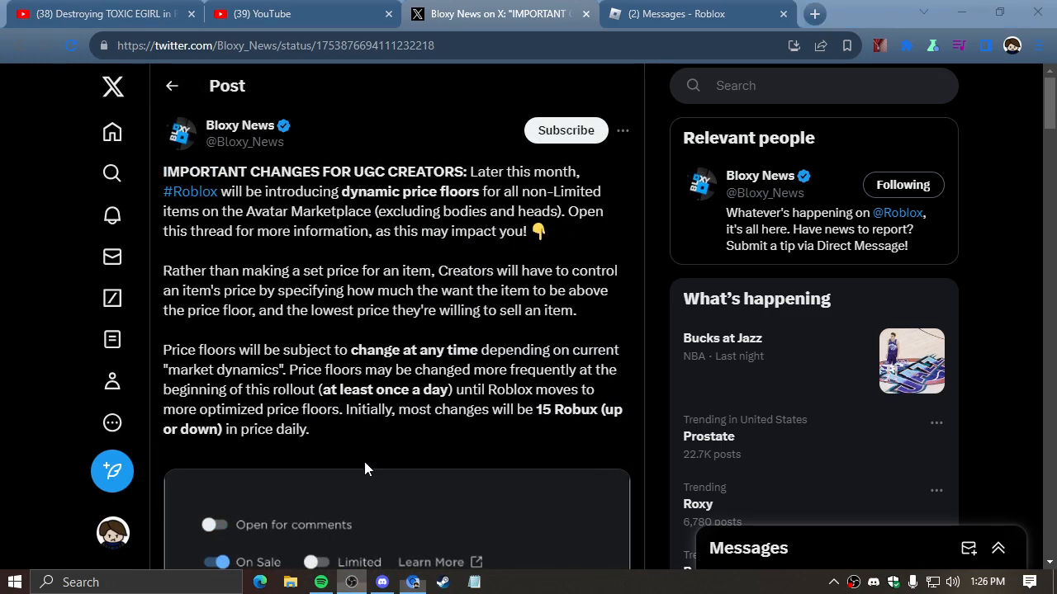
Scroll past the two-input explanation to the 'Example: Defaults for an Existing Item' image.
{"action": "scroll", "scroll_direction": "down", "scroll_amount": 3}
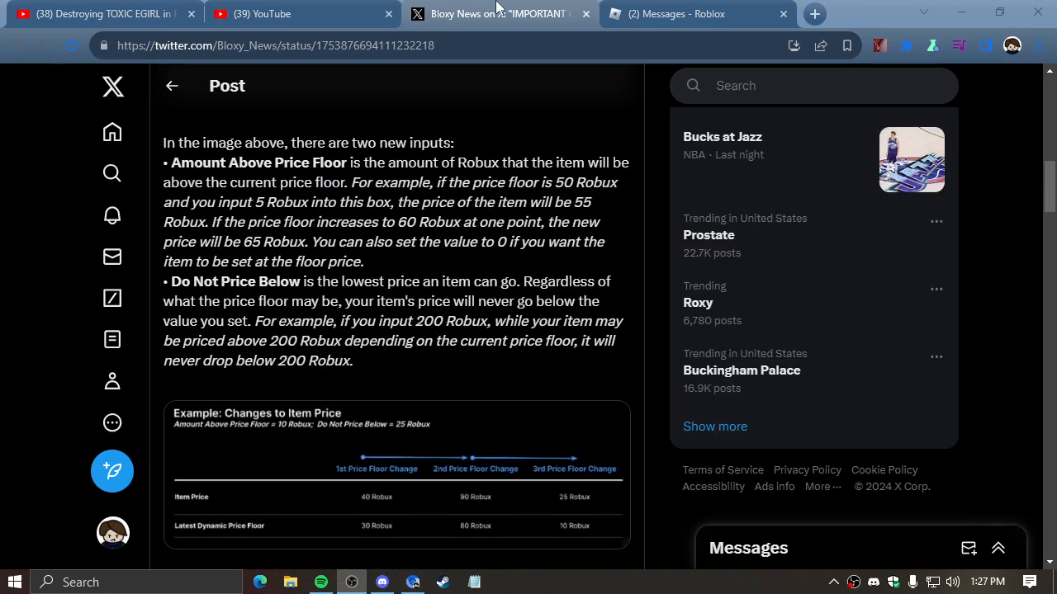
{"action": "scroll", "scroll_direction": "down", "scroll_amount": 3}
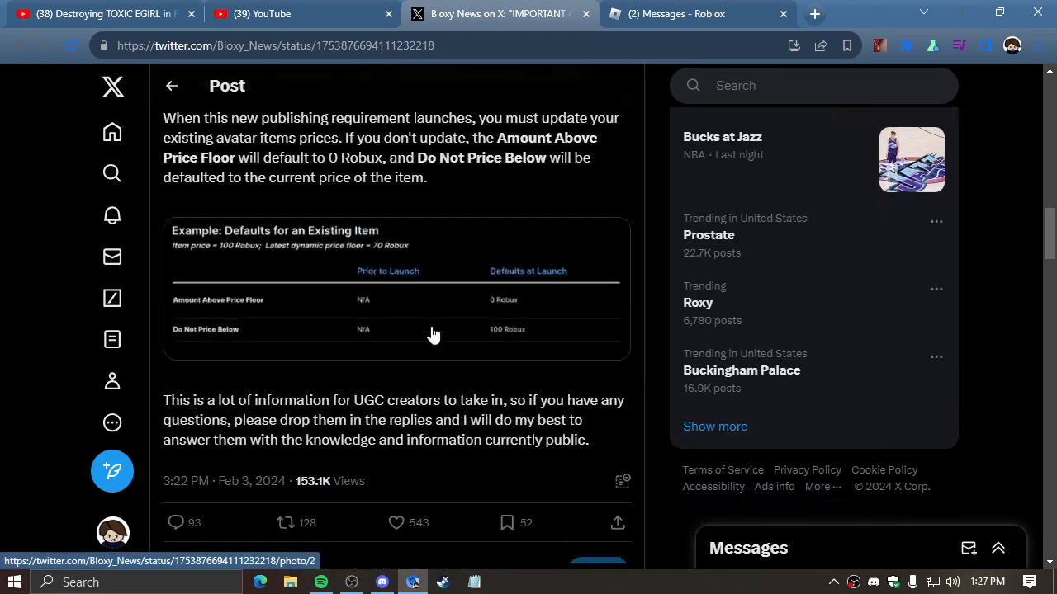
{"action": "scroll", "scroll_direction": "up", "scroll_amount": 3}
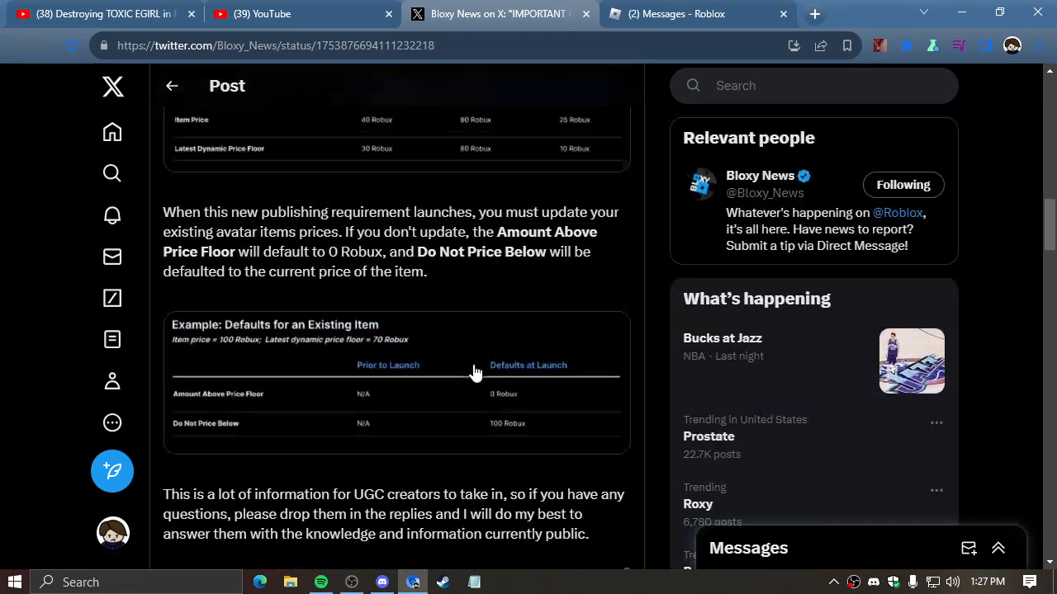
Scroll into the replies, past the source question and the private Guilded server answer.
{"action": "scroll", "scroll_direction": "up", "scroll_amount": 3}
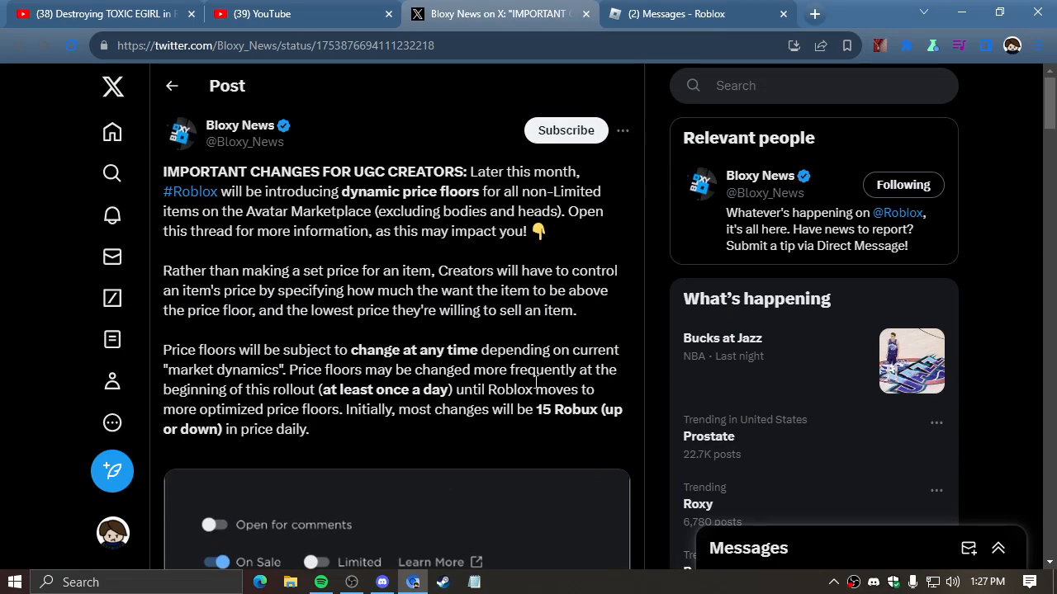
{"action": "mouse_move", "coordinate": [452, 443]}
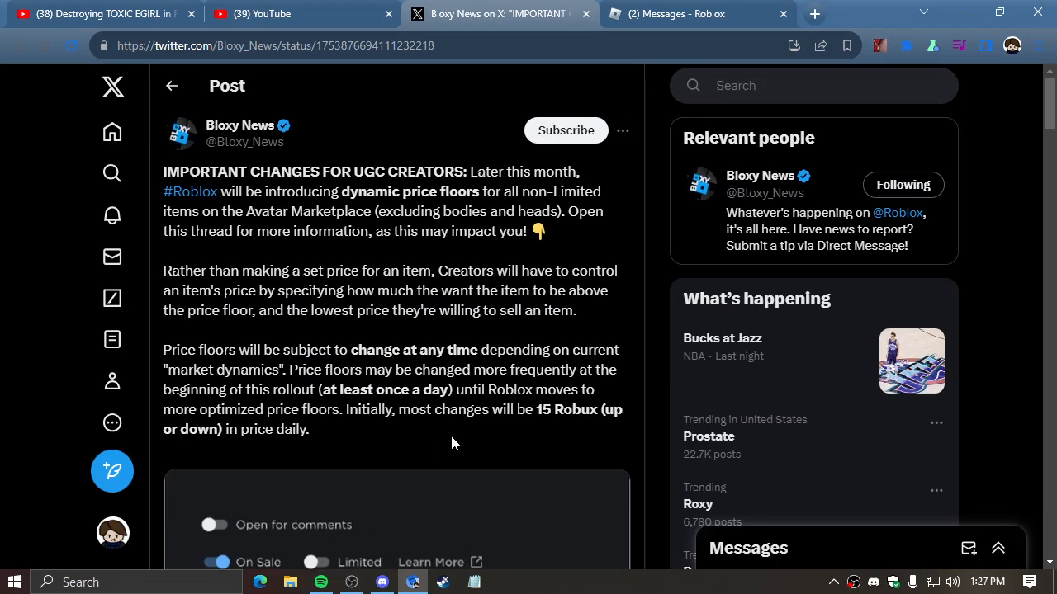
{"action": "scroll", "scroll_direction": "down", "scroll_amount": 3}
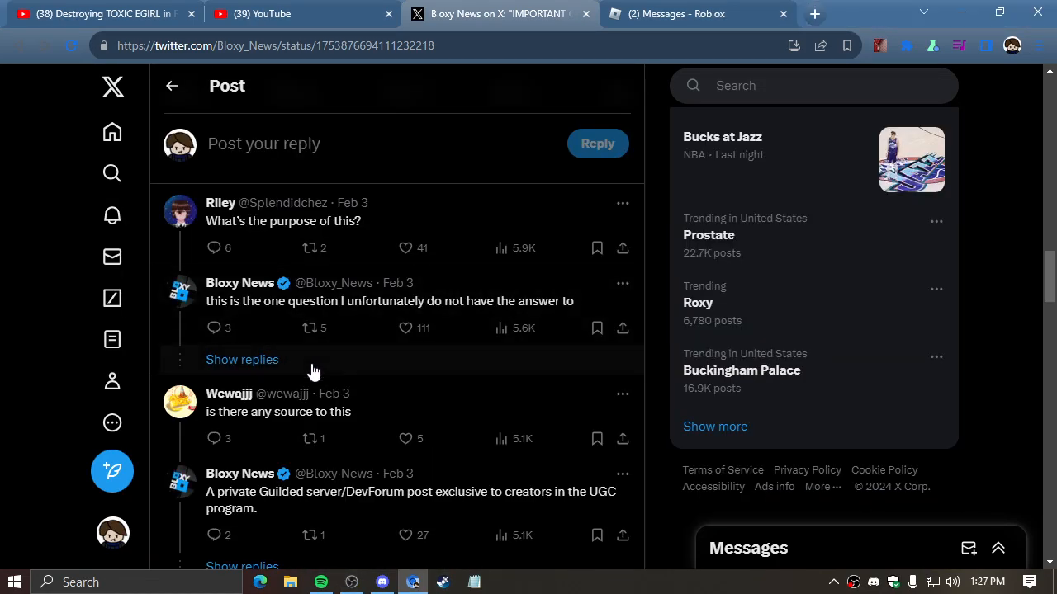
{"action": "scroll", "scroll_direction": "down", "scroll_amount": 3}
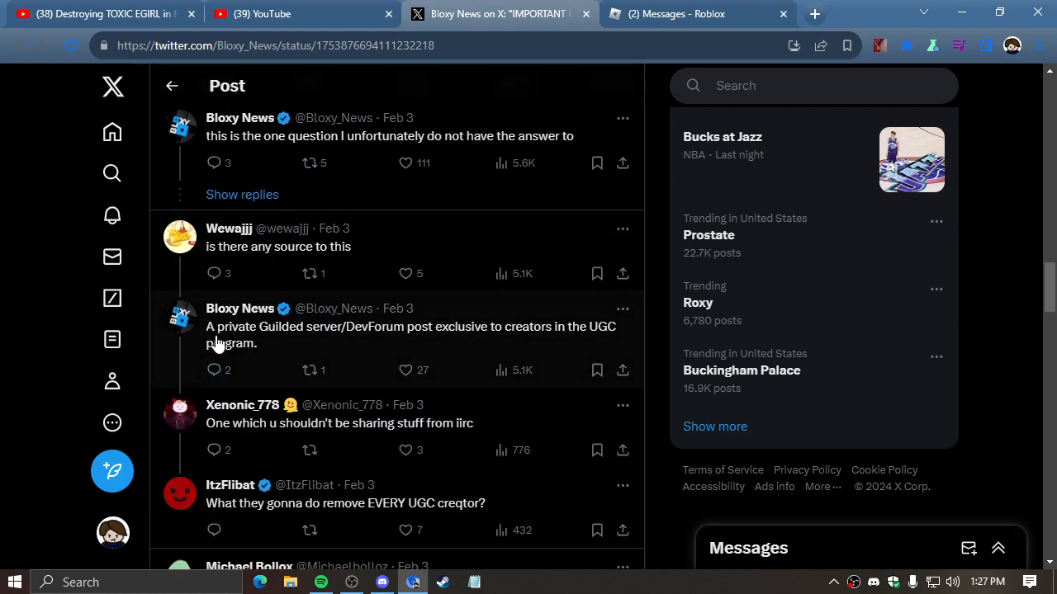
{"action": "mouse_move", "coordinate": [342, 351]}
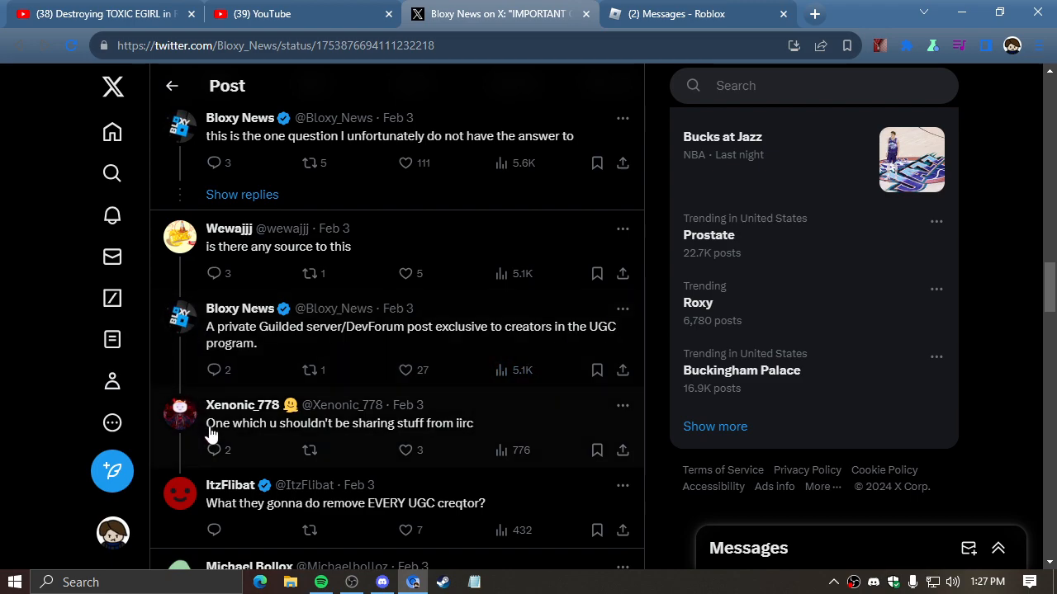
{"action": "mouse_move", "coordinate": [471, 433]}
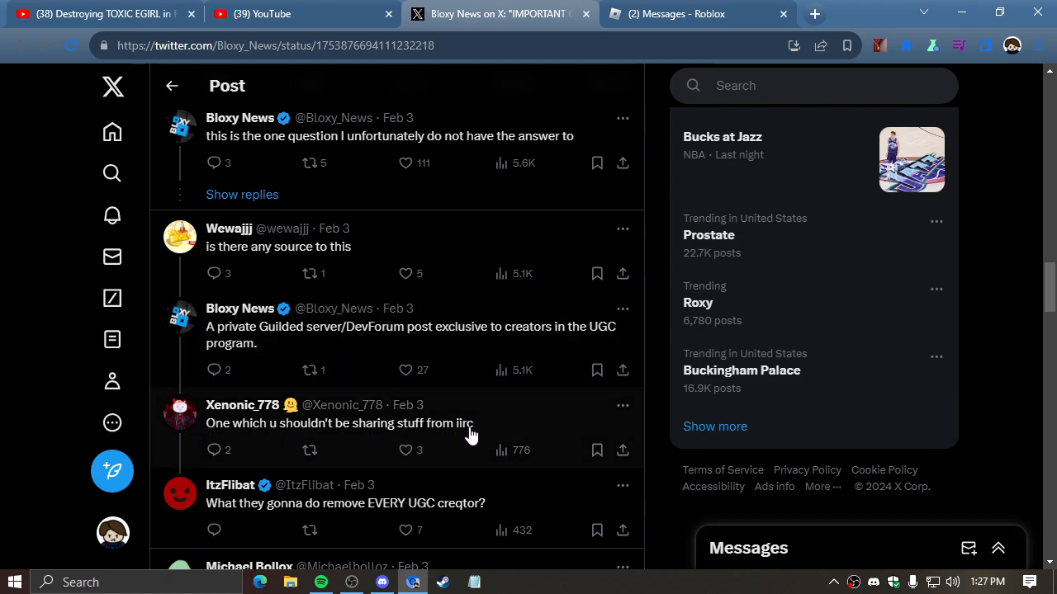
{"action": "mouse_move", "coordinate": [447, 451]}
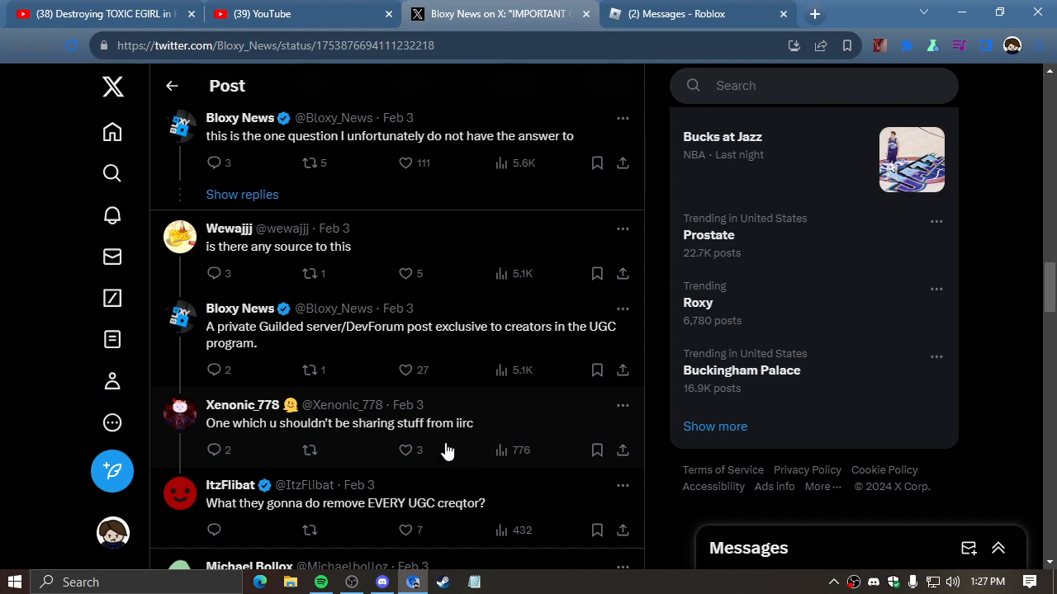
{"action": "mouse_move", "coordinate": [495, 524]}
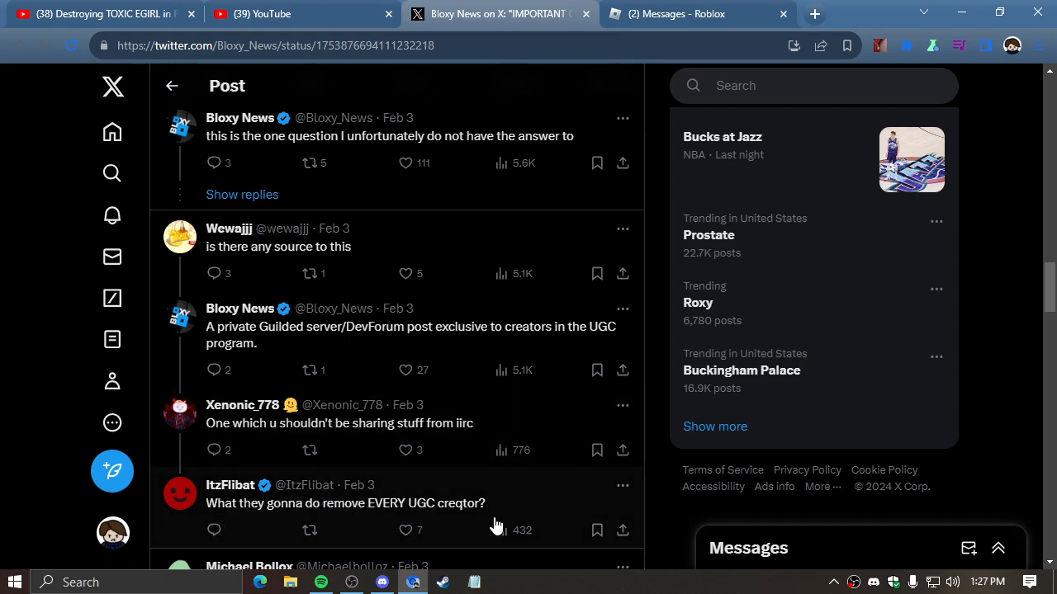
{"action": "mouse_move", "coordinate": [621, 485]}
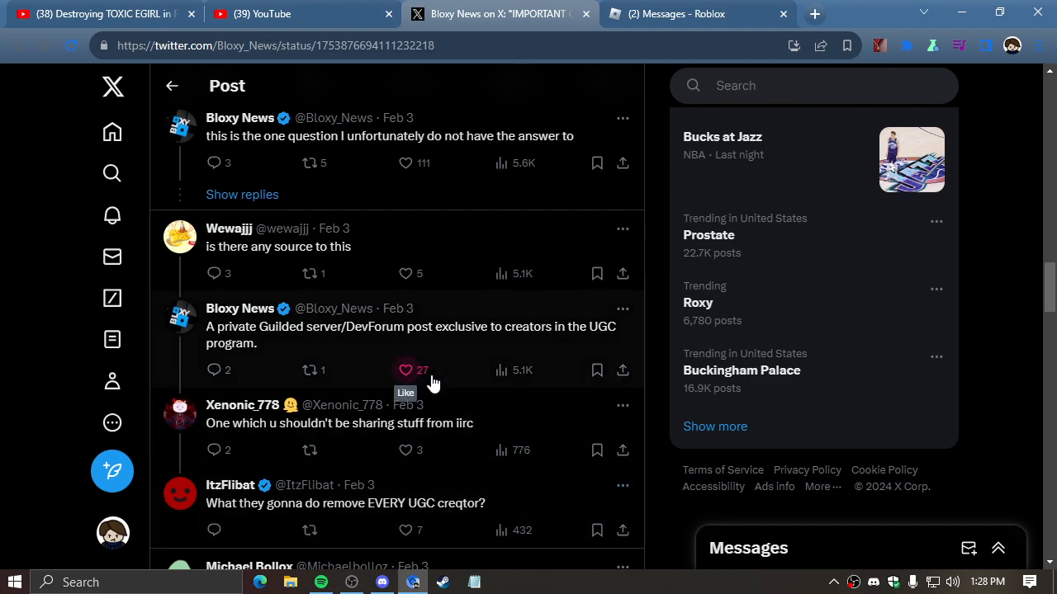
Scroll down the replies to Bloxy News's comment calling hidden replies scam or NSFW bots.
{"action": "scroll", "scroll_direction": "up", "scroll_amount": 3}
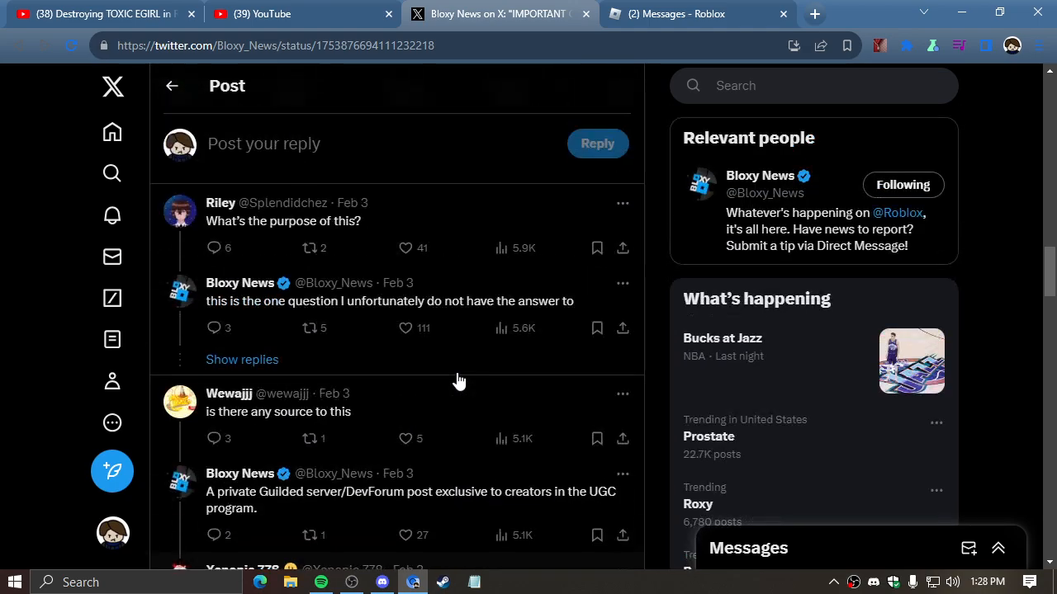
{"action": "scroll", "scroll_direction": "down", "scroll_amount": 3}
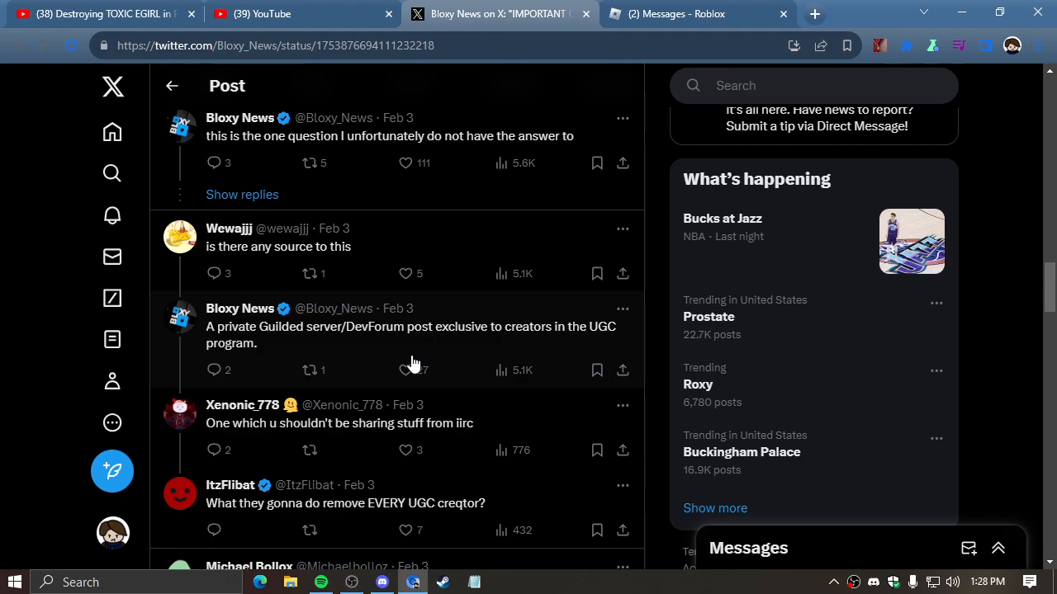
{"action": "scroll", "scroll_direction": "up", "scroll_amount": 3}
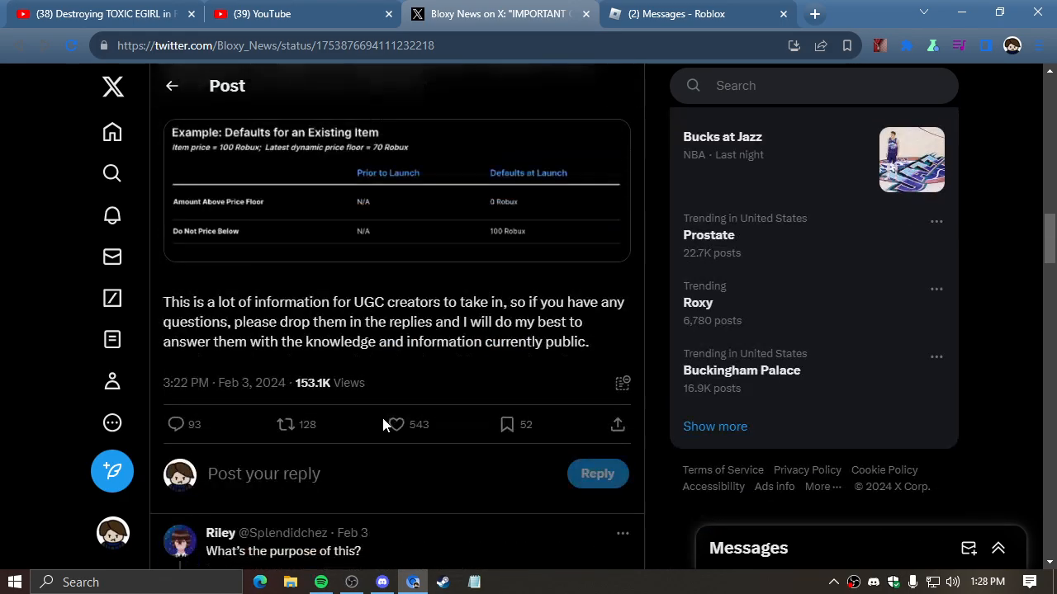
{"action": "scroll", "scroll_direction": "down", "scroll_amount": 3}
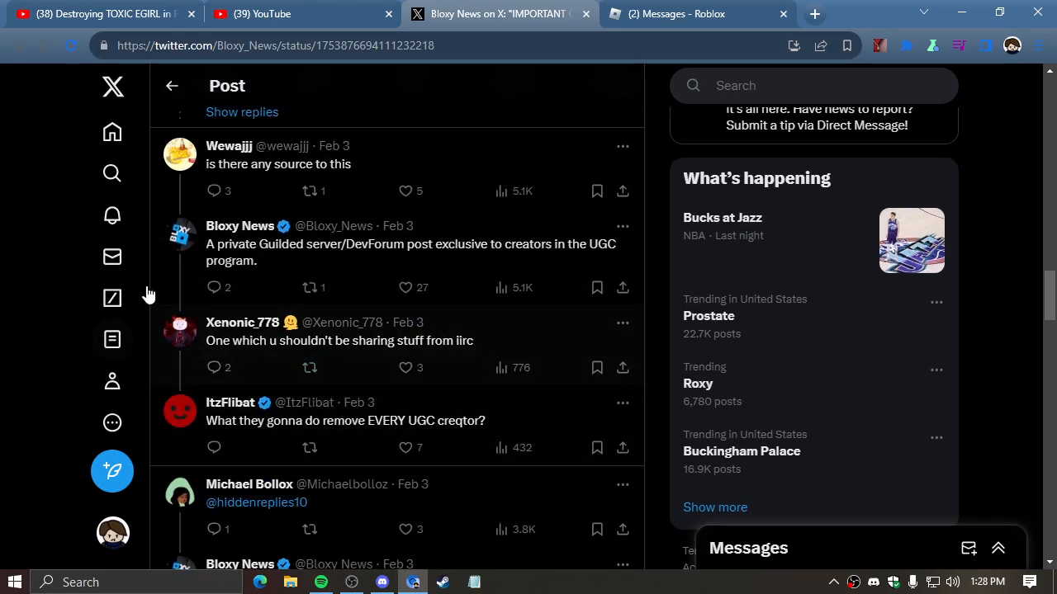
{"action": "mouse_move", "coordinate": [501, 288]}
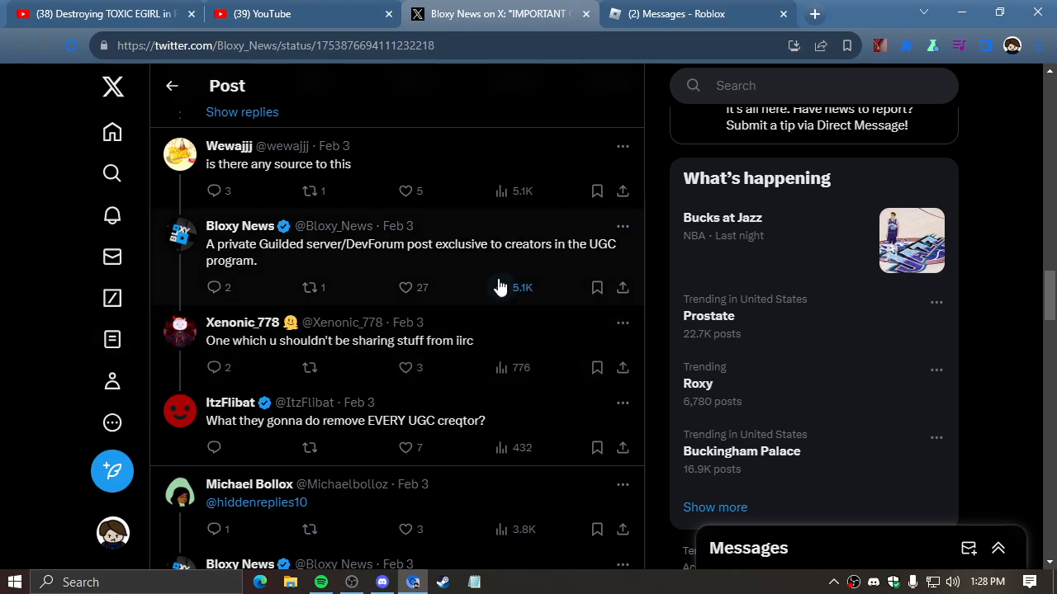
{"action": "scroll", "scroll_direction": "up", "scroll_amount": 3}
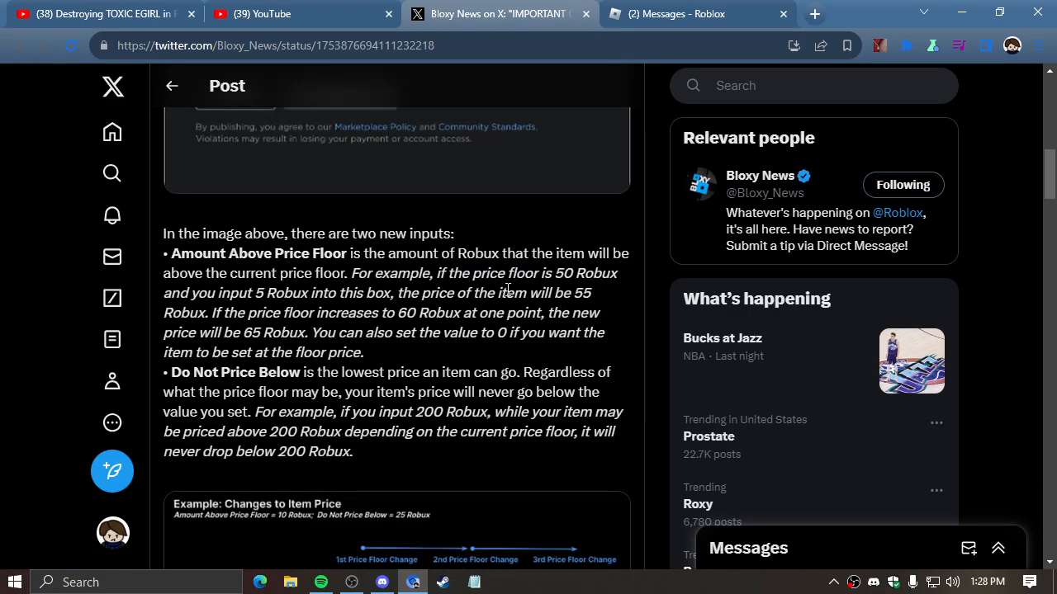
{"action": "scroll", "scroll_direction": "down", "scroll_amount": 3}
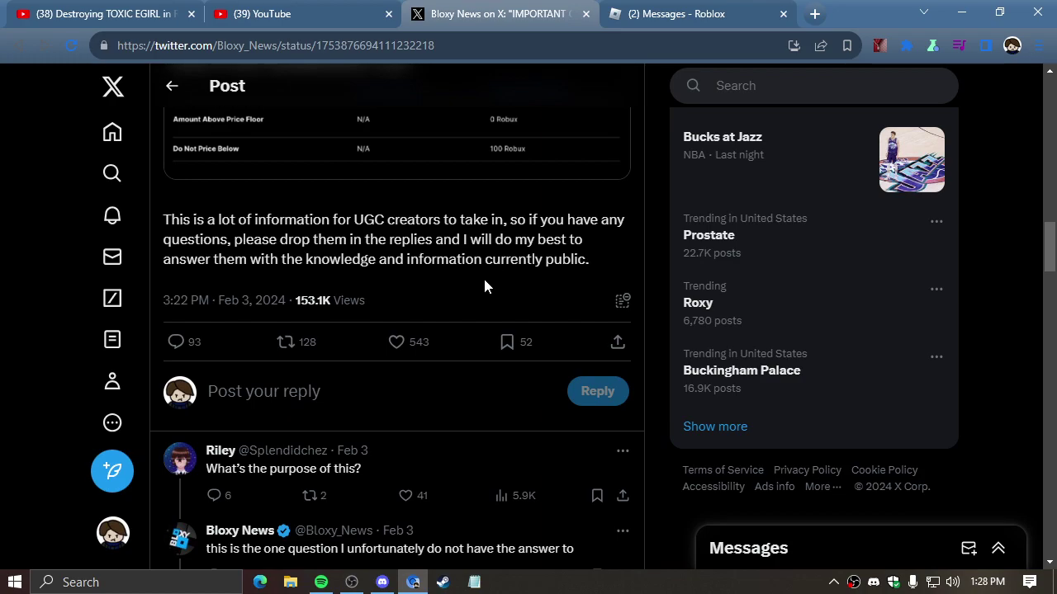
{"action": "scroll", "scroll_direction": "down", "scroll_amount": 3}
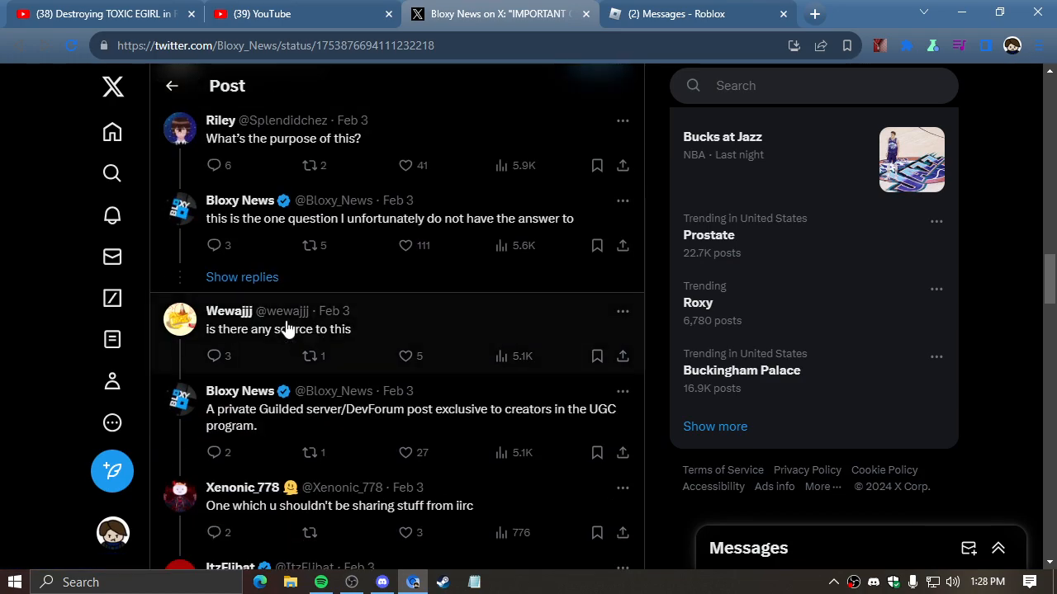
{"action": "scroll", "scroll_direction": "down", "scroll_amount": 3}
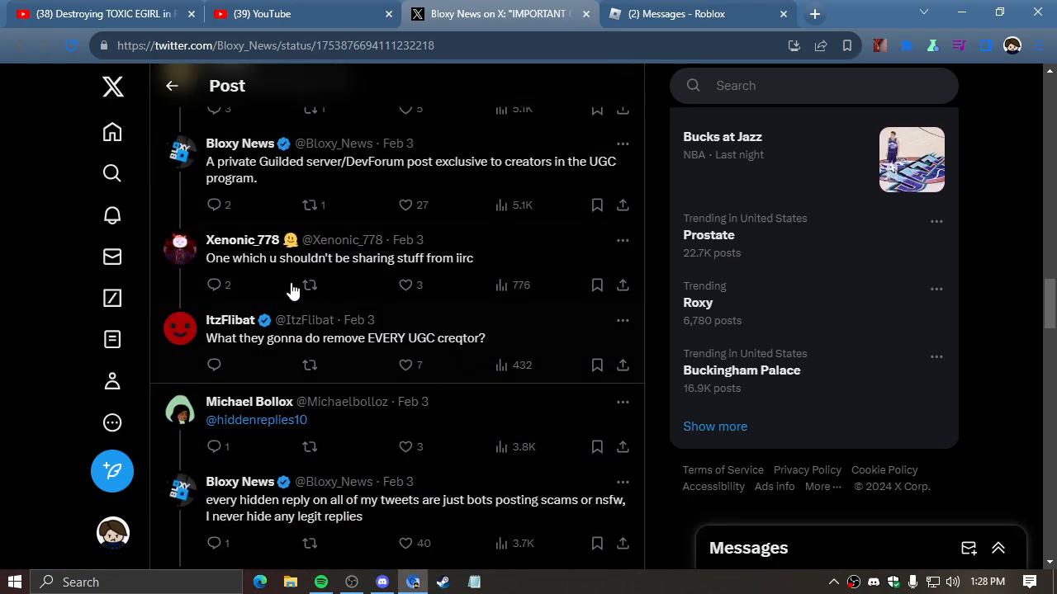
Zoom the browser in two levels and return to the post's opening paragraphs.
{"action": "left_click", "coordinate": [793, 45]}
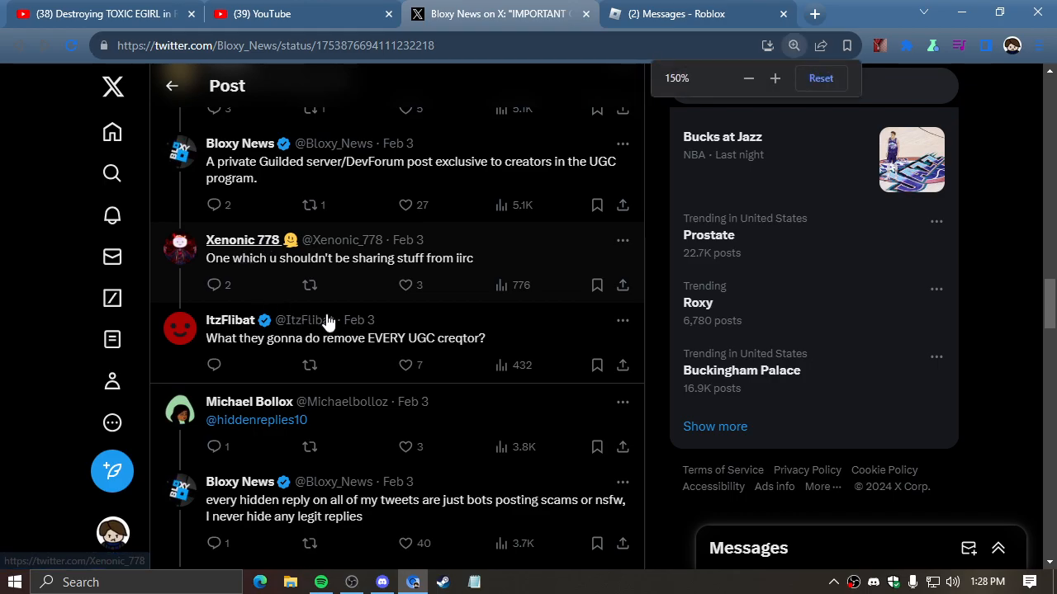
{"action": "left_click", "coordinate": [819, 77]}
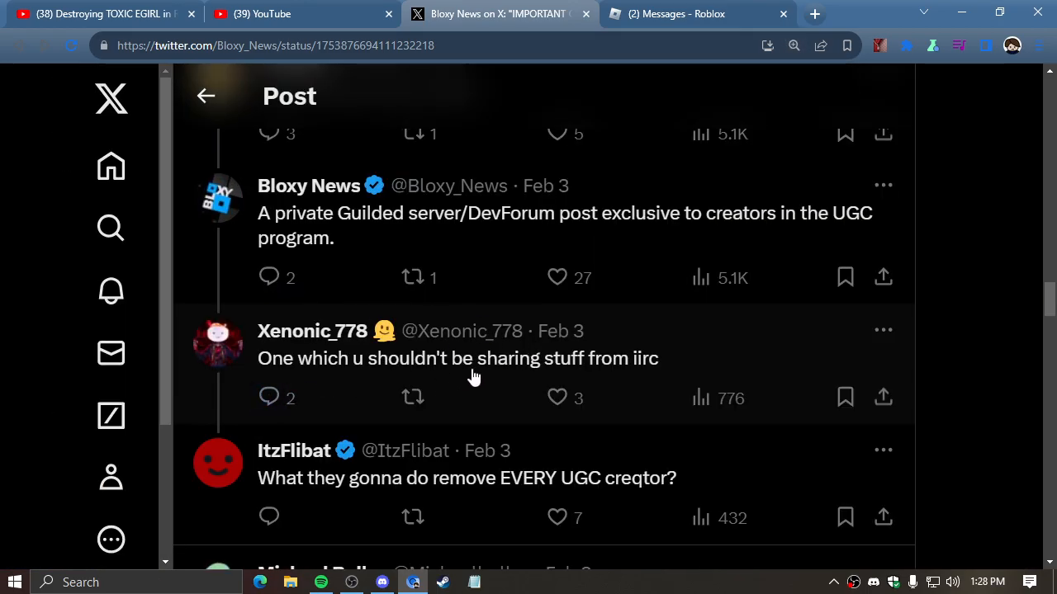
{"action": "scroll", "scroll_direction": "up", "scroll_amount": 3}
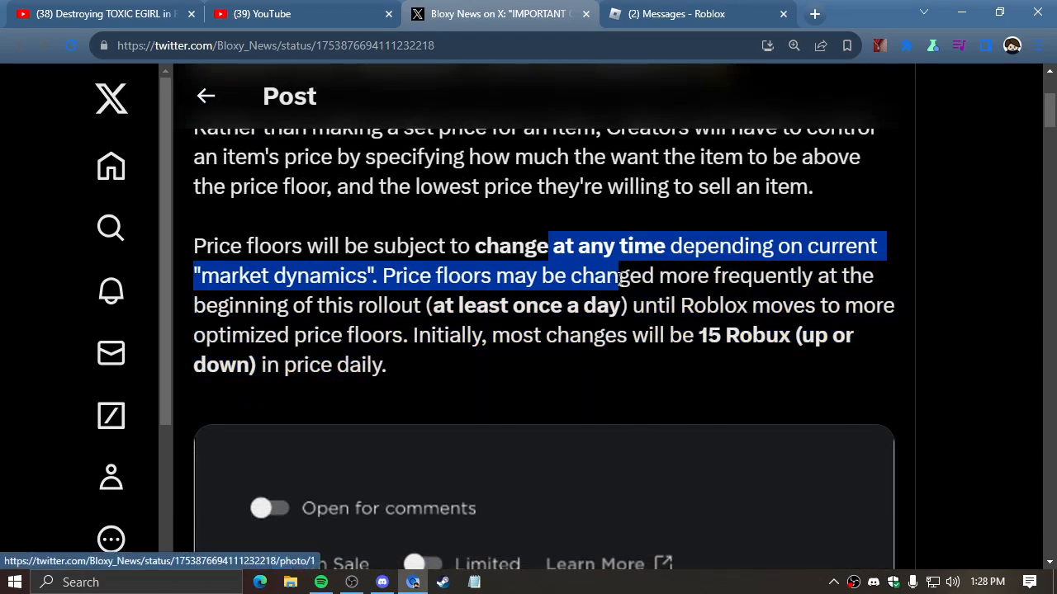
{"action": "scroll", "scroll_direction": "up", "scroll_amount": 3}
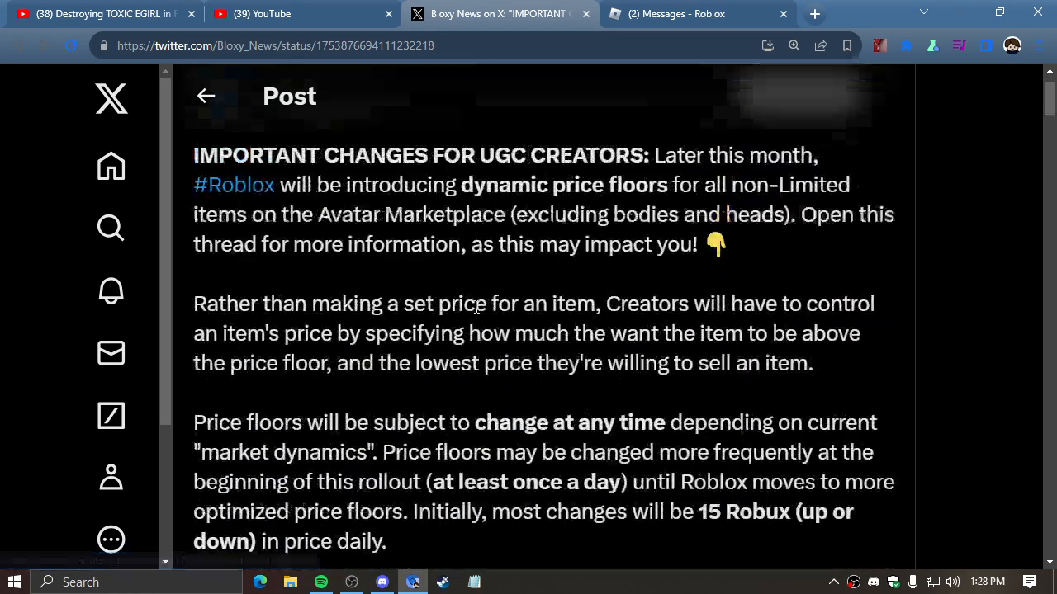
{"action": "scroll", "scroll_direction": "up", "scroll_amount": 3}
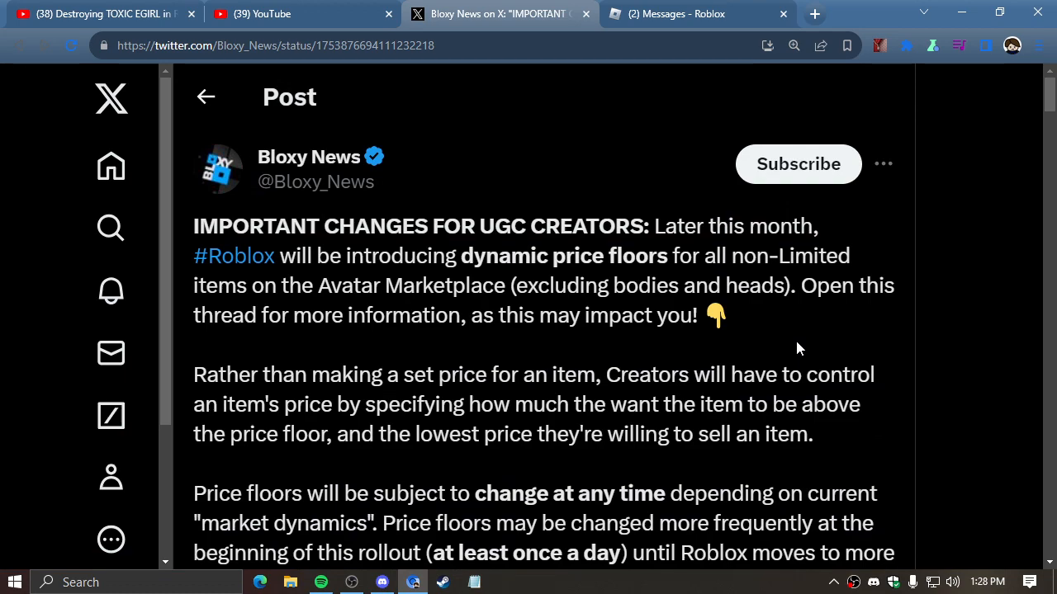
{"action": "mouse_move", "coordinate": [748, 327]}
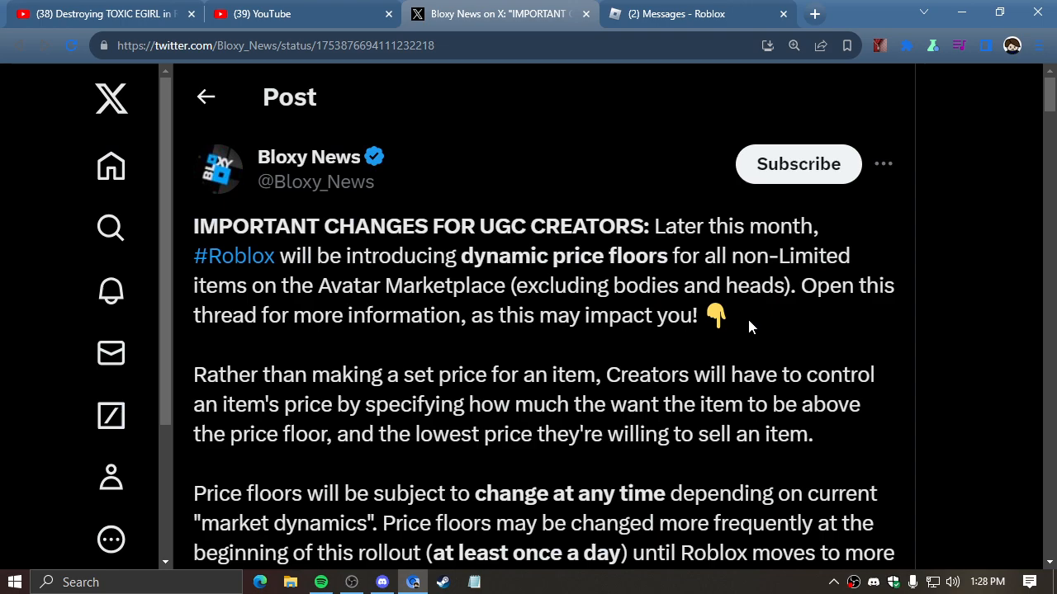
{"action": "scroll", "scroll_direction": "down", "scroll_amount": 3}
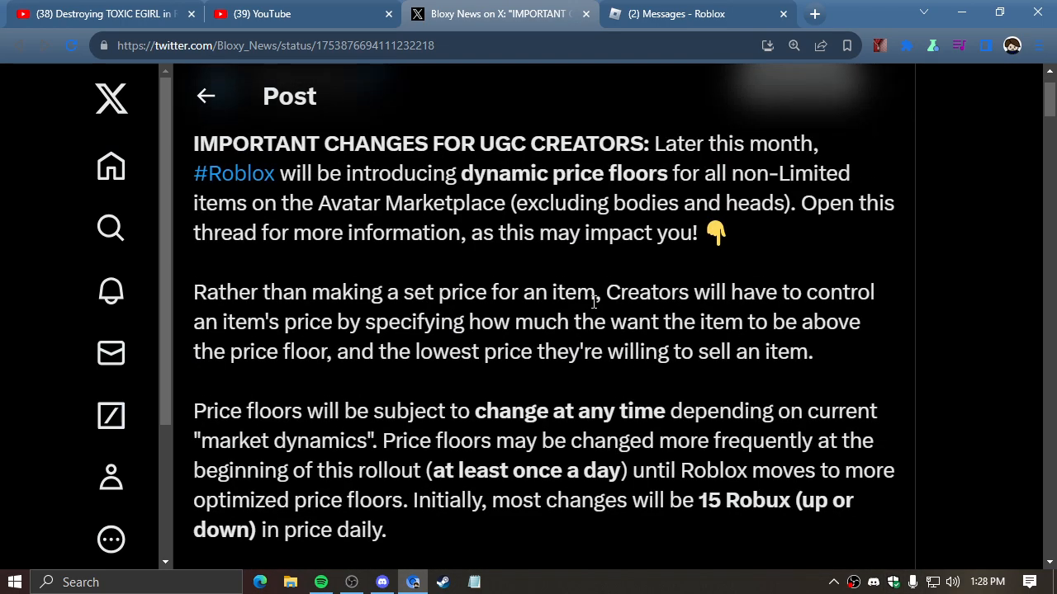
{"action": "scroll", "scroll_direction": "up", "scroll_amount": 3}
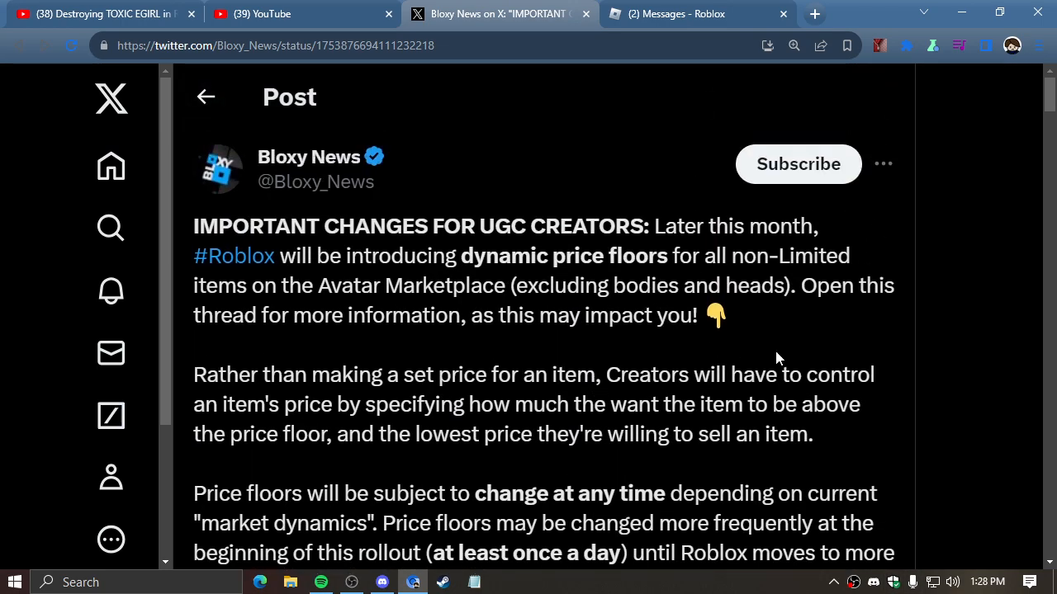
{"action": "mouse_move", "coordinate": [785, 330]}
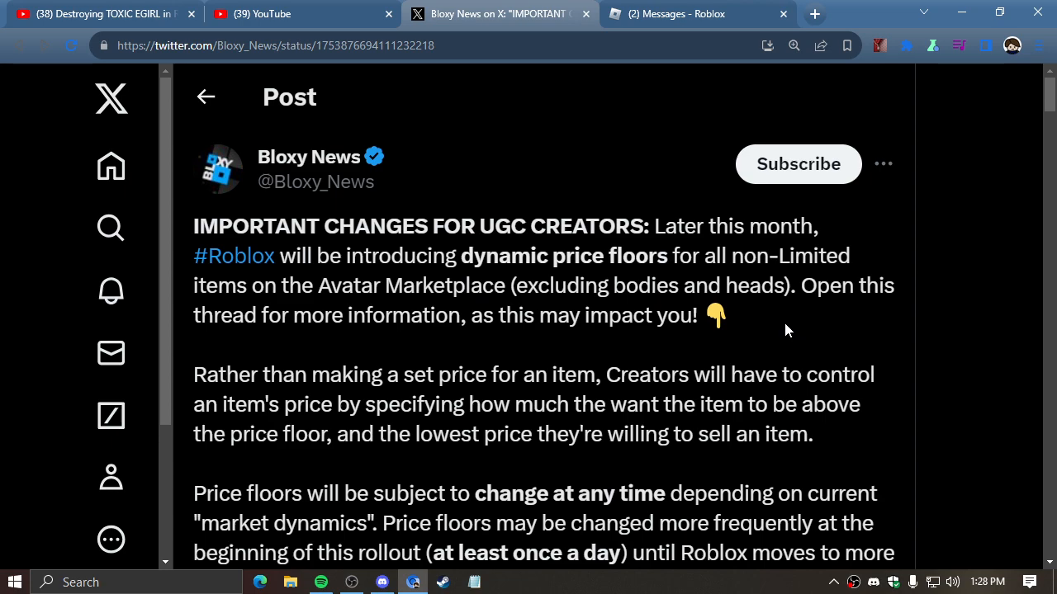
{"action": "mouse_move", "coordinate": [776, 372]}
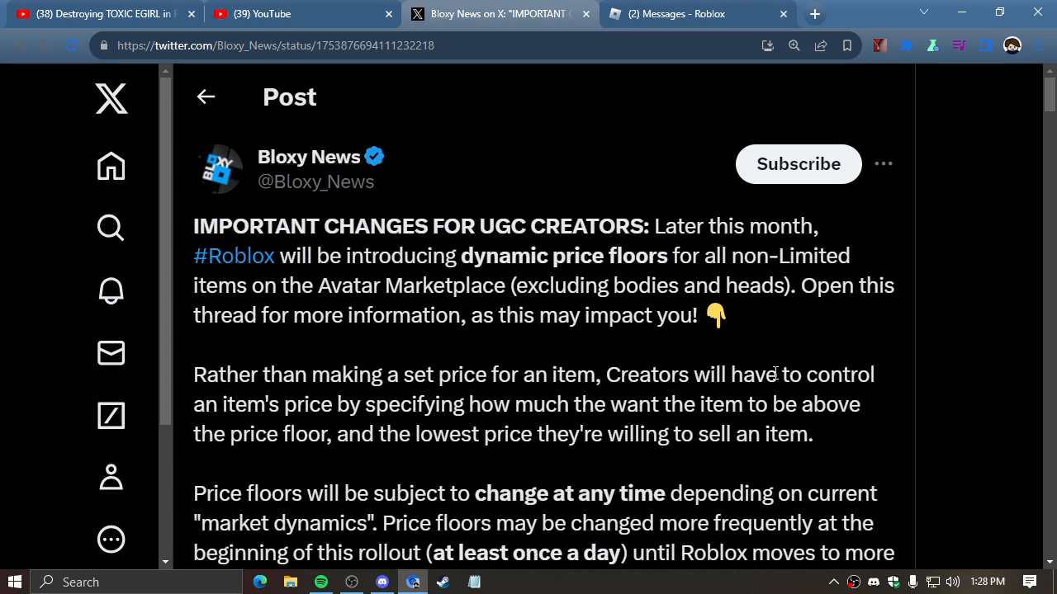
{"action": "mouse_move", "coordinate": [673, 162]}
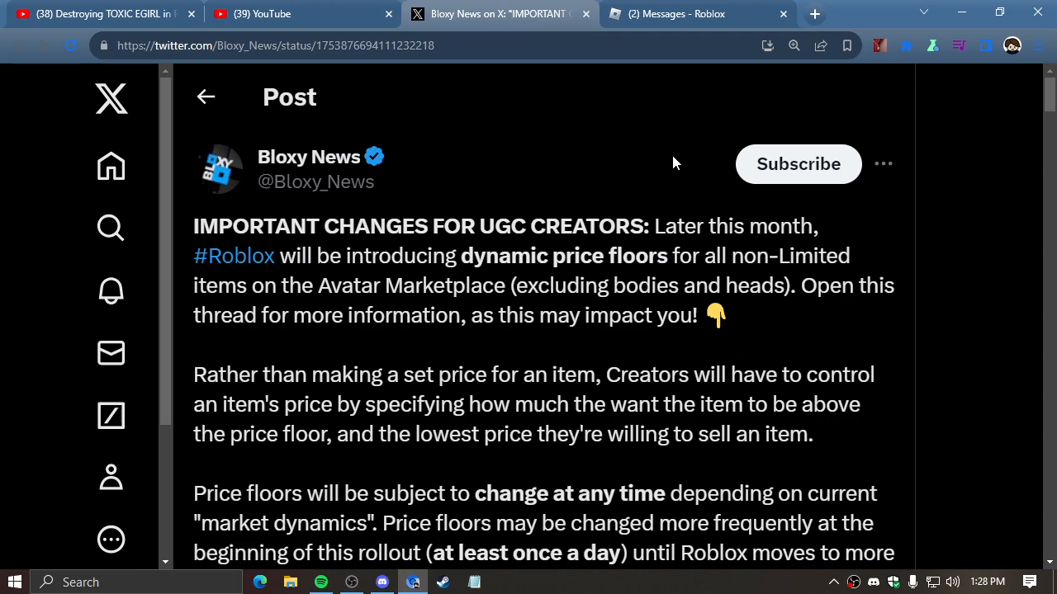
Reread past the pricing form and existing-item defaults table into the source replies.
{"action": "scroll", "scroll_direction": "down", "scroll_amount": 3}
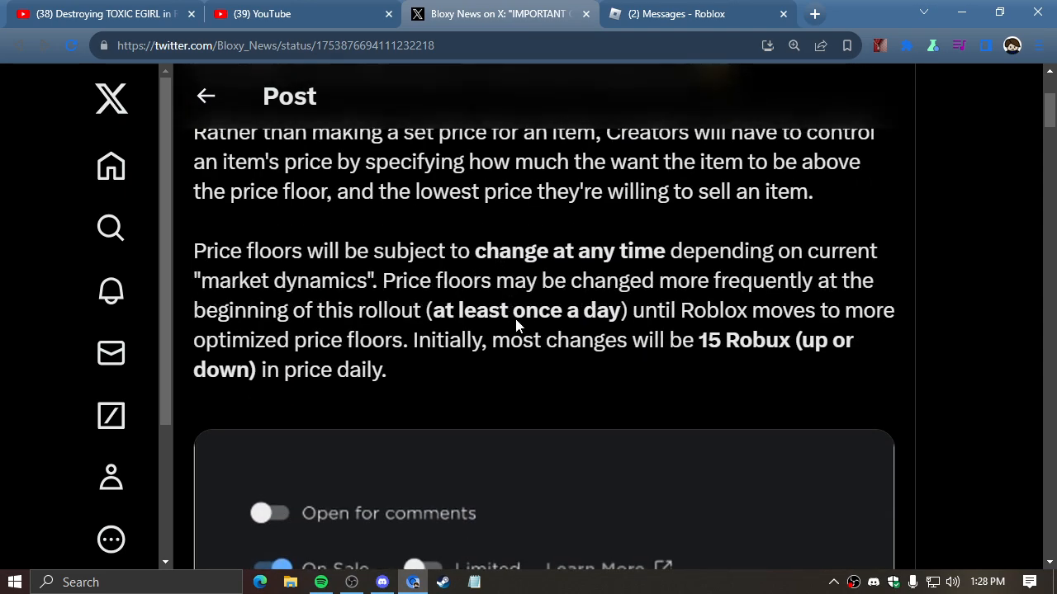
{"action": "scroll", "scroll_direction": "down", "scroll_amount": 3}
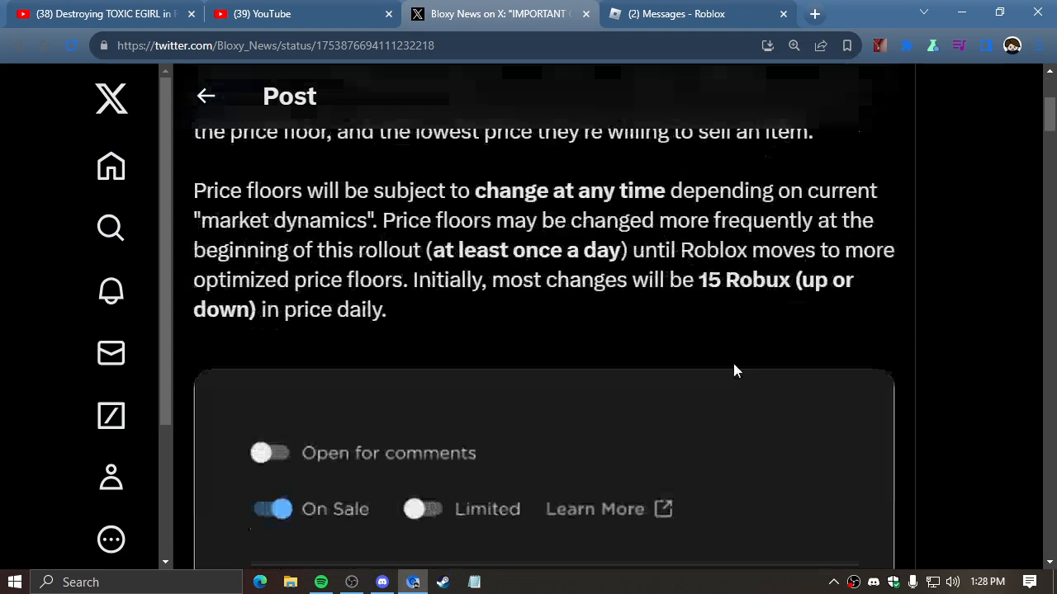
{"action": "scroll", "scroll_direction": "down", "scroll_amount": 3}
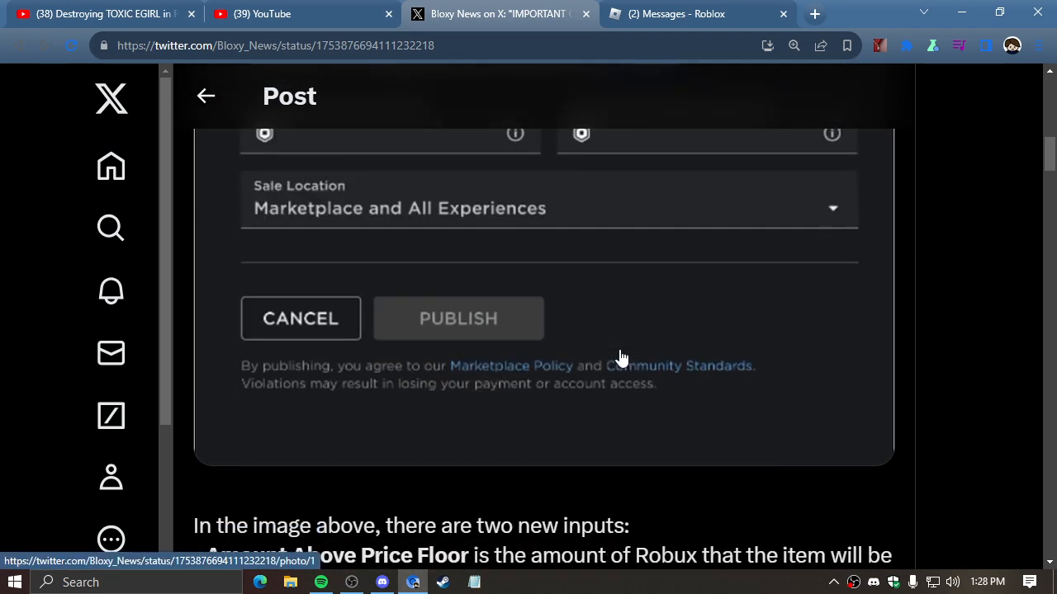
{"action": "scroll", "scroll_direction": "up", "scroll_amount": 3}
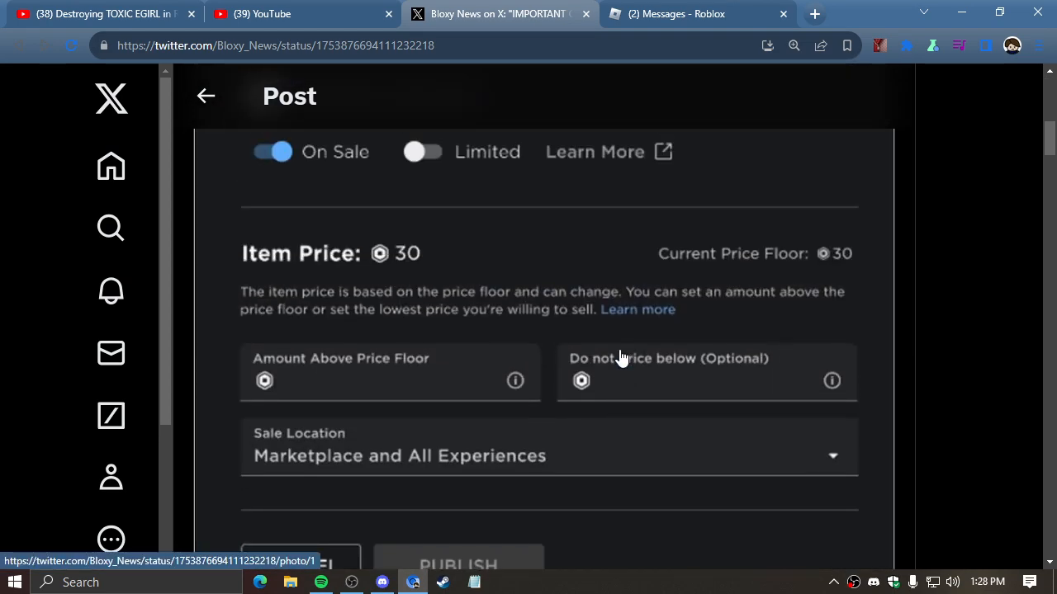
{"action": "scroll", "scroll_direction": "up", "scroll_amount": 3}
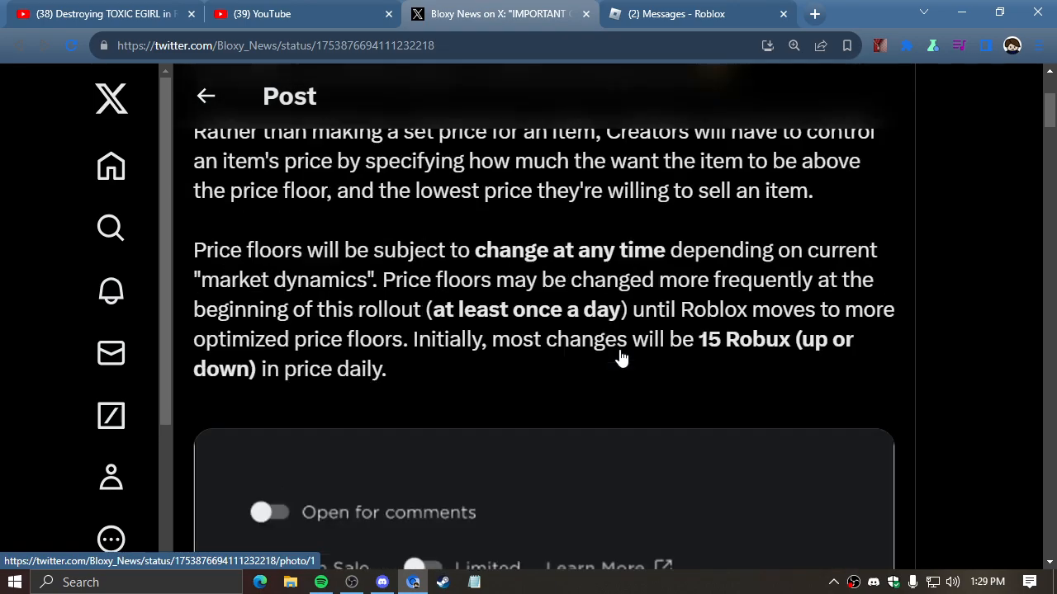
{"action": "scroll", "scroll_direction": "down", "scroll_amount": 3}
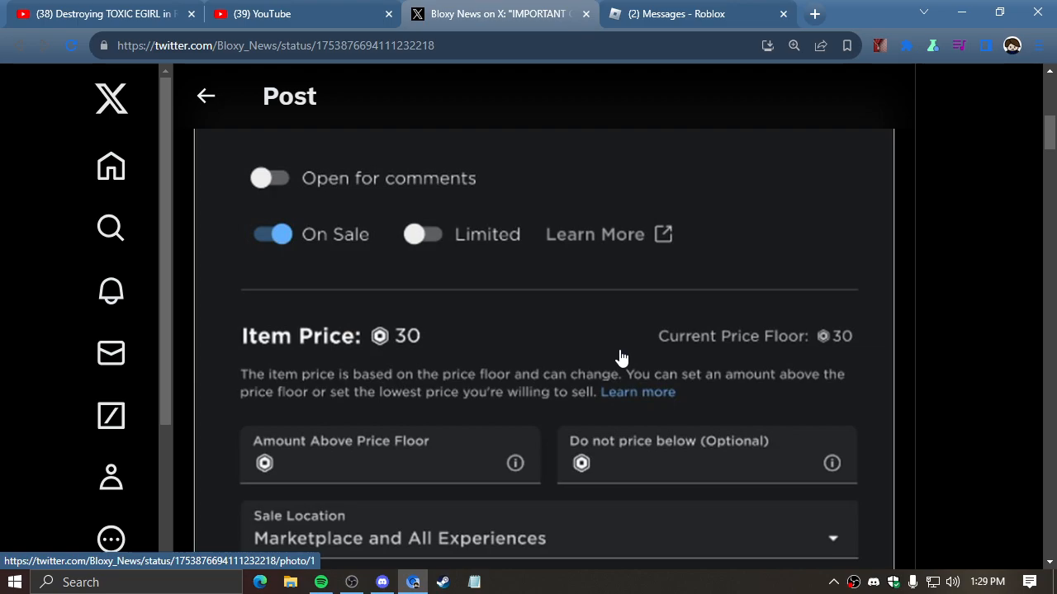
{"action": "scroll", "scroll_direction": "down", "scroll_amount": 3}
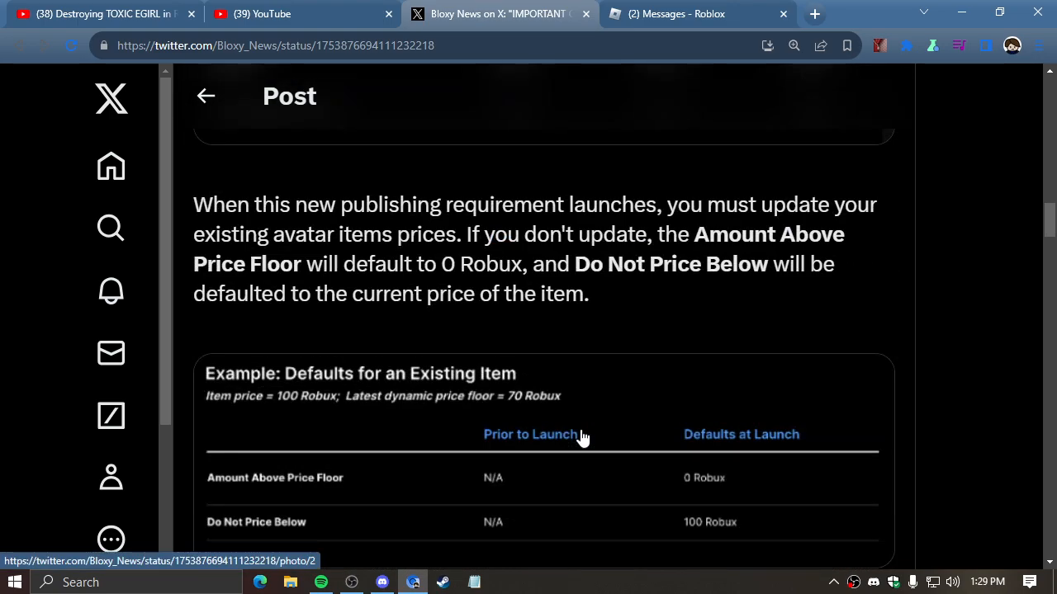
{"action": "scroll", "scroll_direction": "down", "scroll_amount": 3}
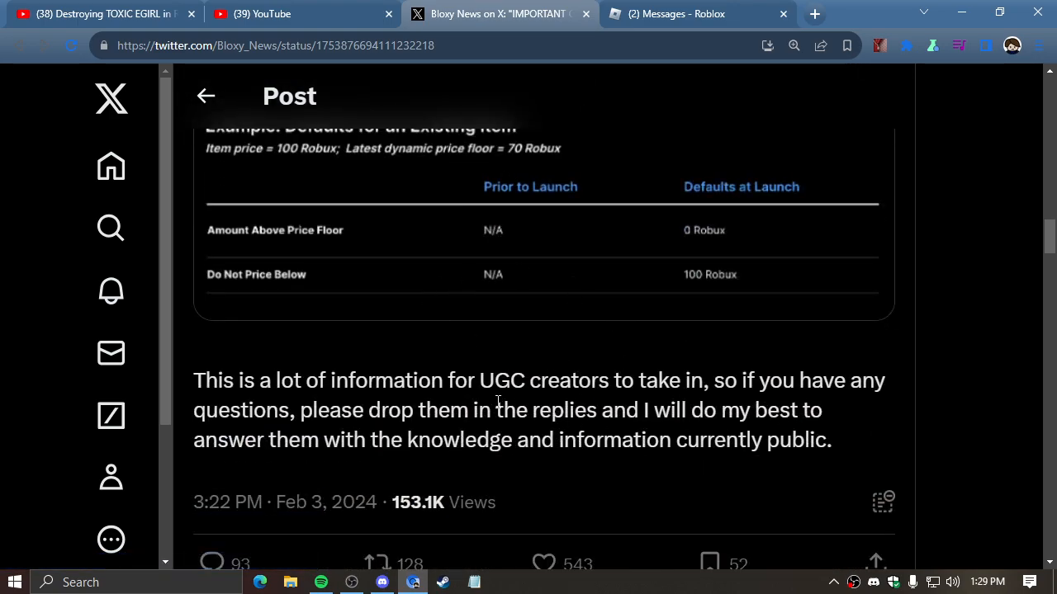
{"action": "mouse_move", "coordinate": [562, 310]}
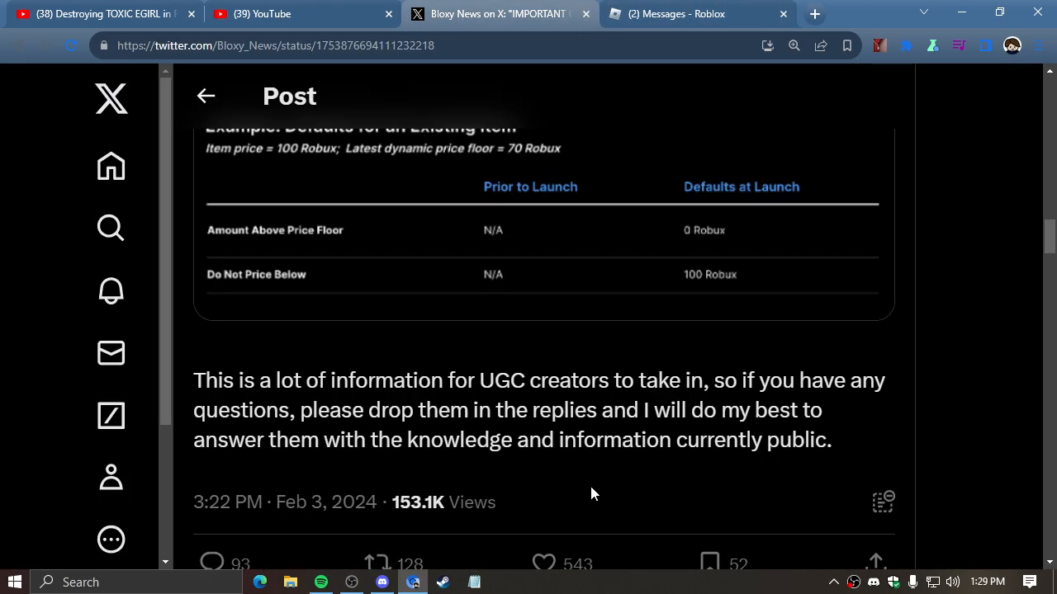
{"action": "scroll", "scroll_direction": "down", "scroll_amount": 3}
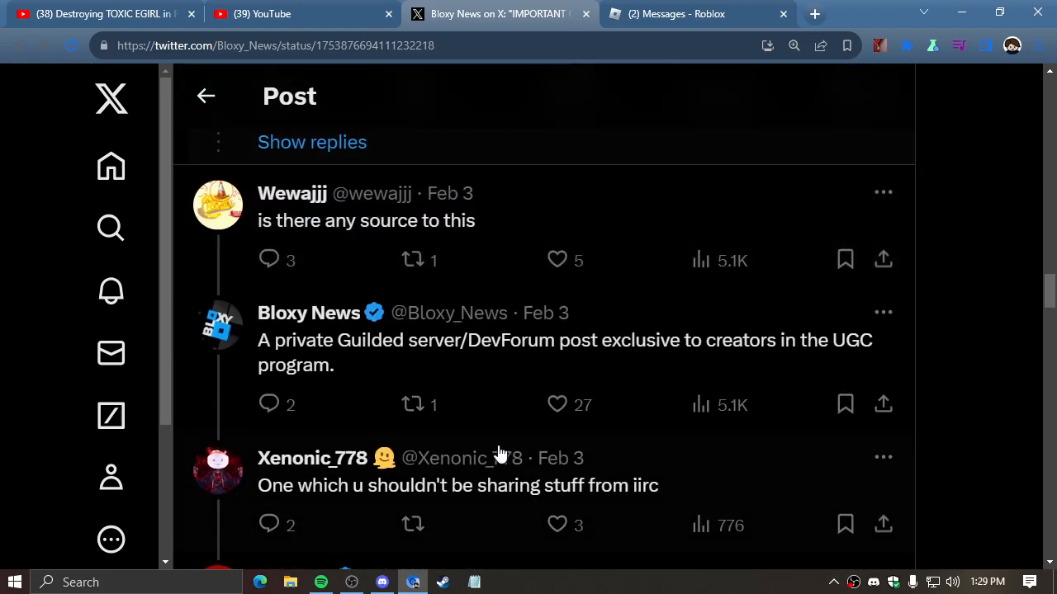
Scroll up to the opening paragraphs of the Bloxy News post on dynamic price floors.
{"action": "scroll", "scroll_direction": "up", "scroll_amount": 3}
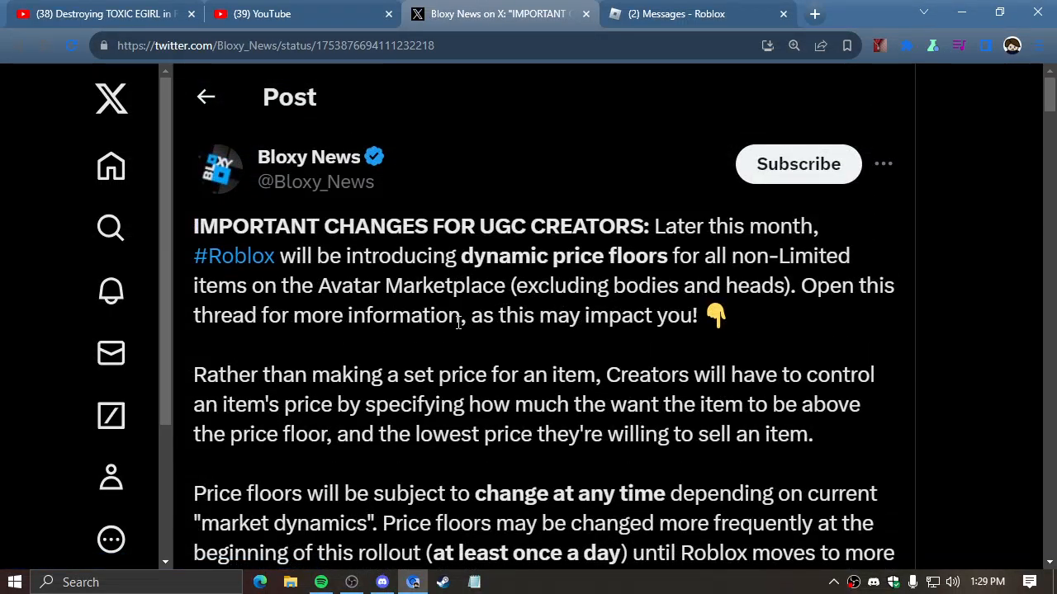
{"action": "mouse_move", "coordinate": [462, 334]}
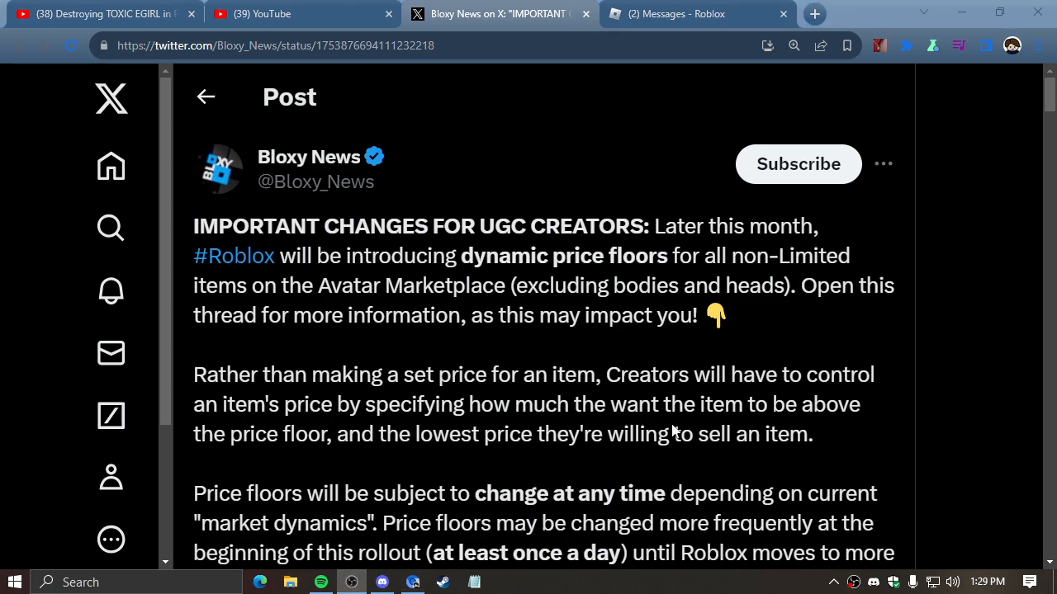
{"action": "mouse_move", "coordinate": [615, 528]}
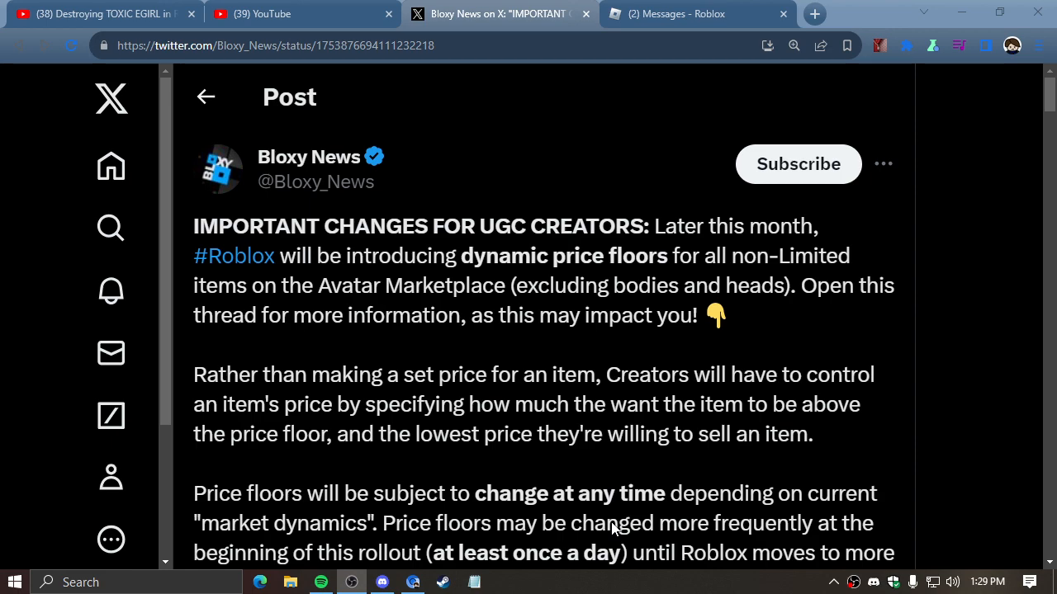
{"action": "mouse_move", "coordinate": [714, 347]}
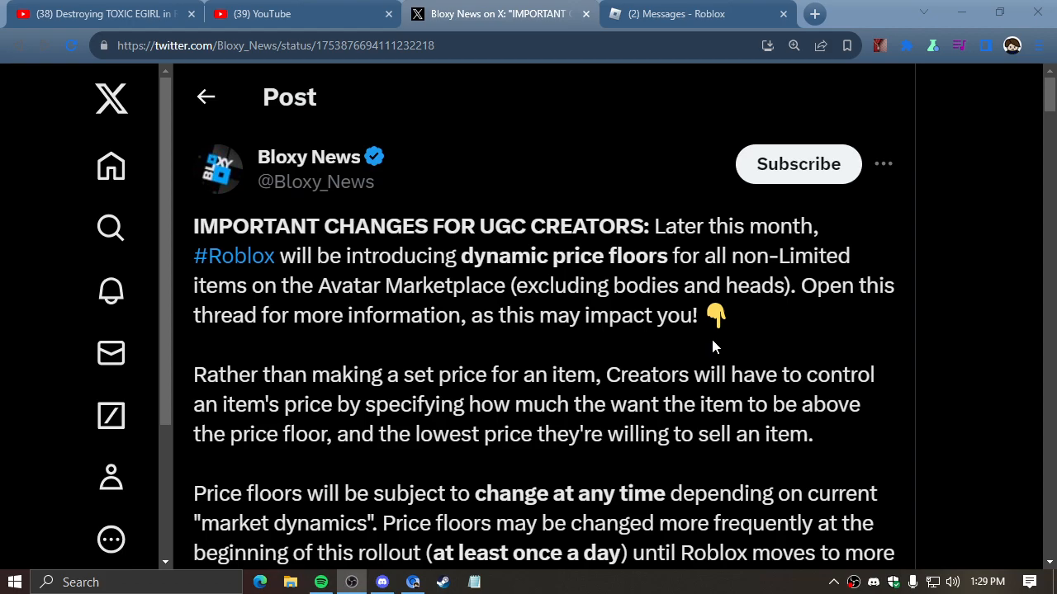